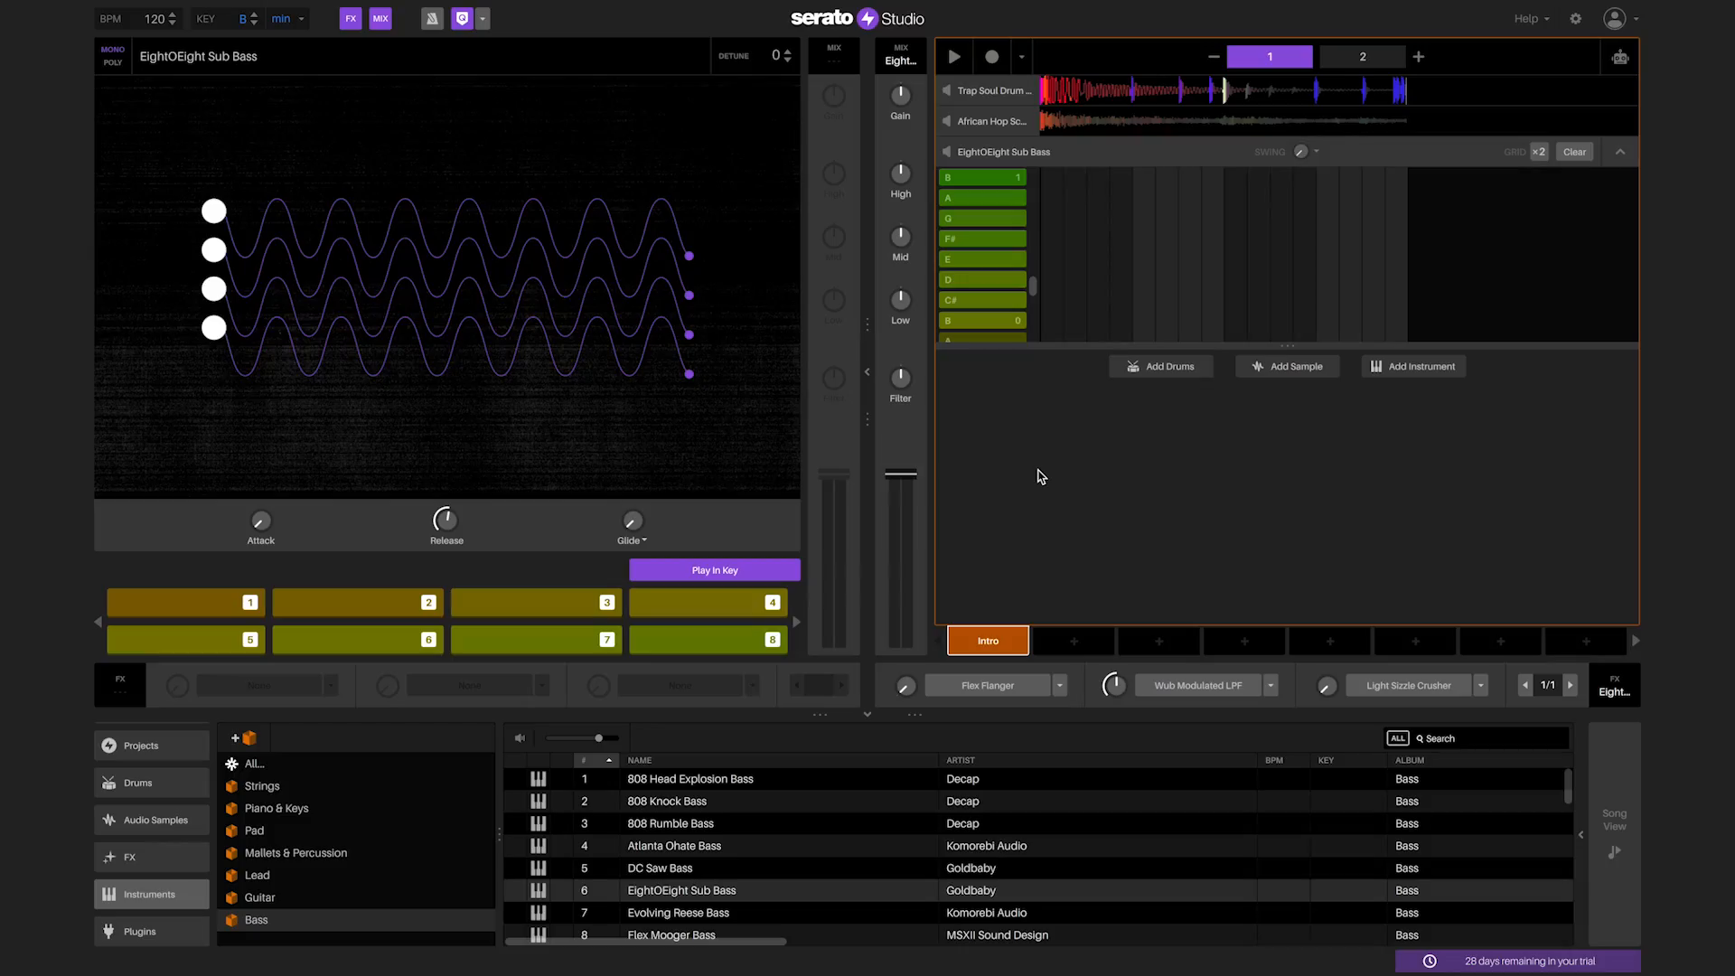
Step: Start the Intro pattern looping in playback
left_click(952, 56)
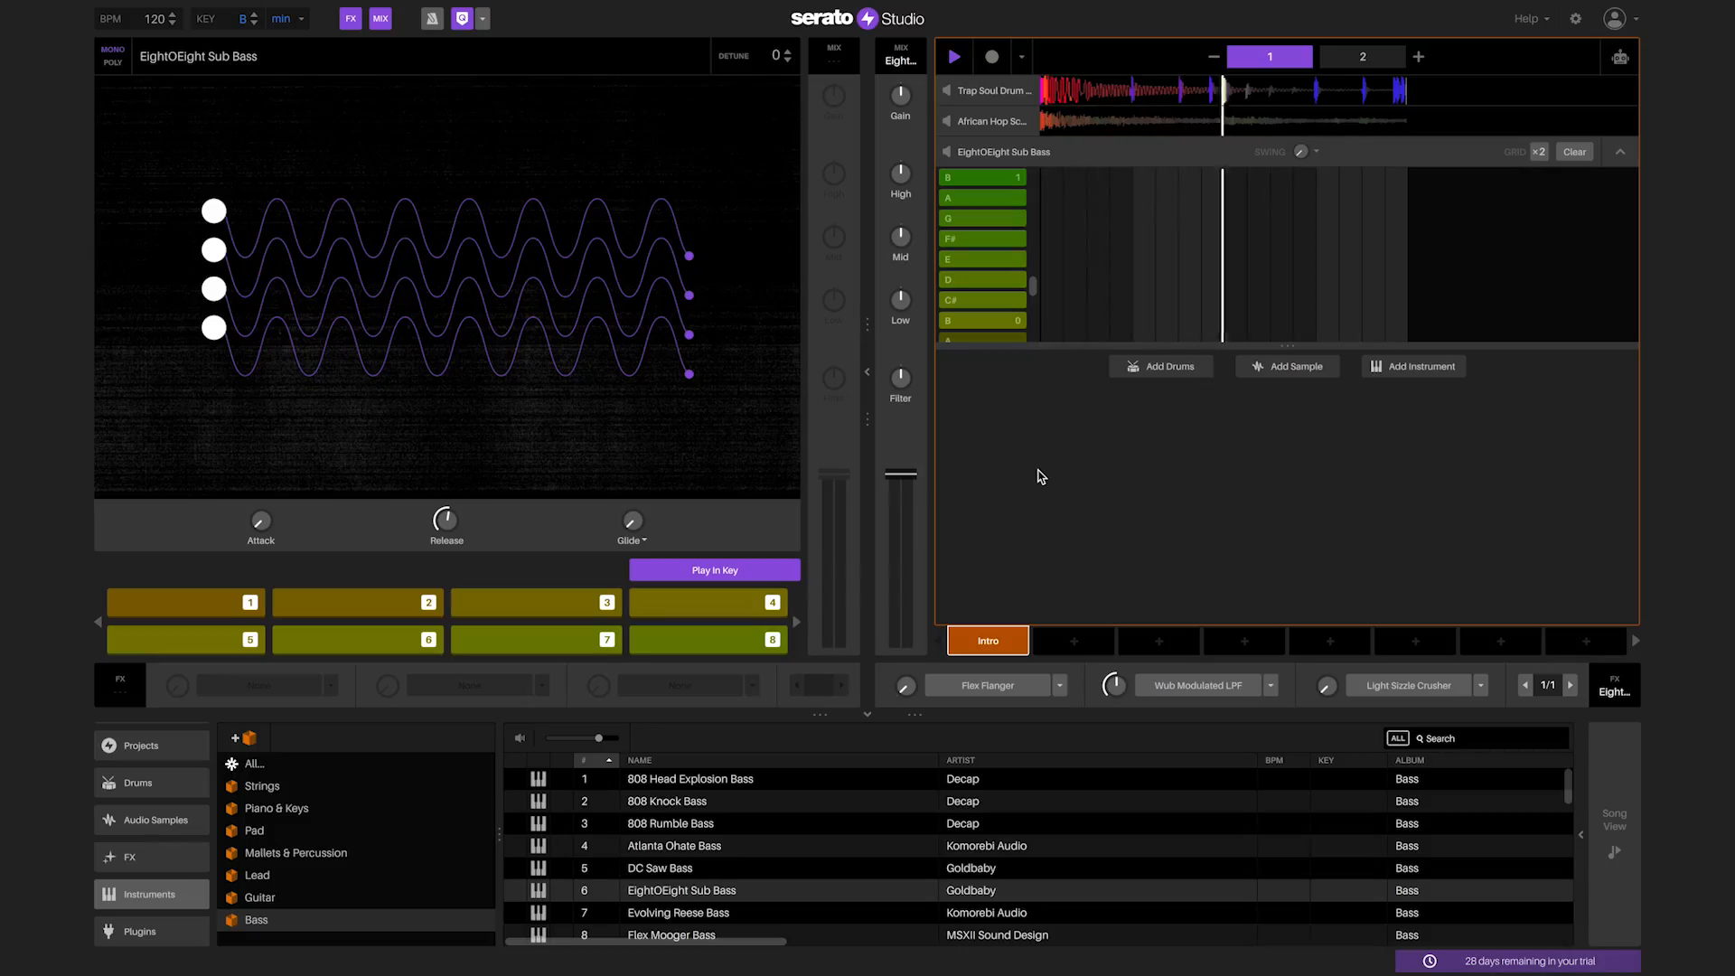
left_click(1361, 56)
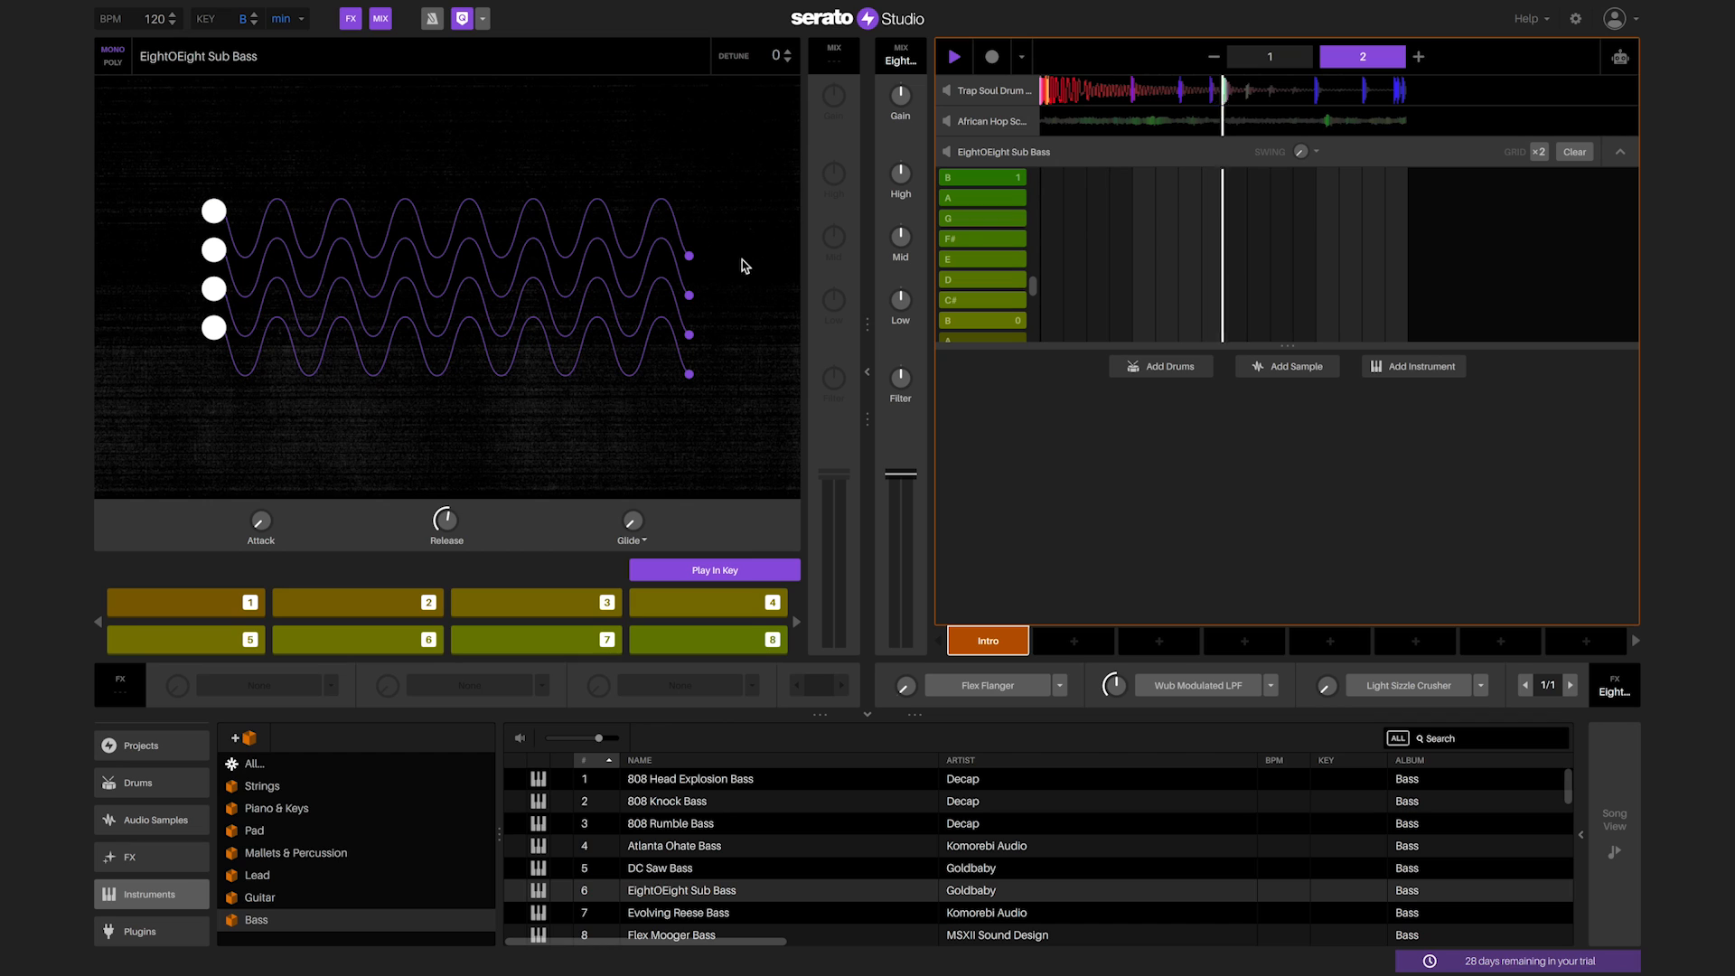
left_click(432, 18)
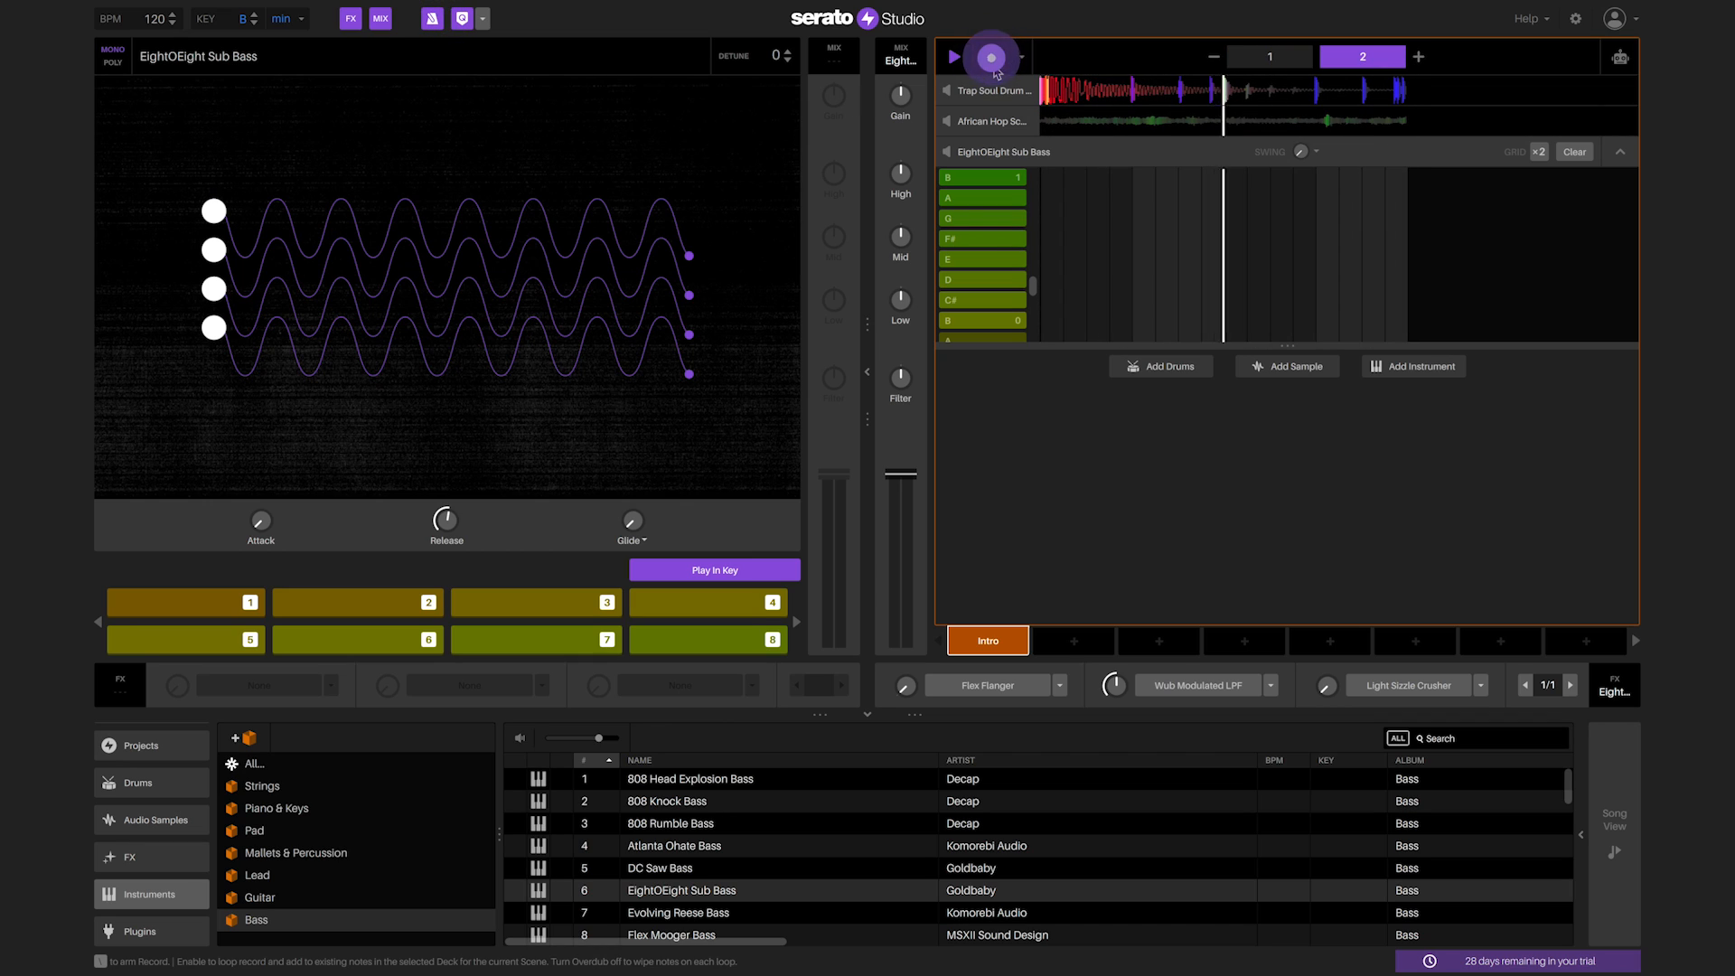
Step: Arm recording and play low B notes on the EightOEight Sub Bass into the loop
left_click(992, 56)
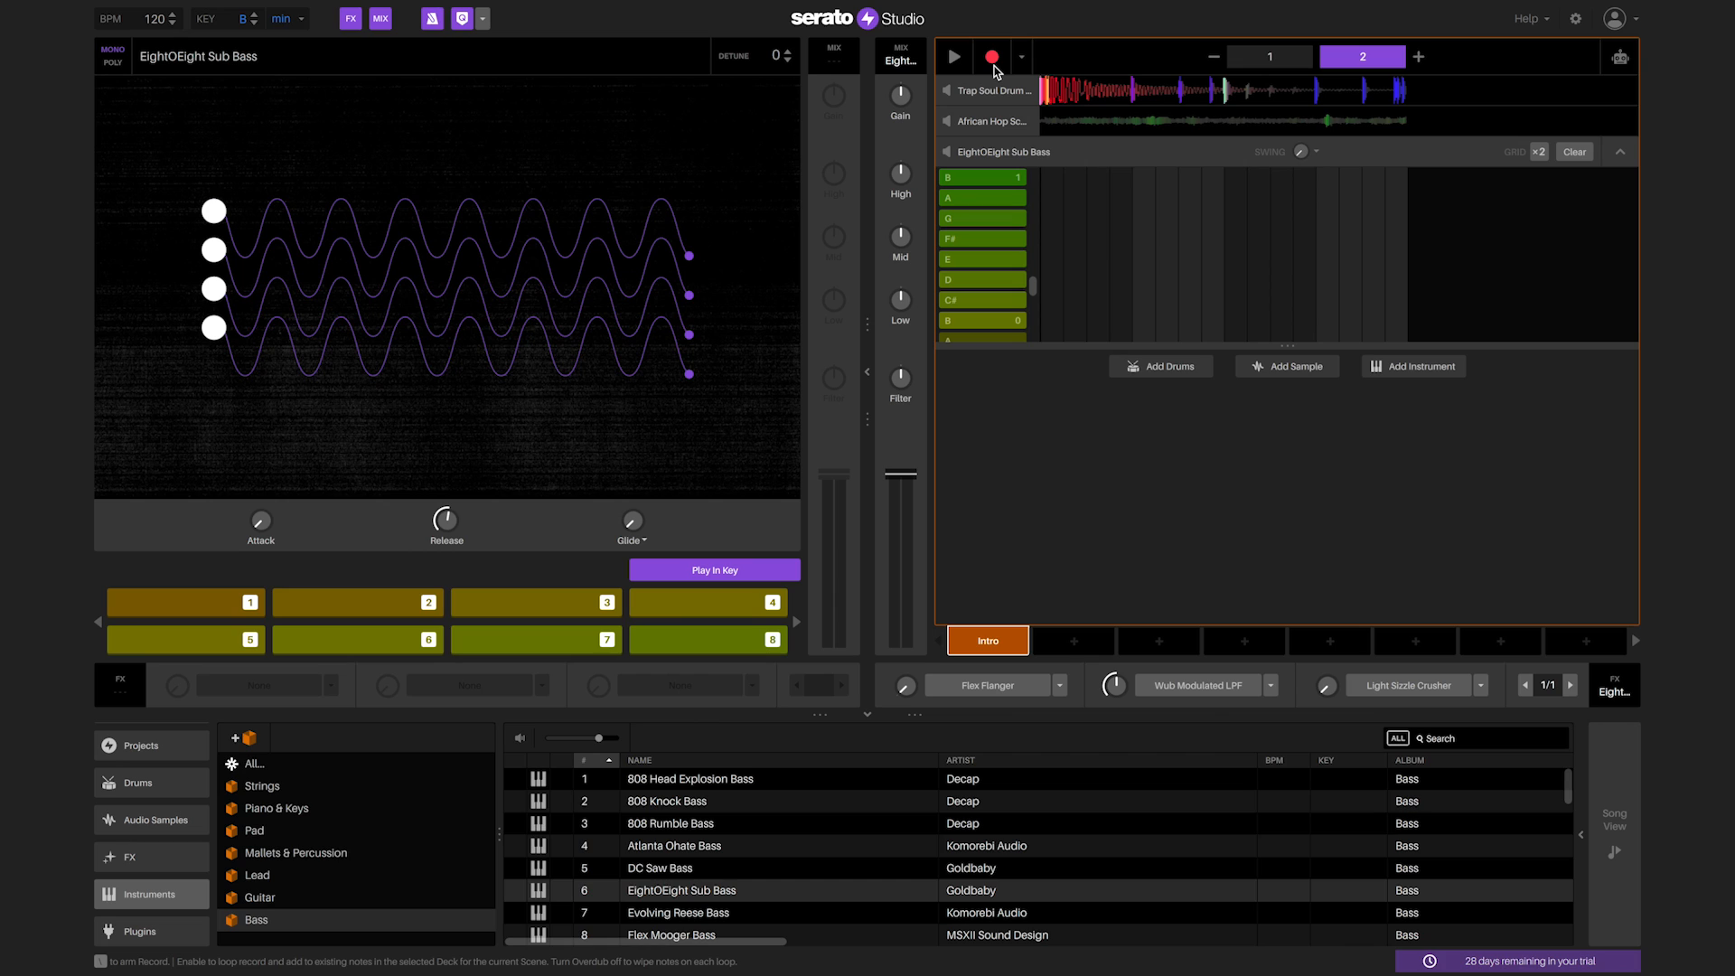
left_click(1269, 56)
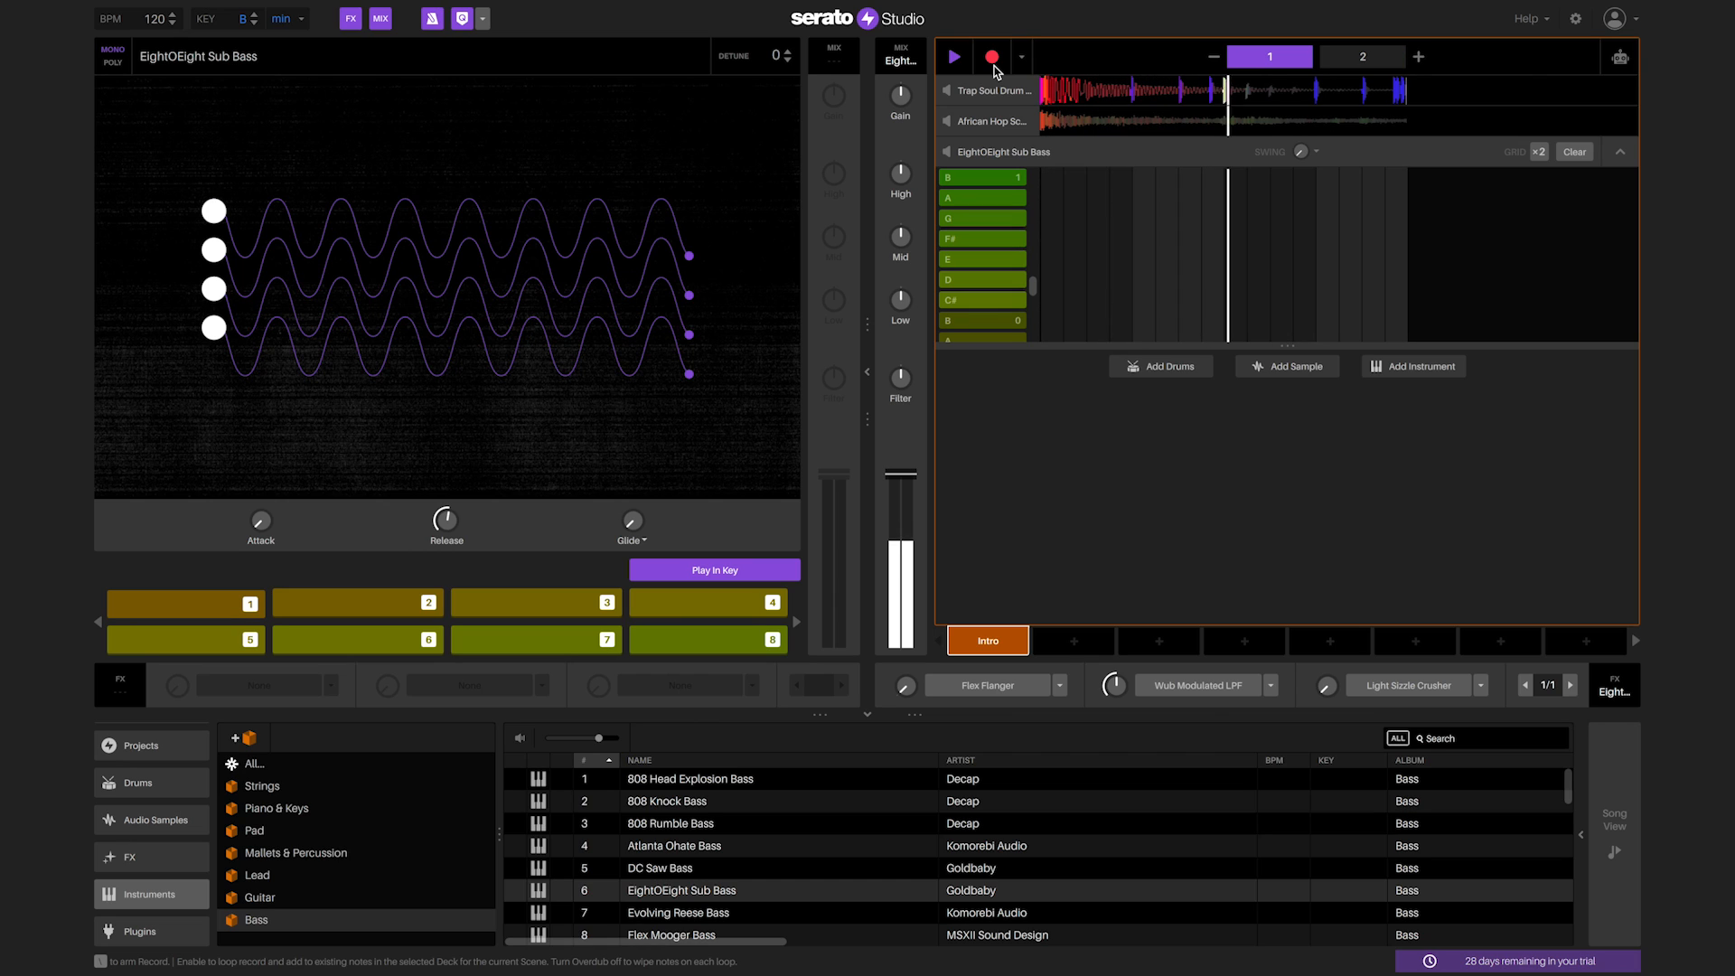
left_click(1362, 56)
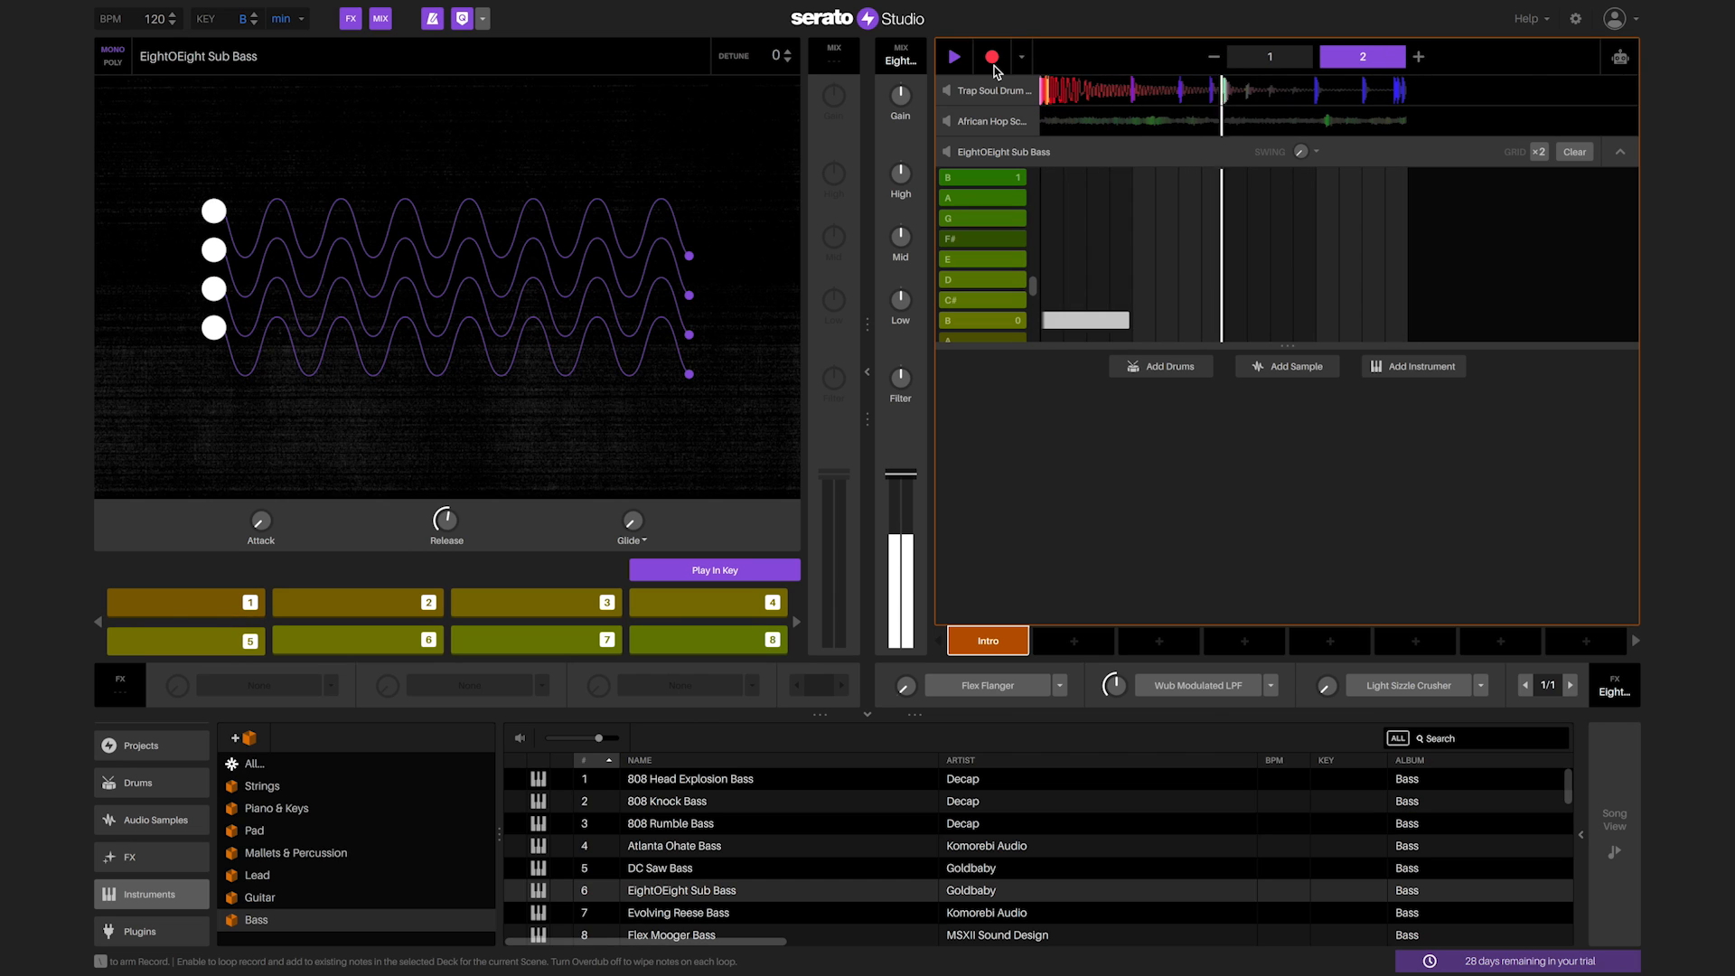
left_click(1269, 56)
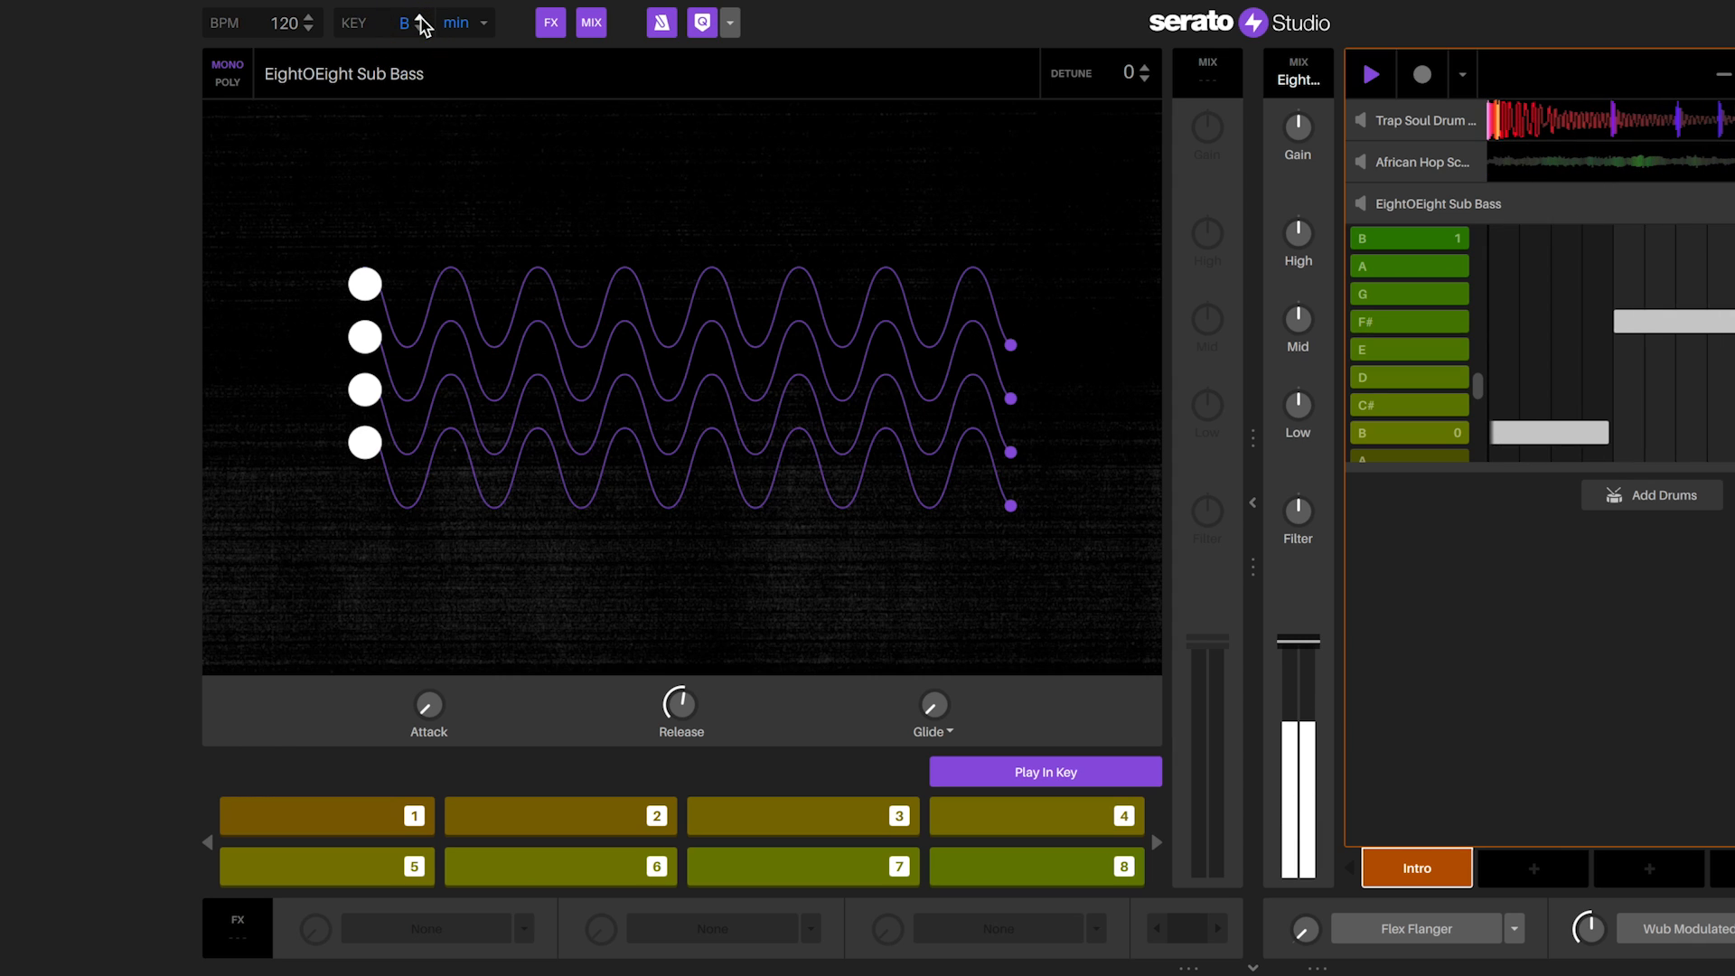
left_click(404, 22)
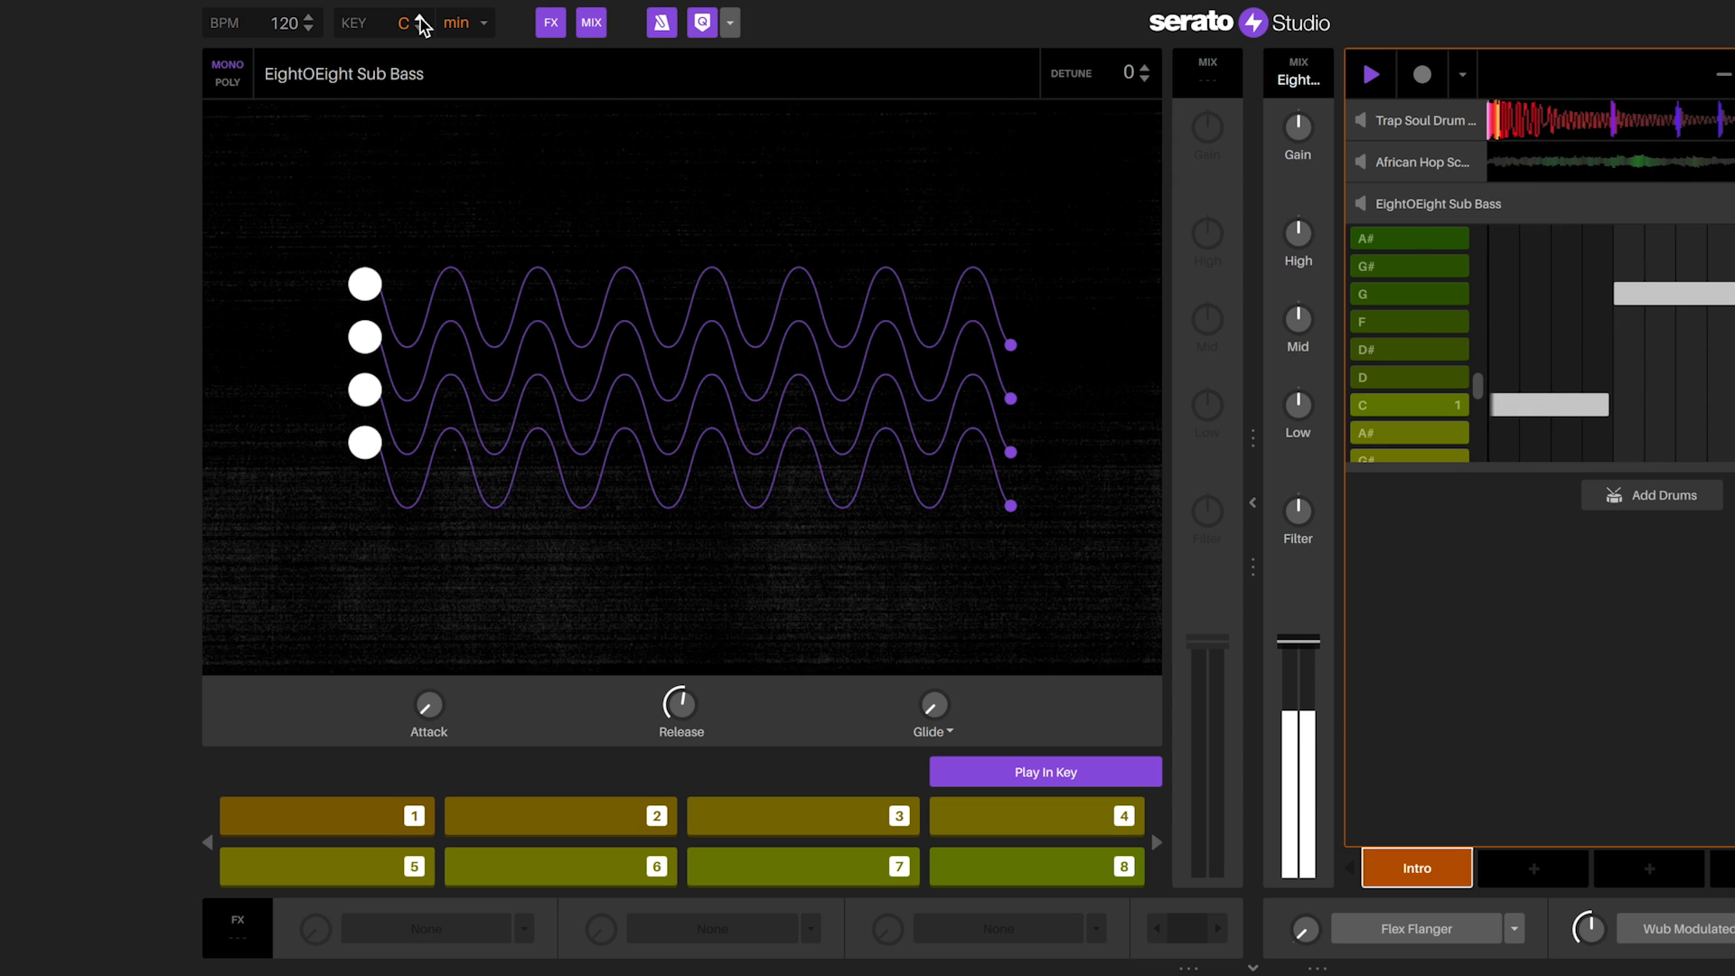
left_click(419, 16)
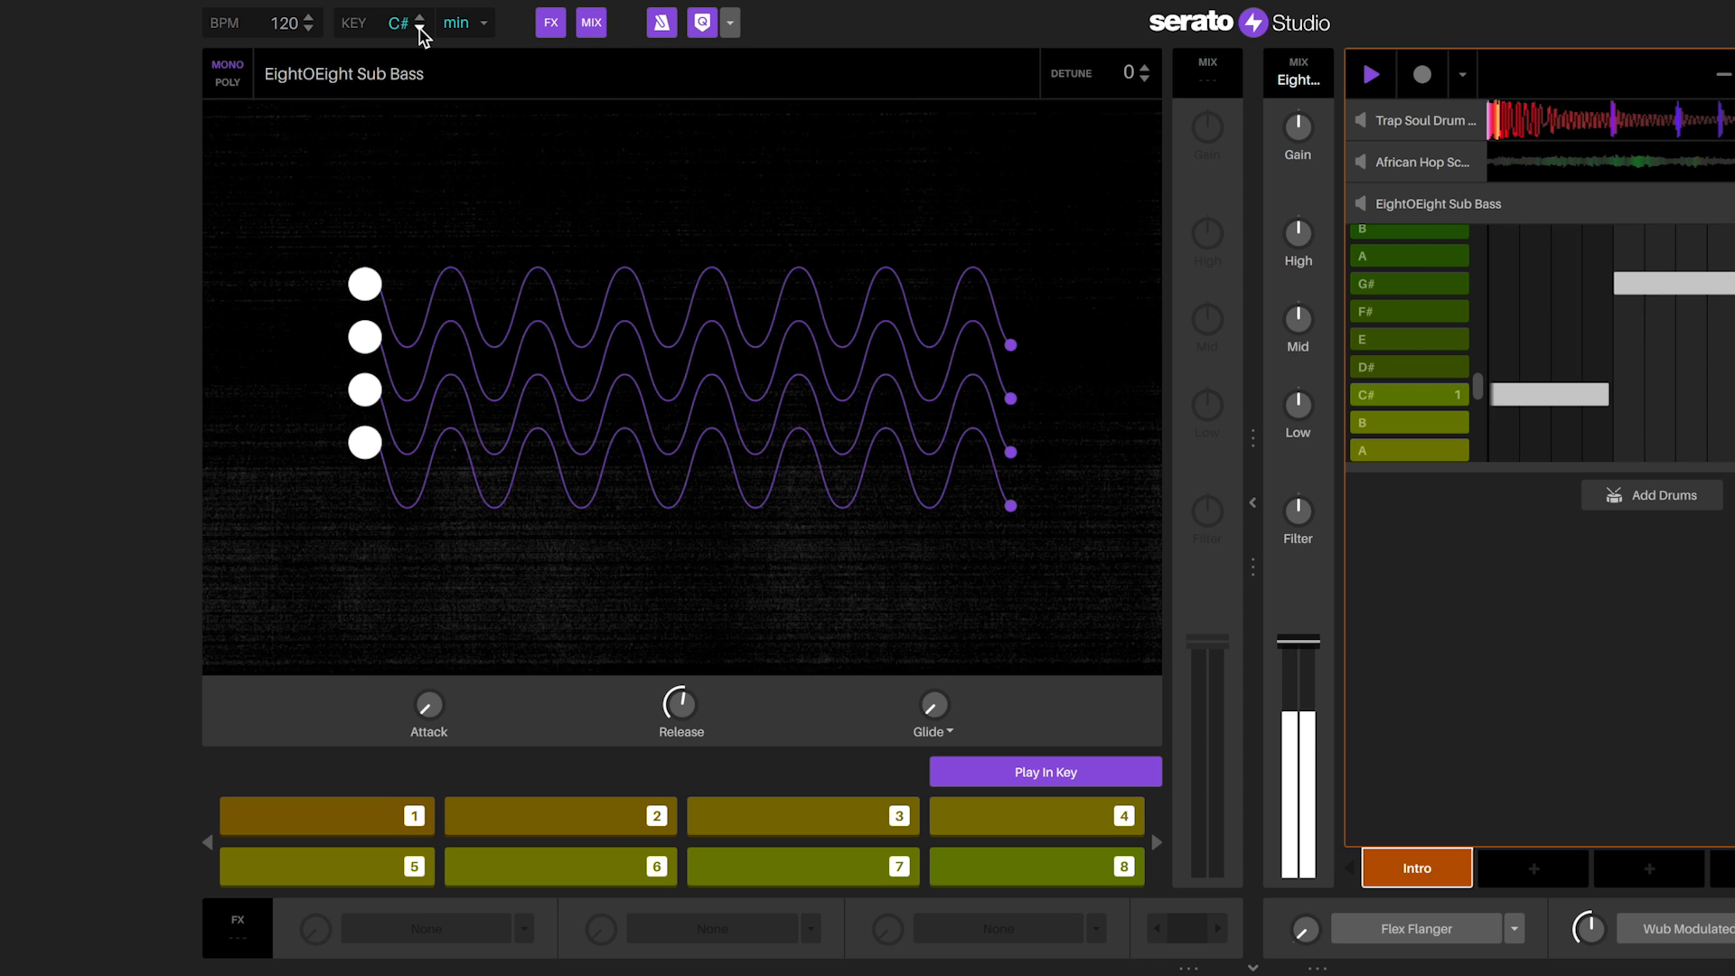
left_click(420, 29)
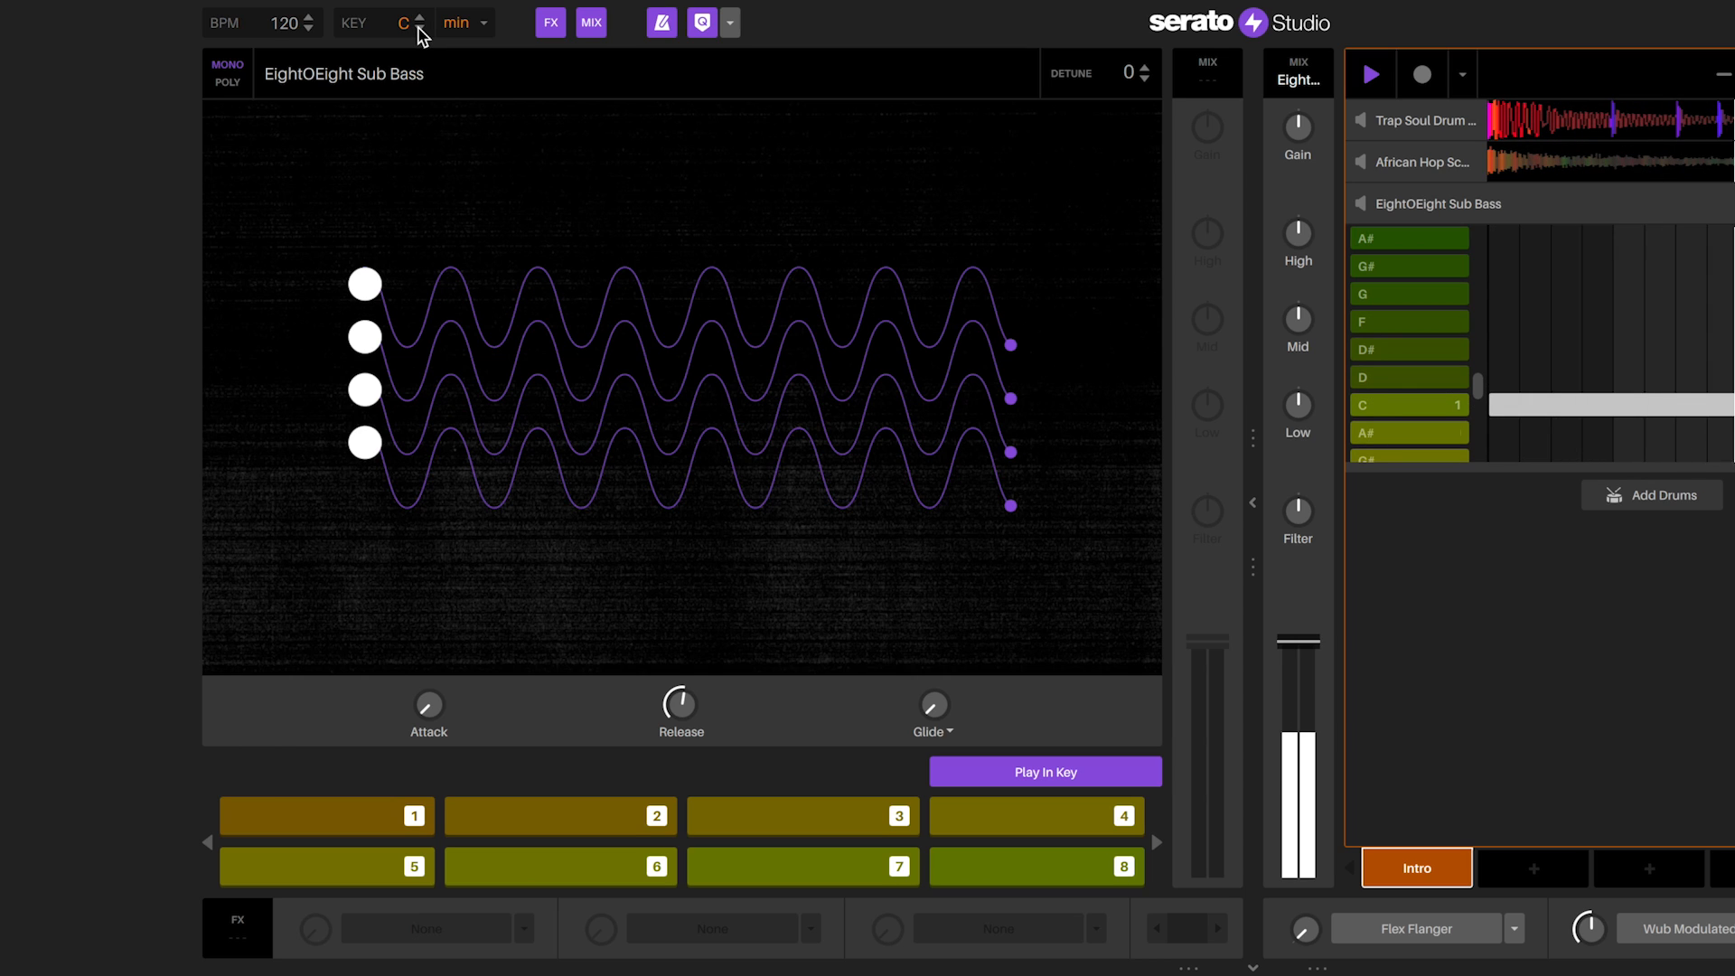
left_click(417, 16)
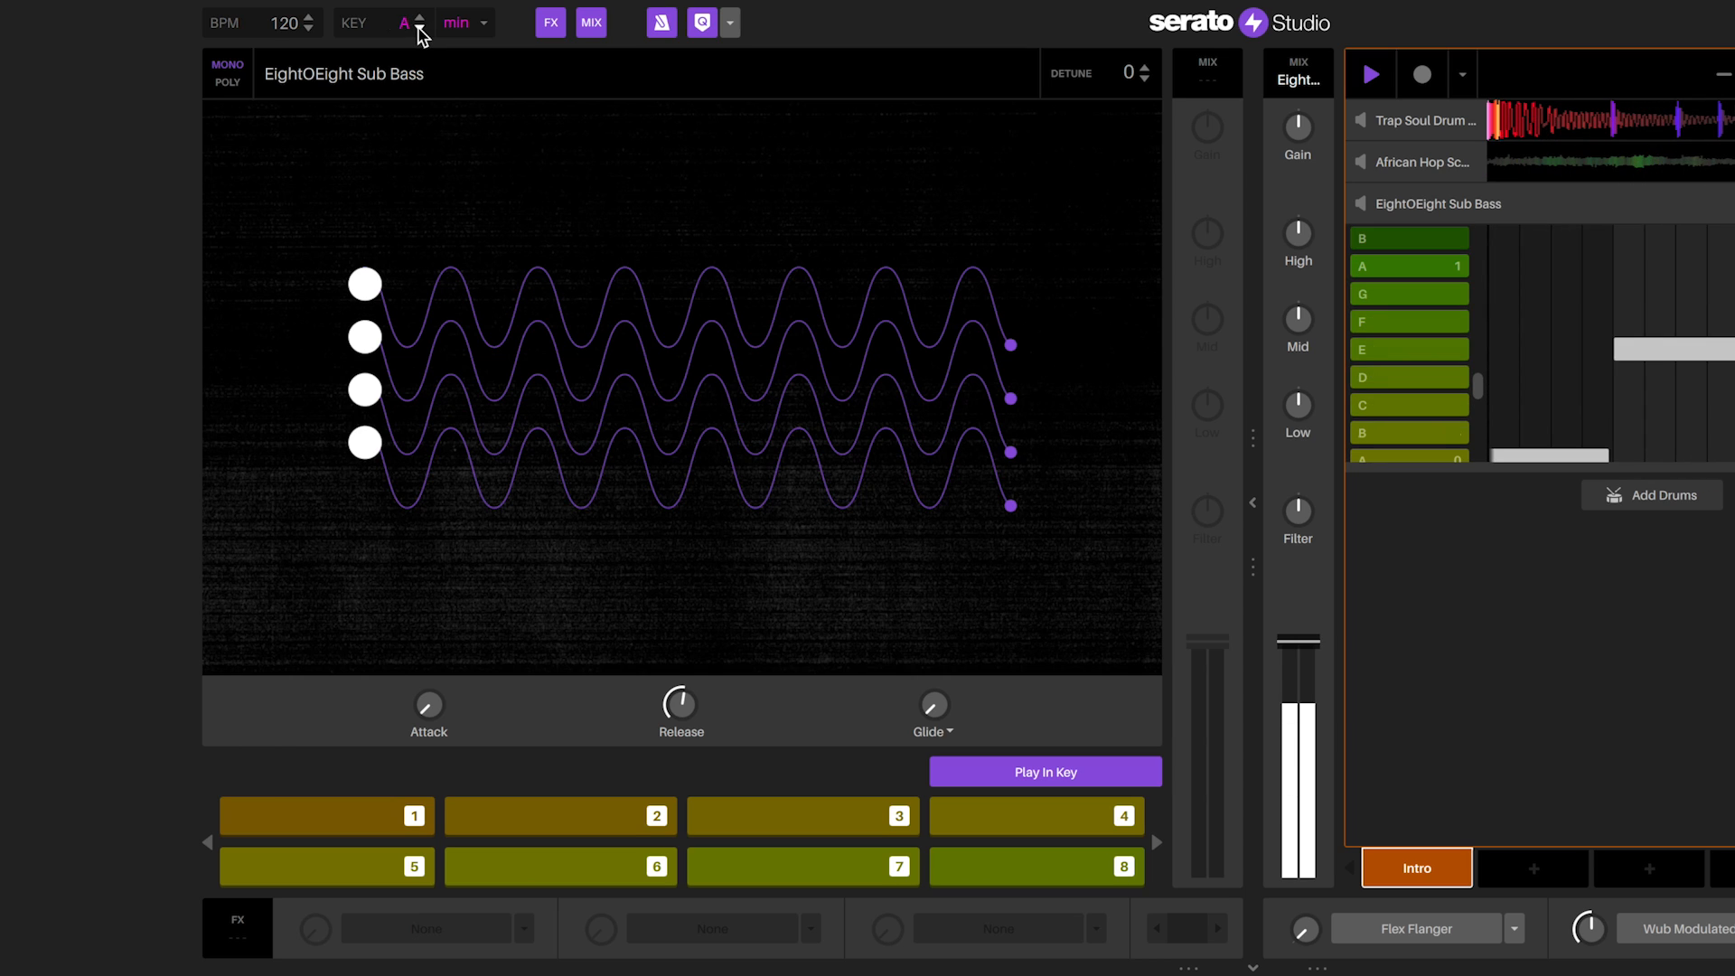
left_click(418, 17)
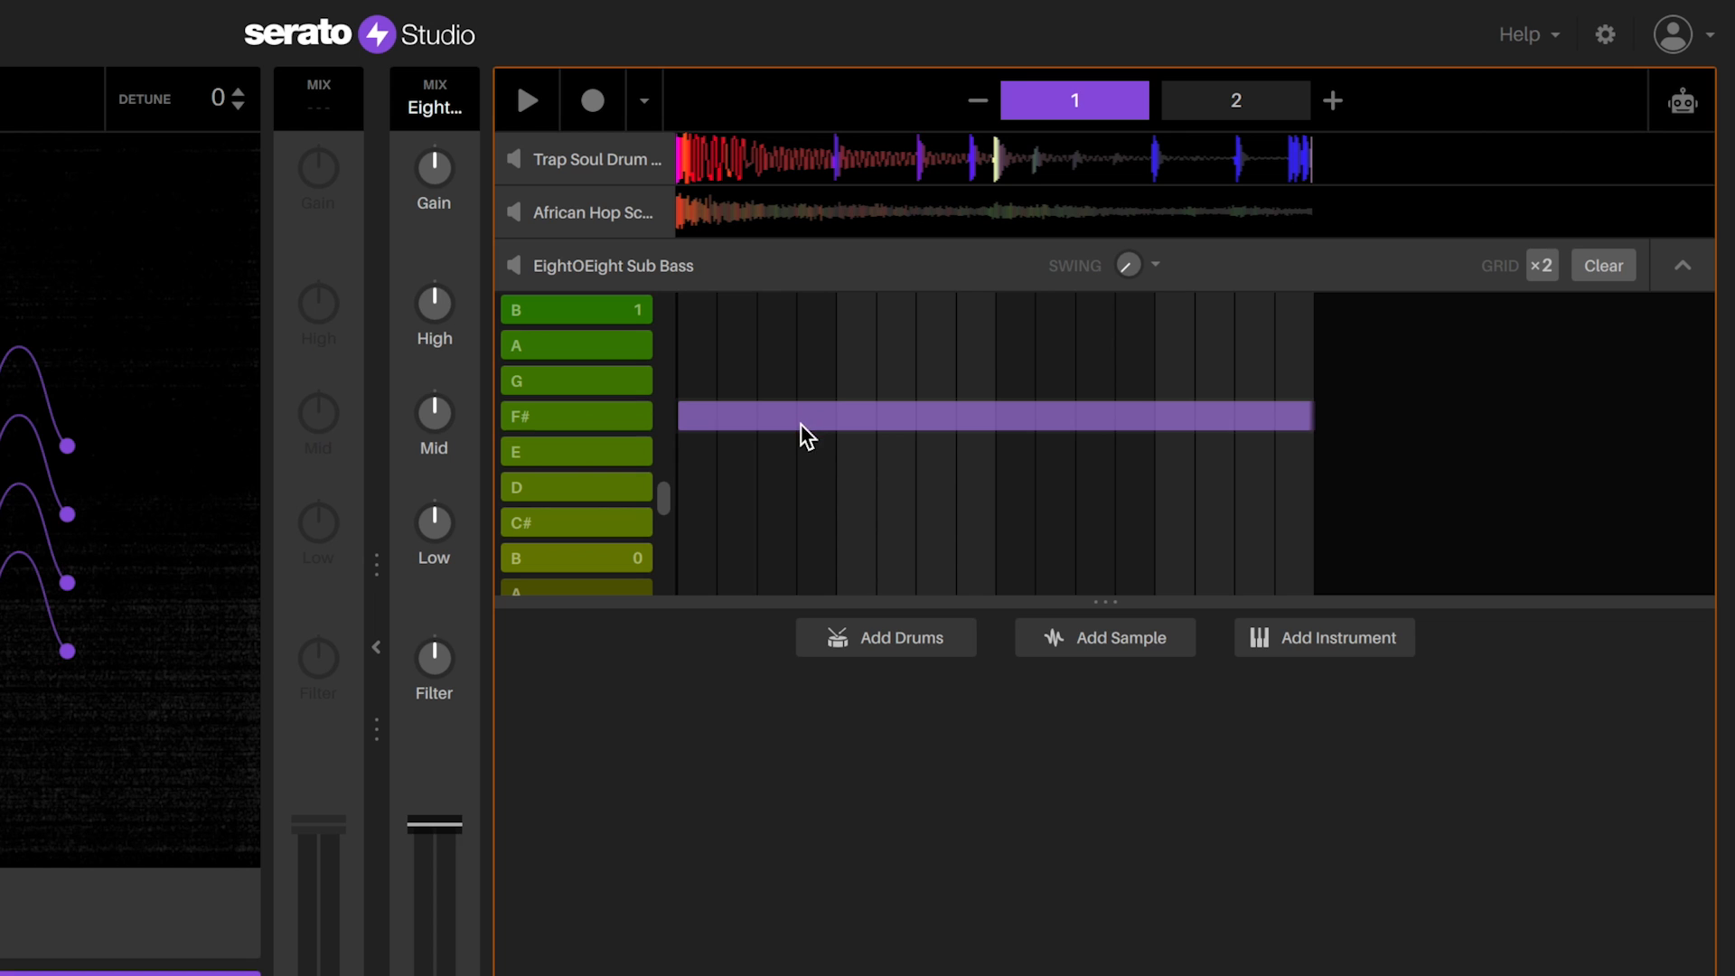
Step: Drag the long sub-bass note from F# down to B 0 and audition the pattern
left_click_drag(804, 415, 802, 486)
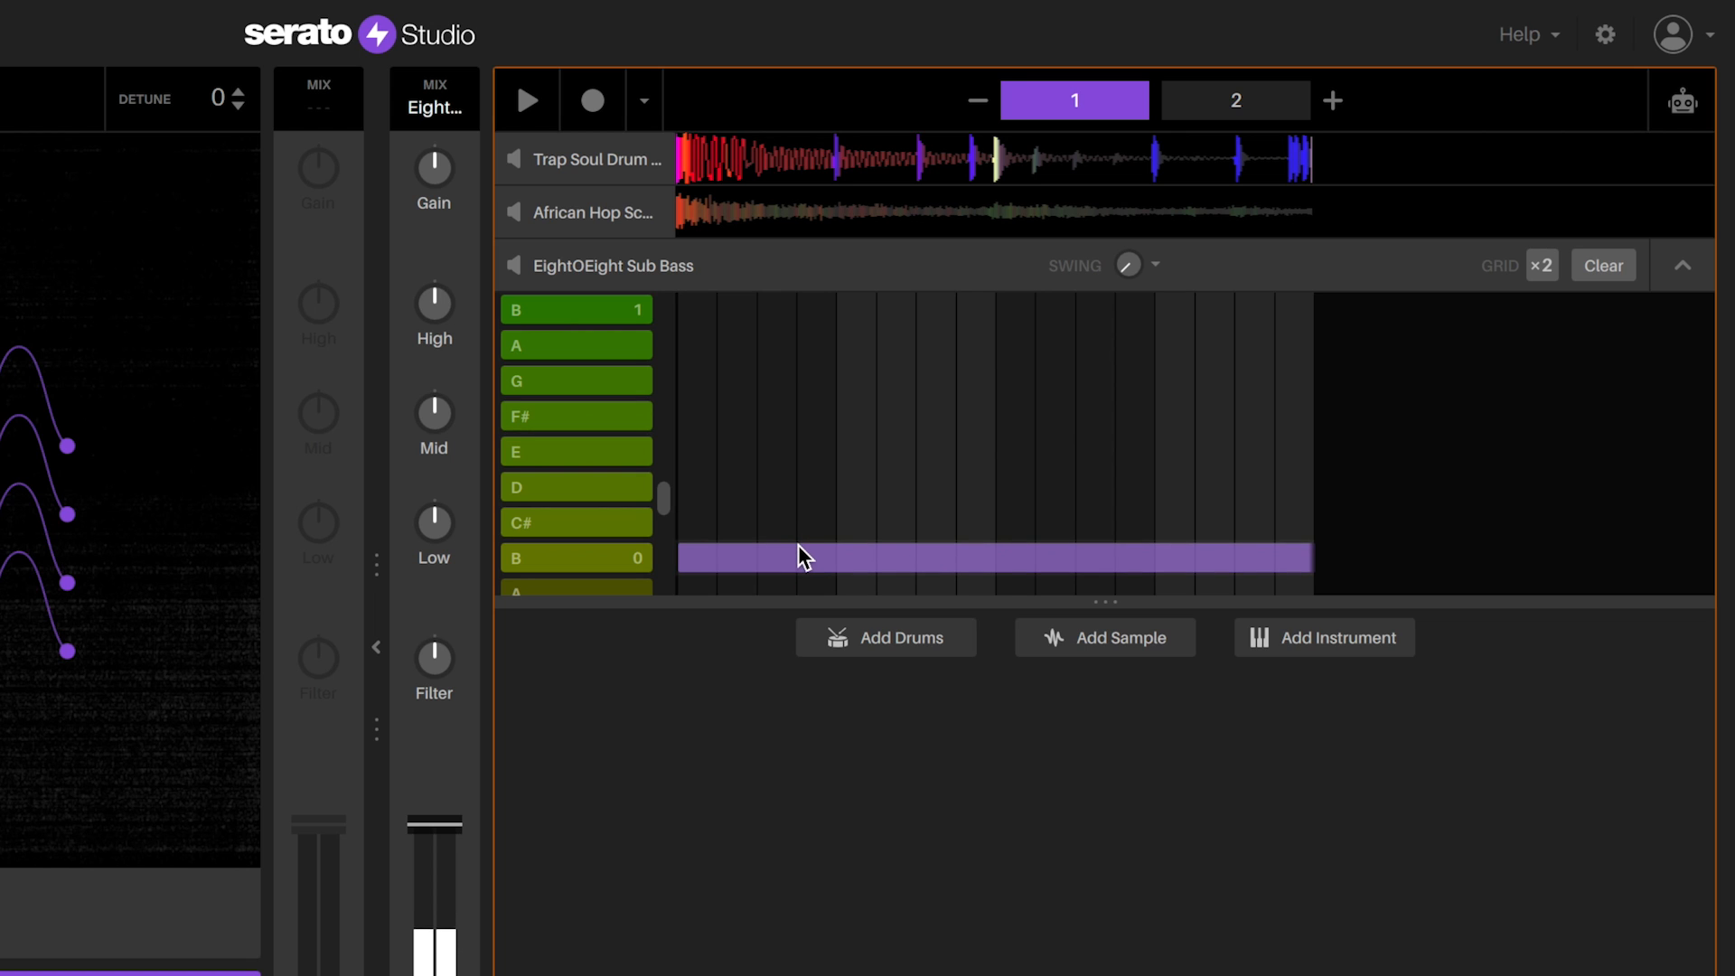
left_click(802, 556)
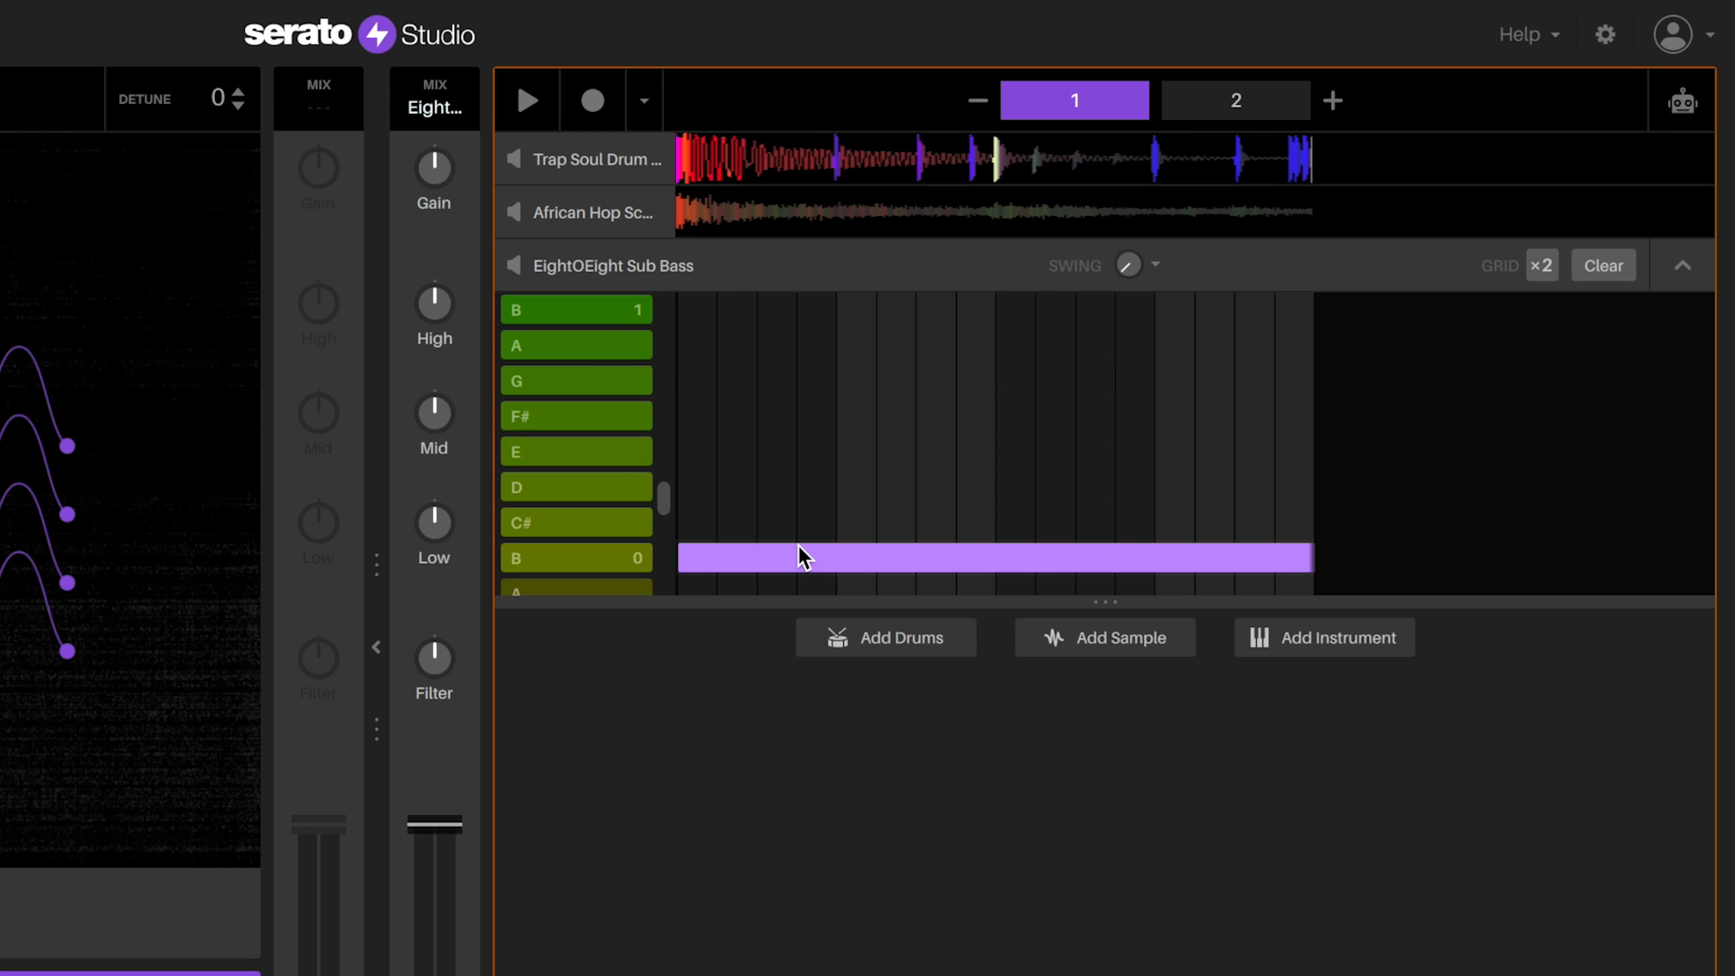
left_click(524, 99)
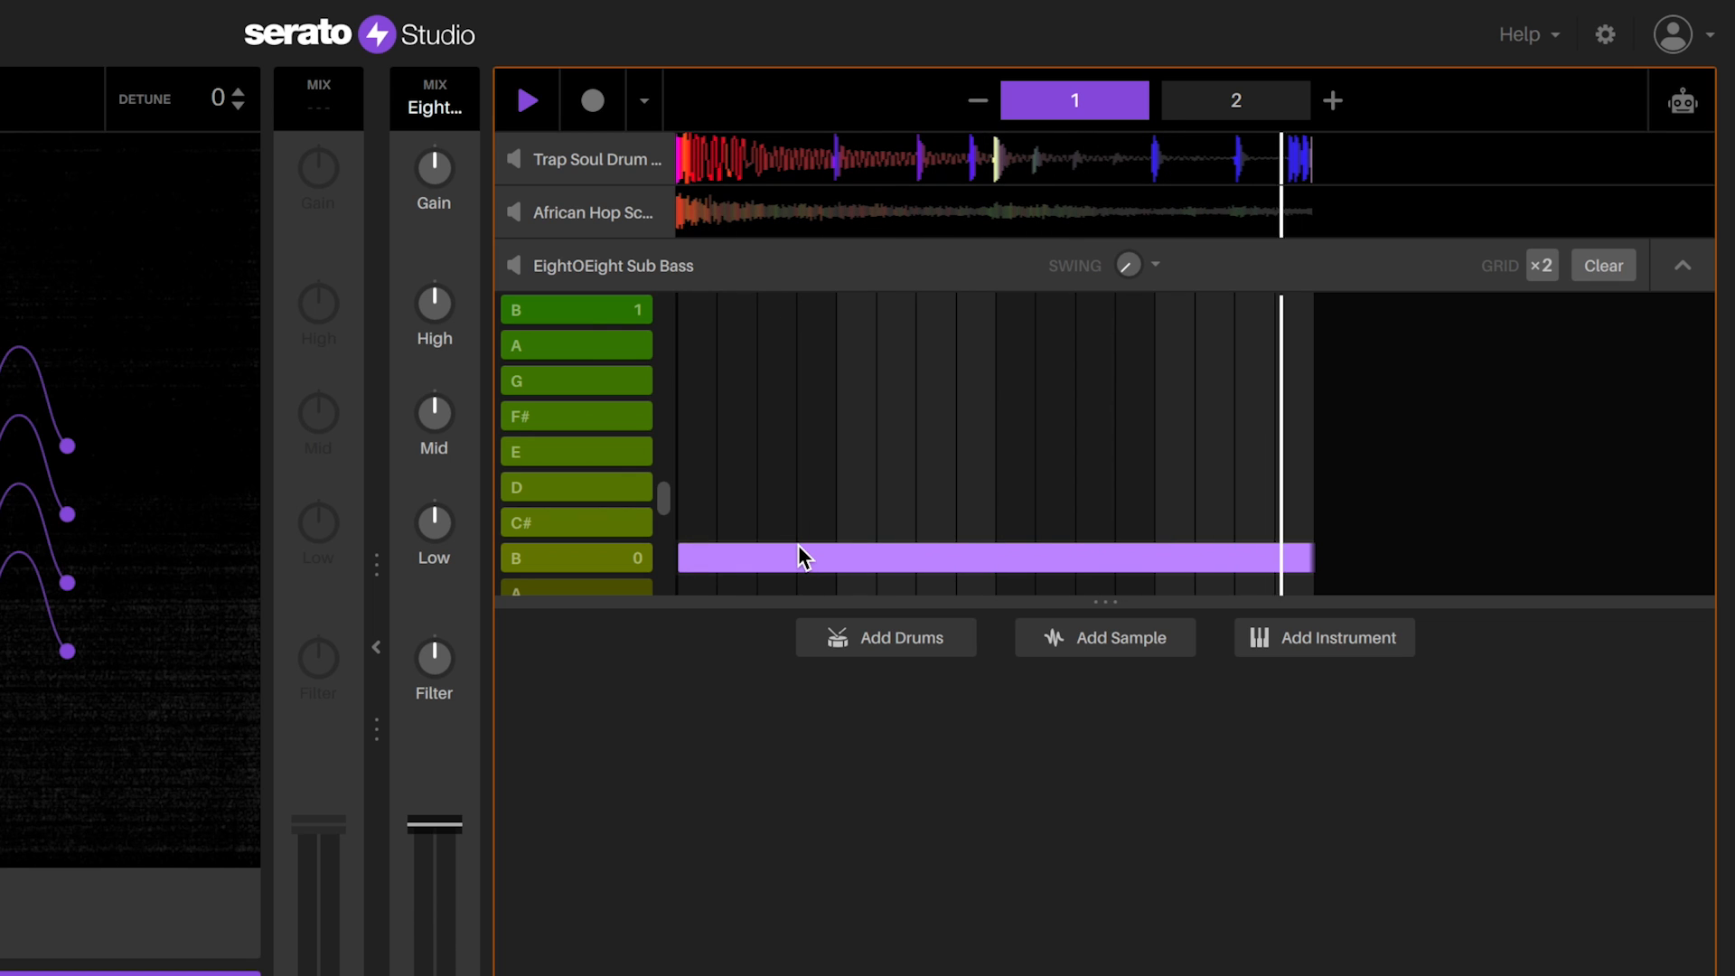
left_click(1234, 100)
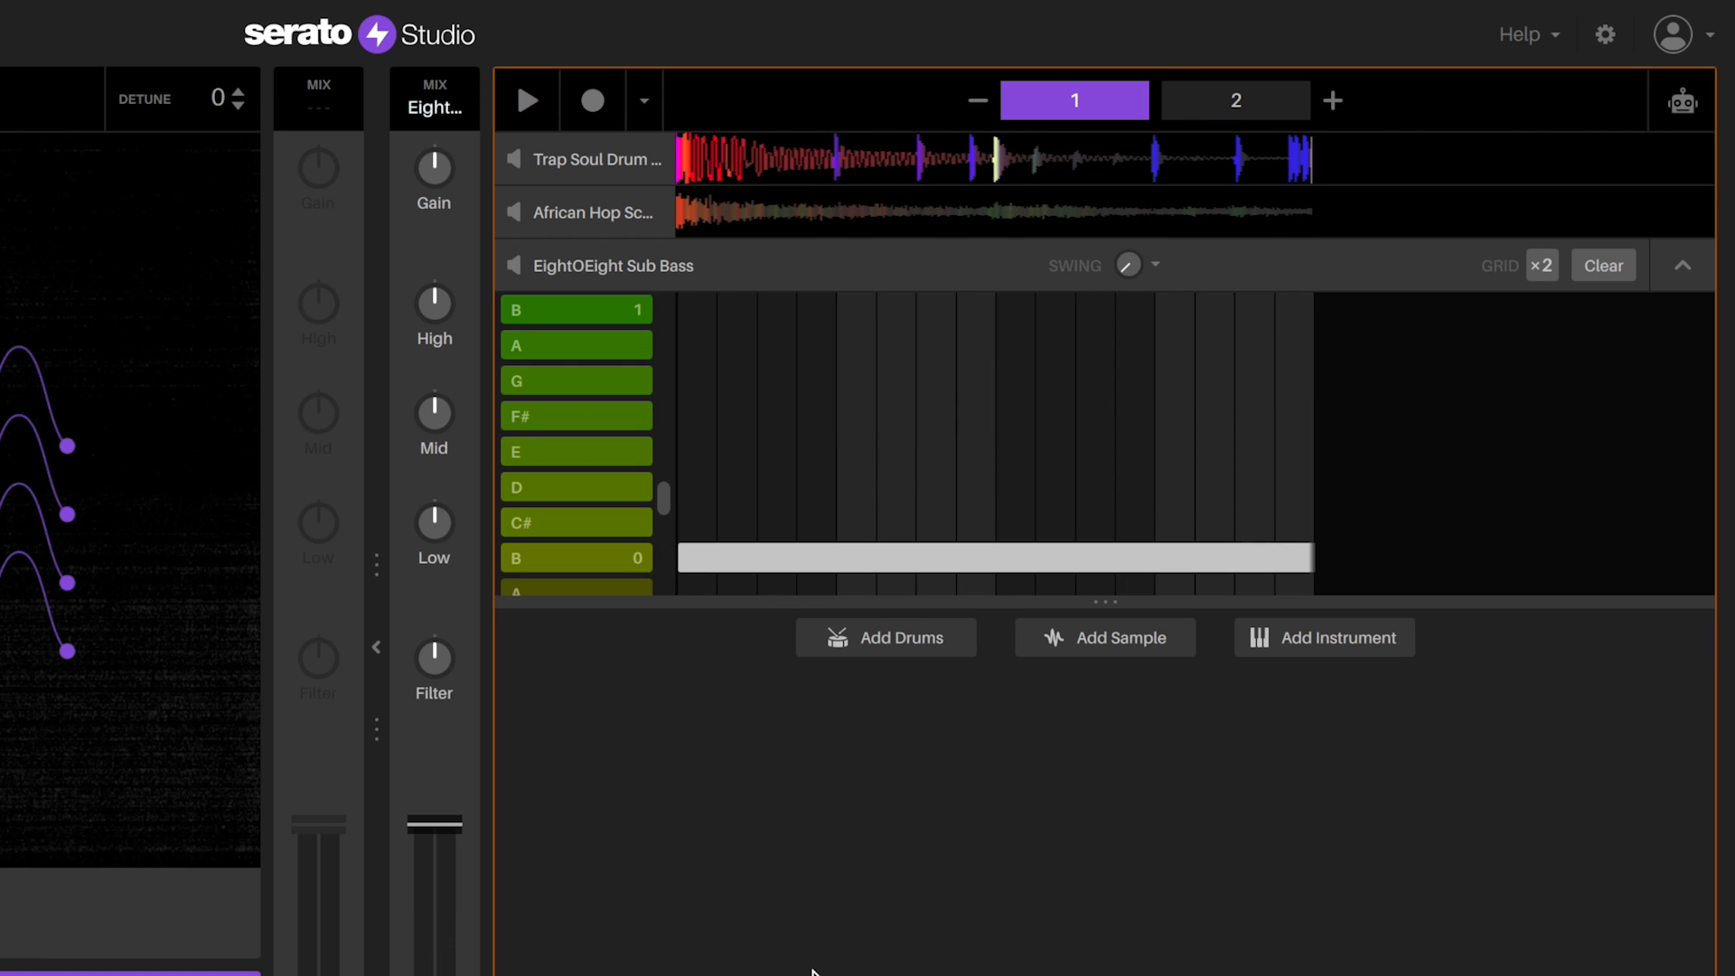
left_click(526, 99)
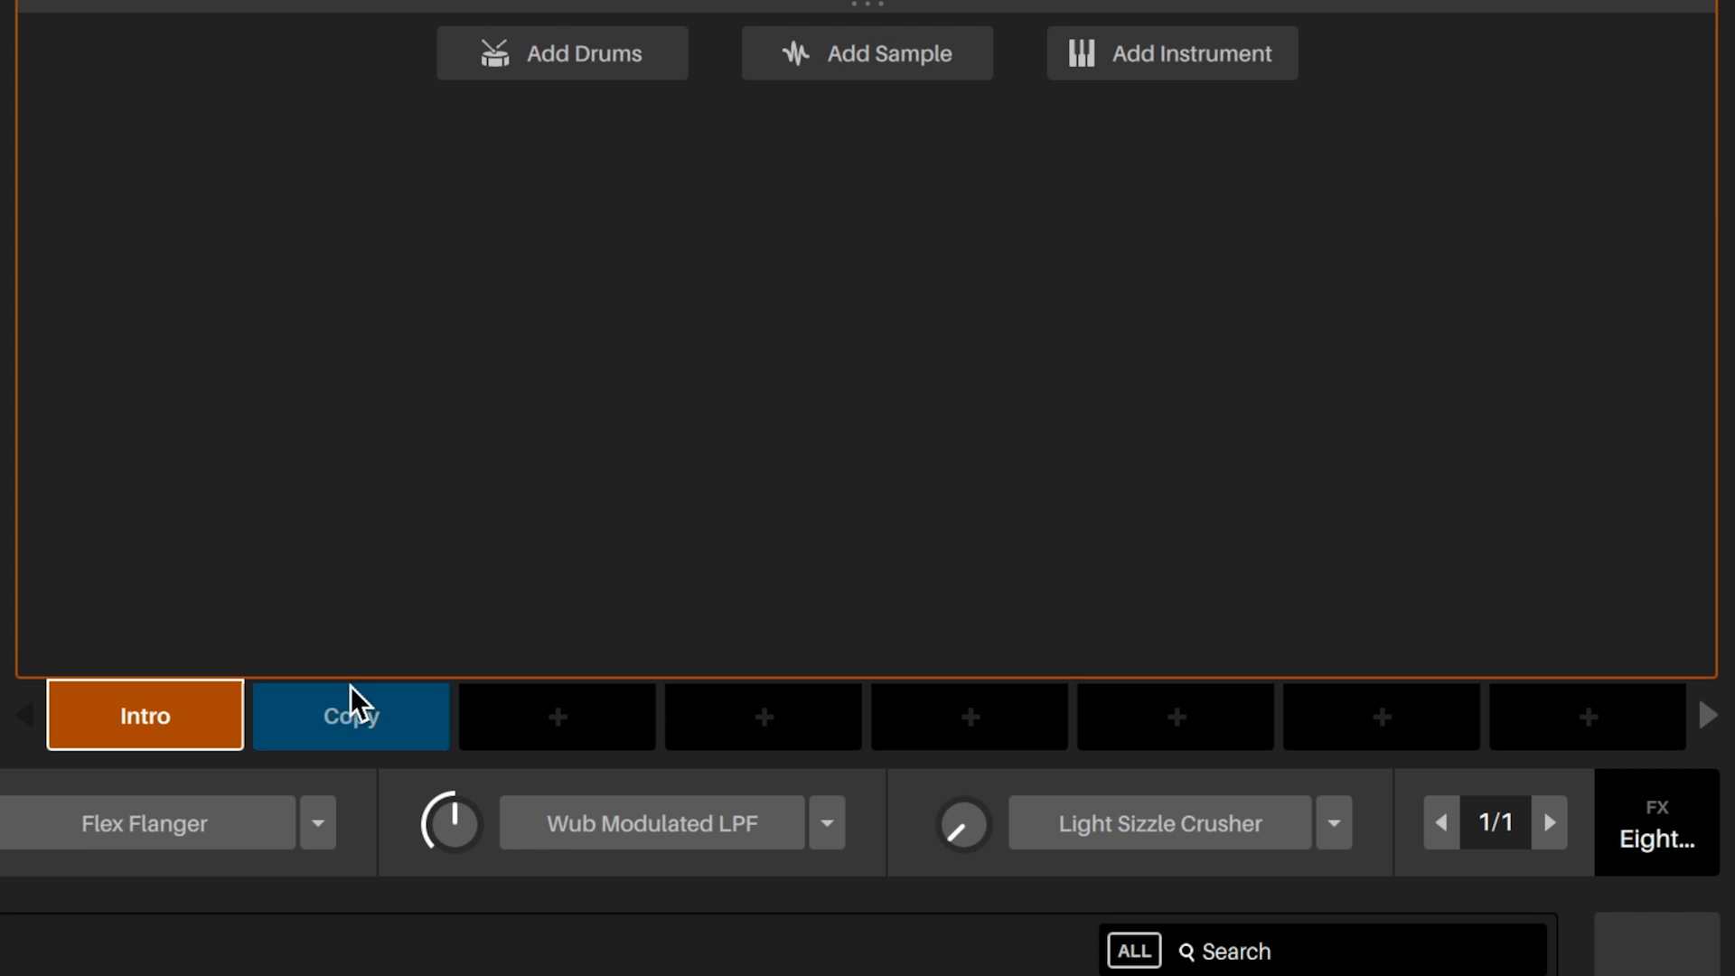
Step: Create Scene 2 from the + slot after Intro using the Copy/Empty option
left_click(349, 715)
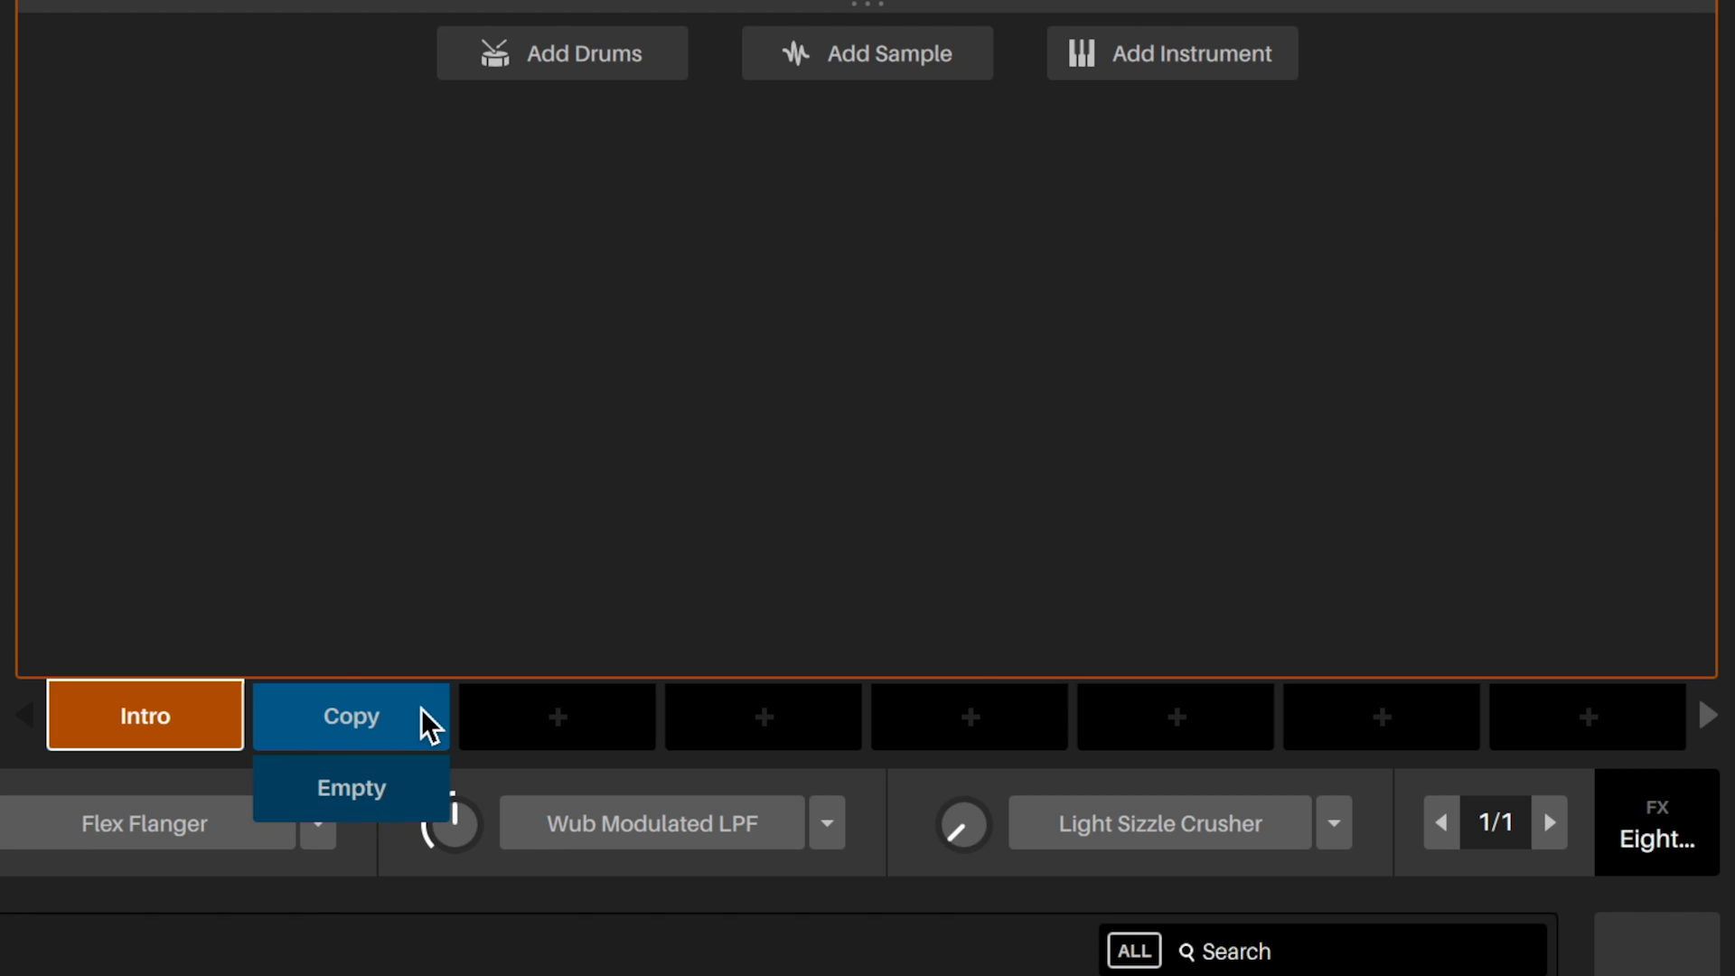
left_click(348, 715)
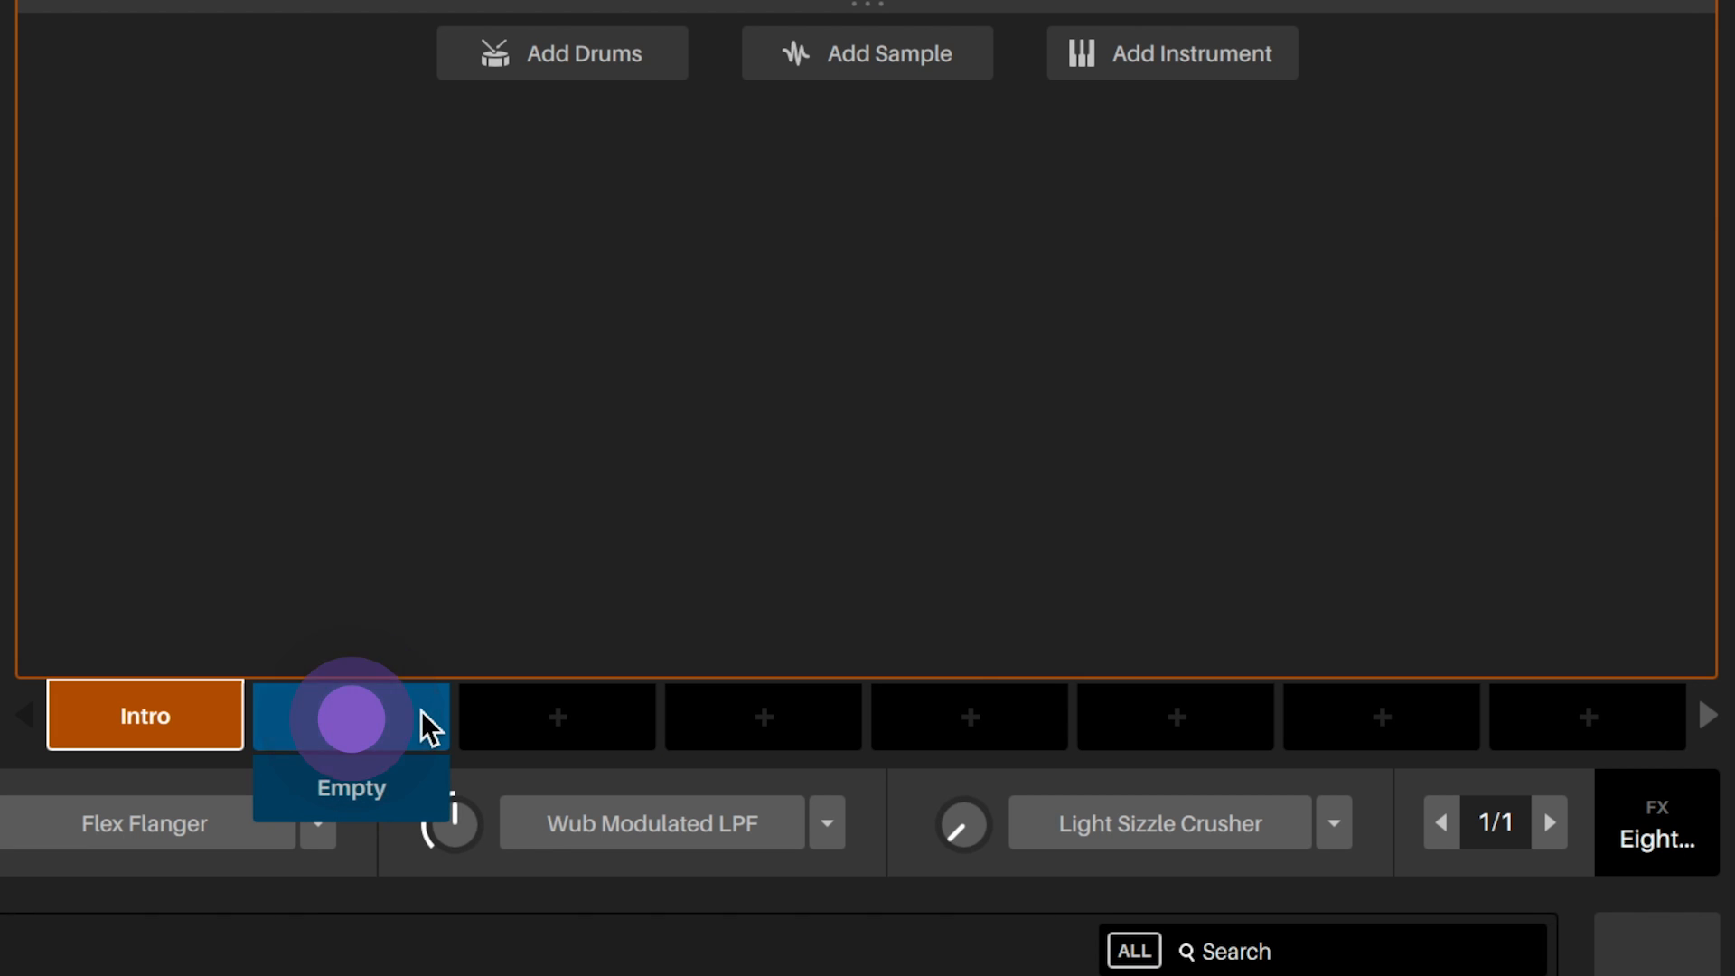
left_click(349, 715)
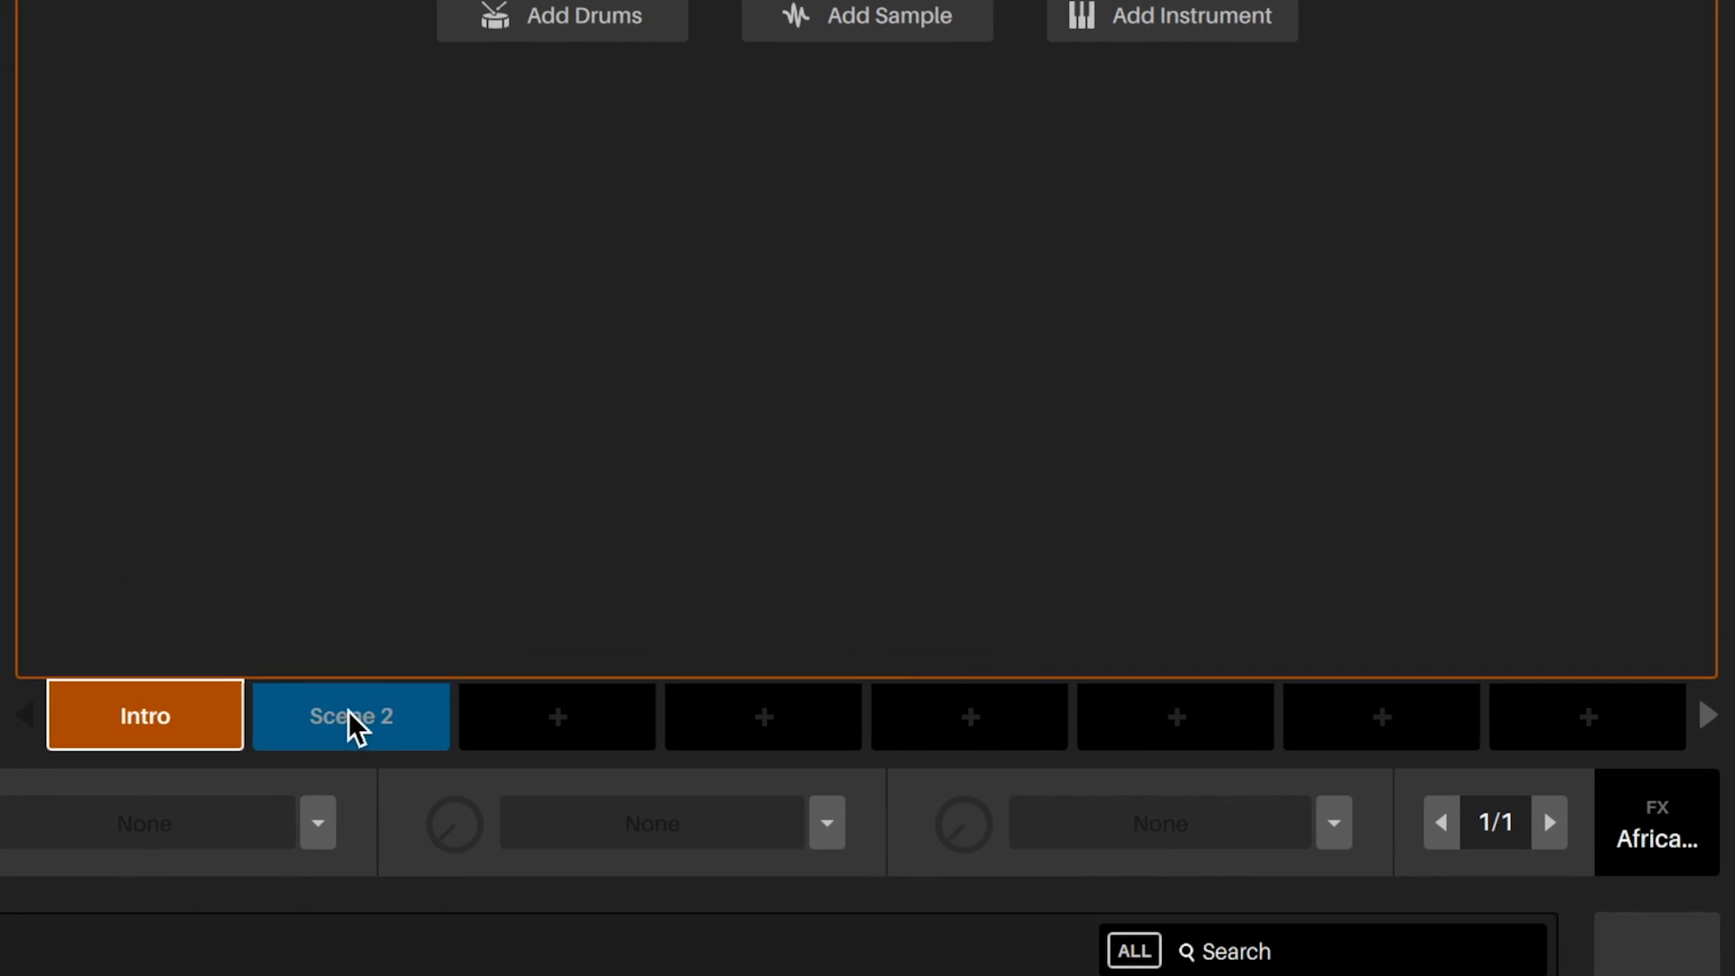
left_click(349, 715)
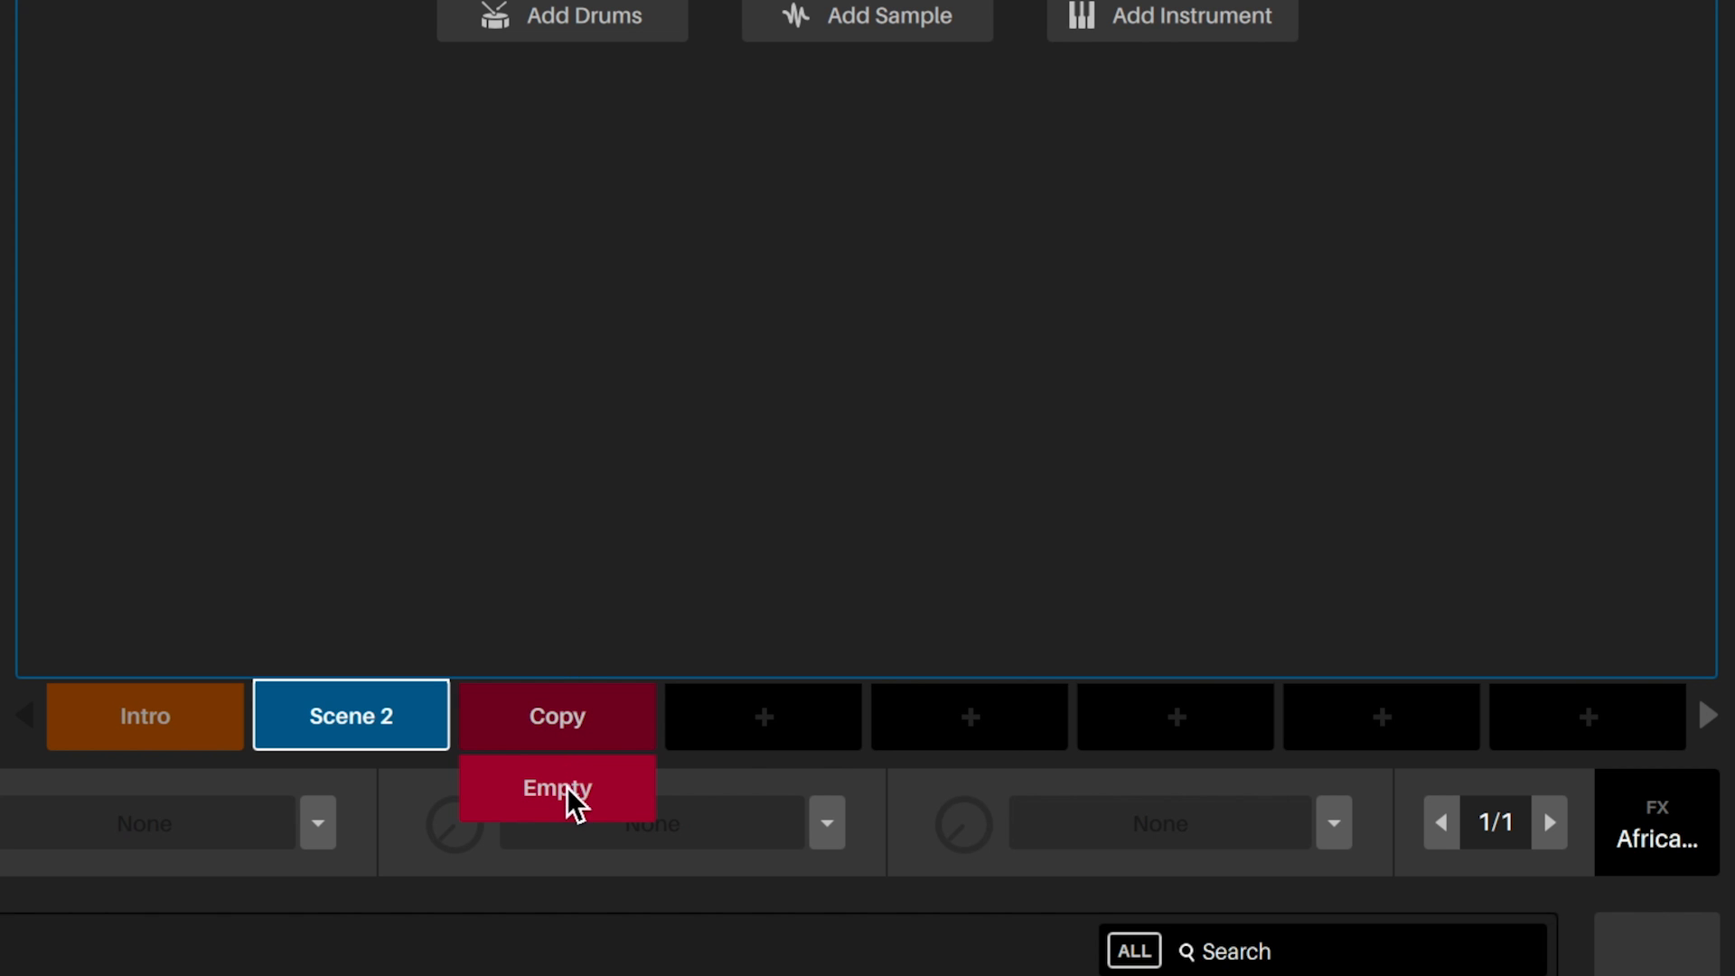
Step: Add further empty scenes and switch back to the Intro scene
left_click(557, 788)
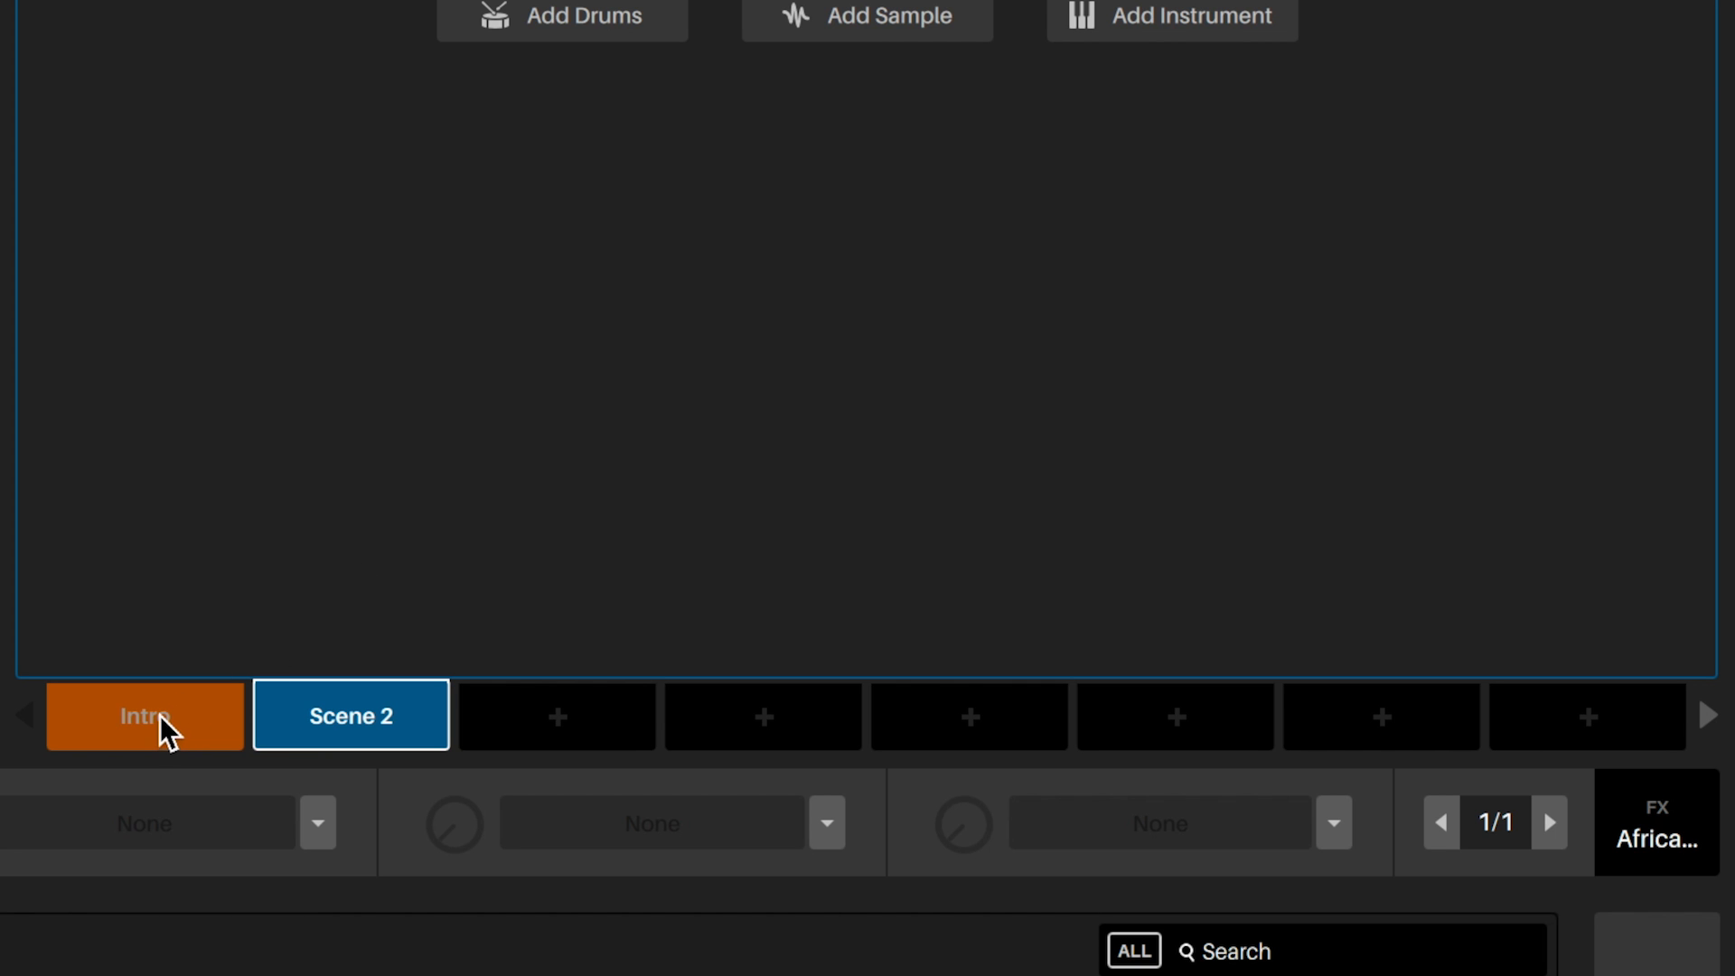
left_click(145, 716)
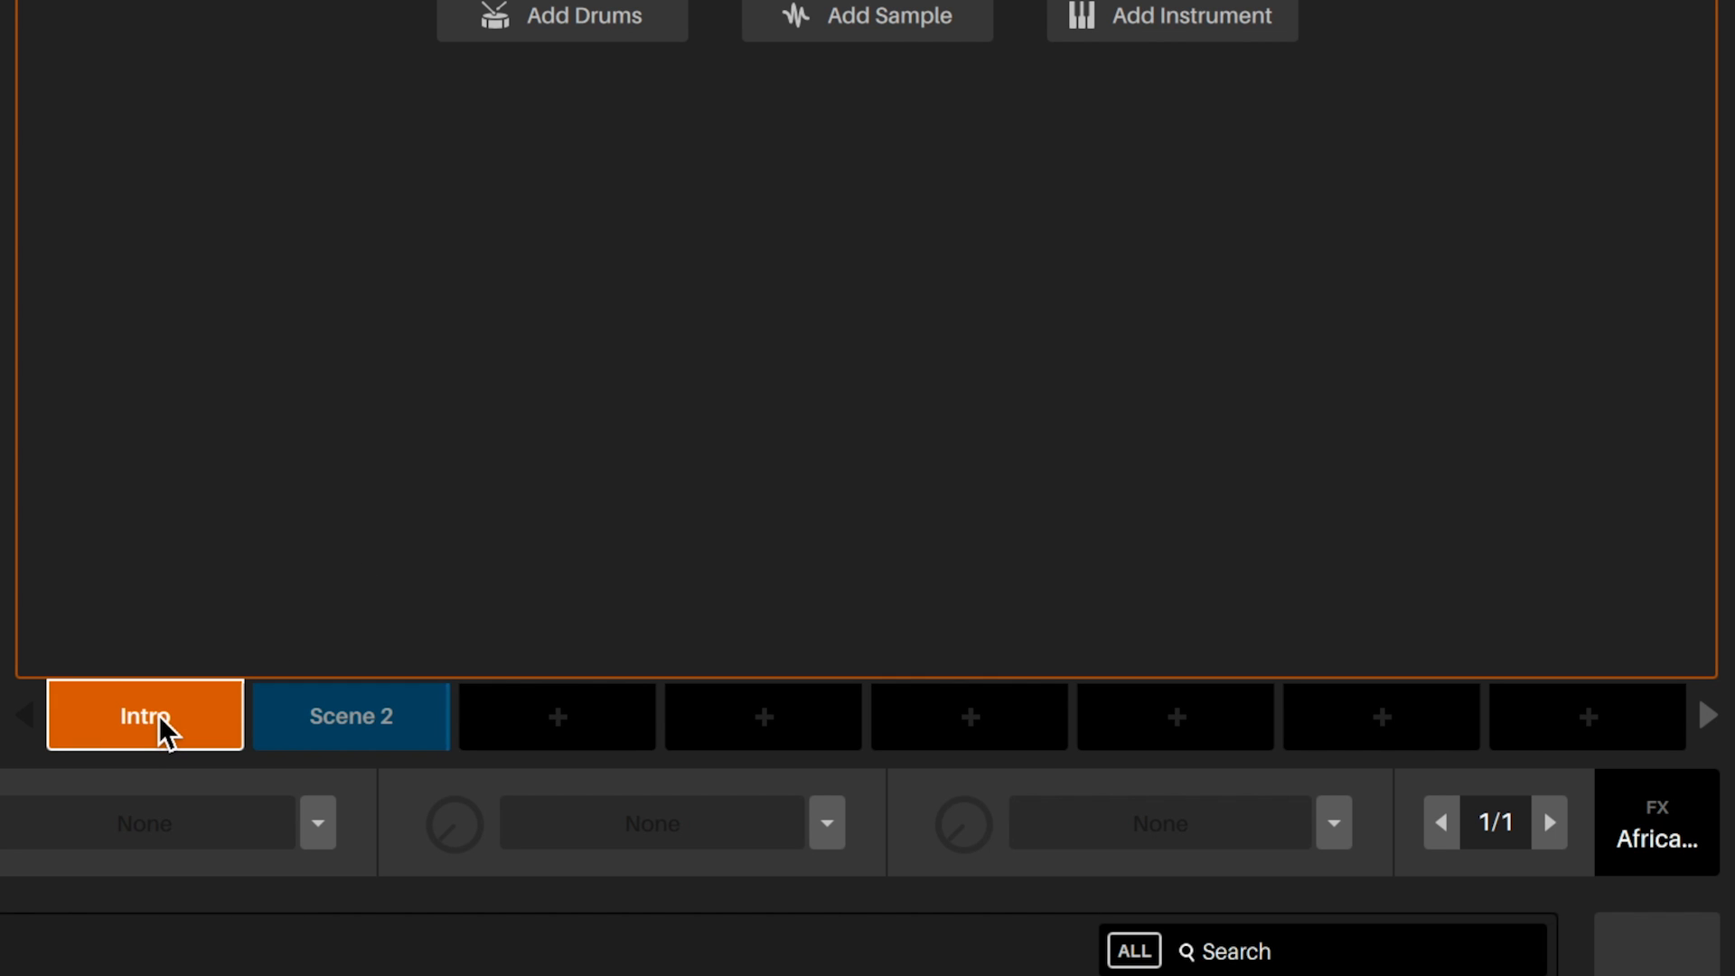
left_click(555, 716)
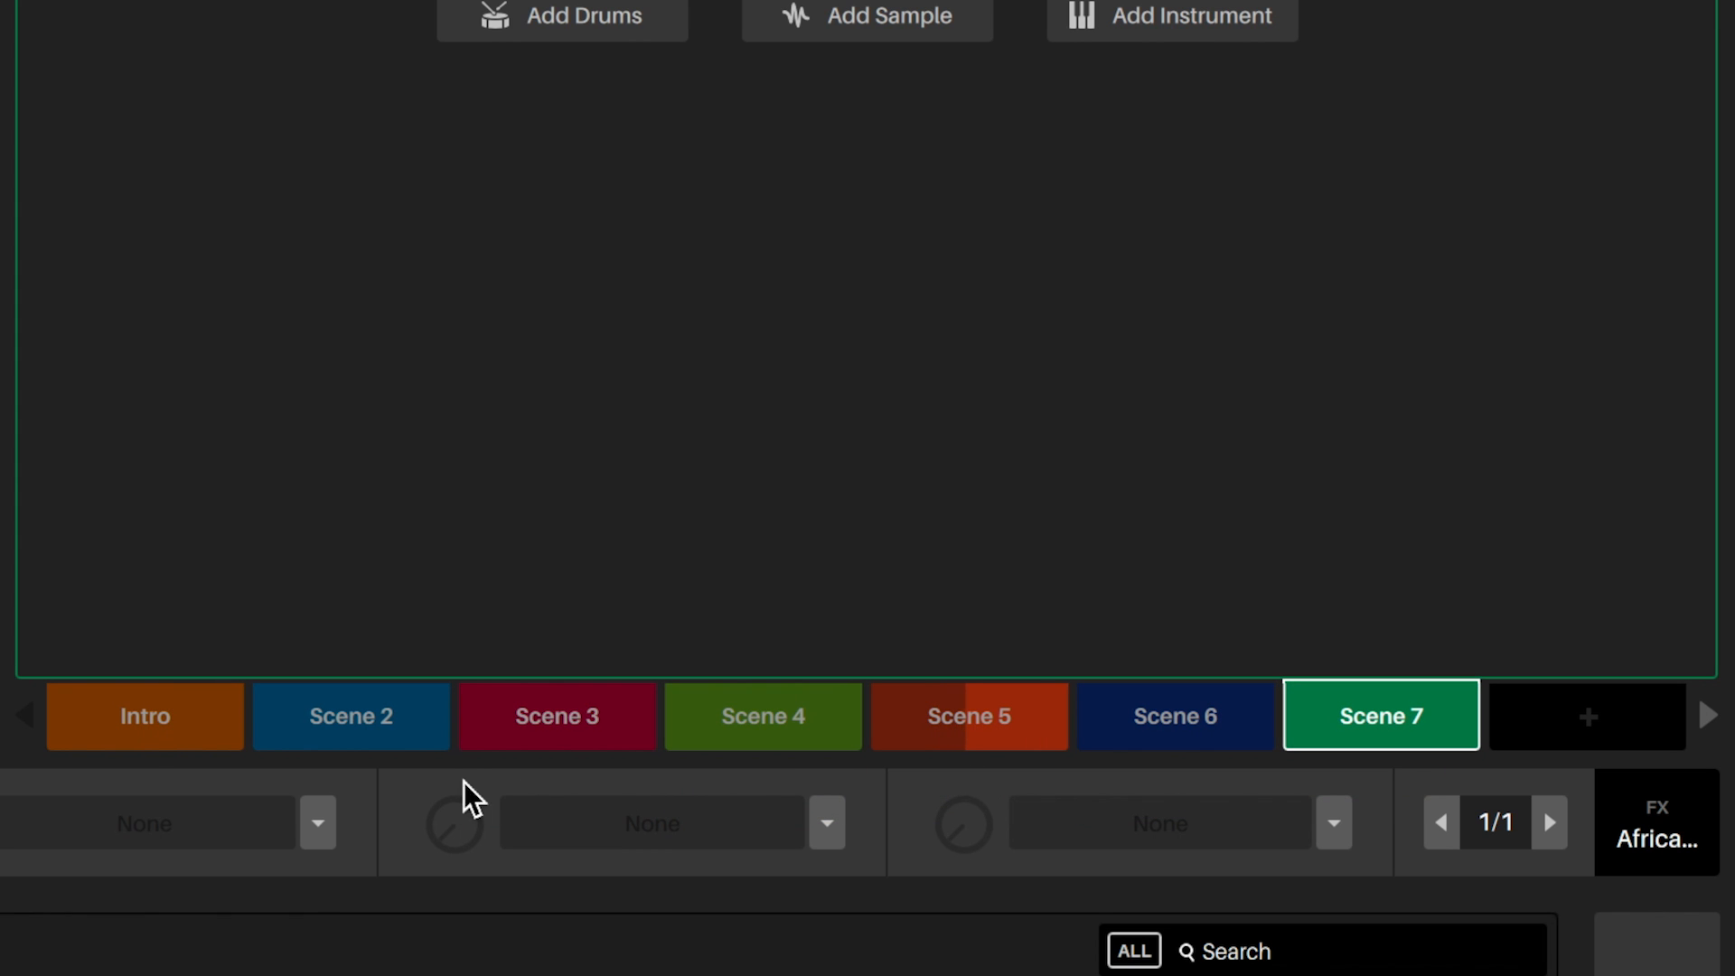
Step: Rename the scenes after Intro to Break, Verse, Chorus, Bridge, Outro 1 and Outro 2
left_click(349, 715)
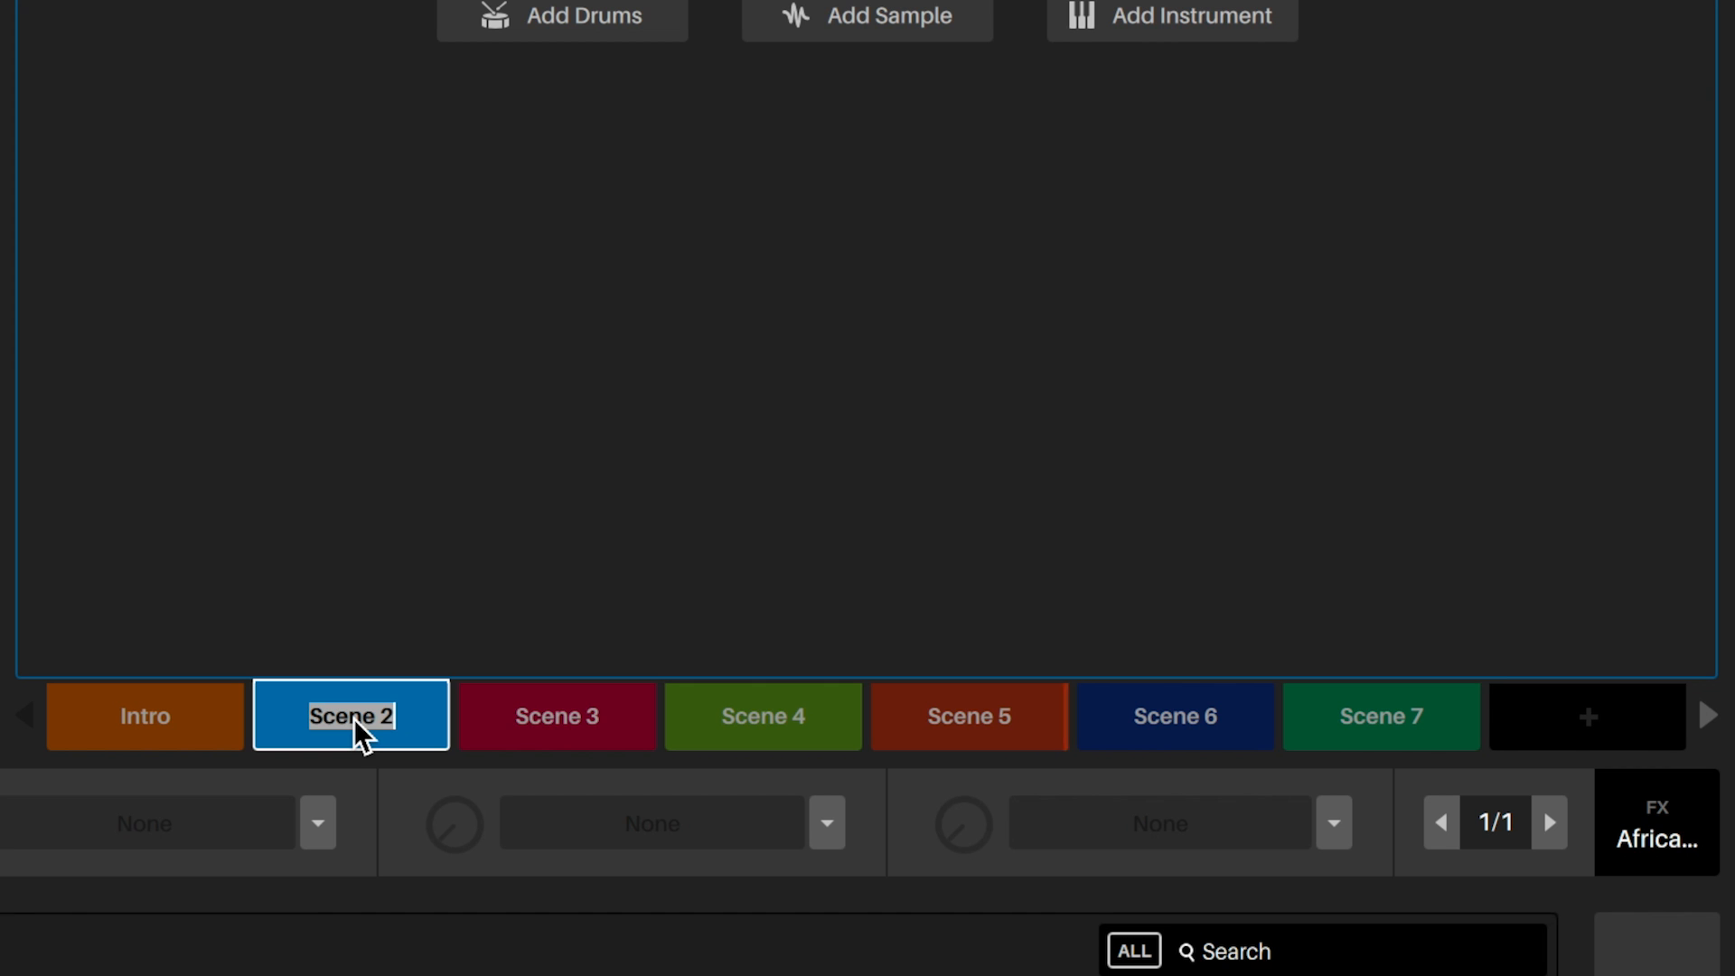
left_click(557, 715)
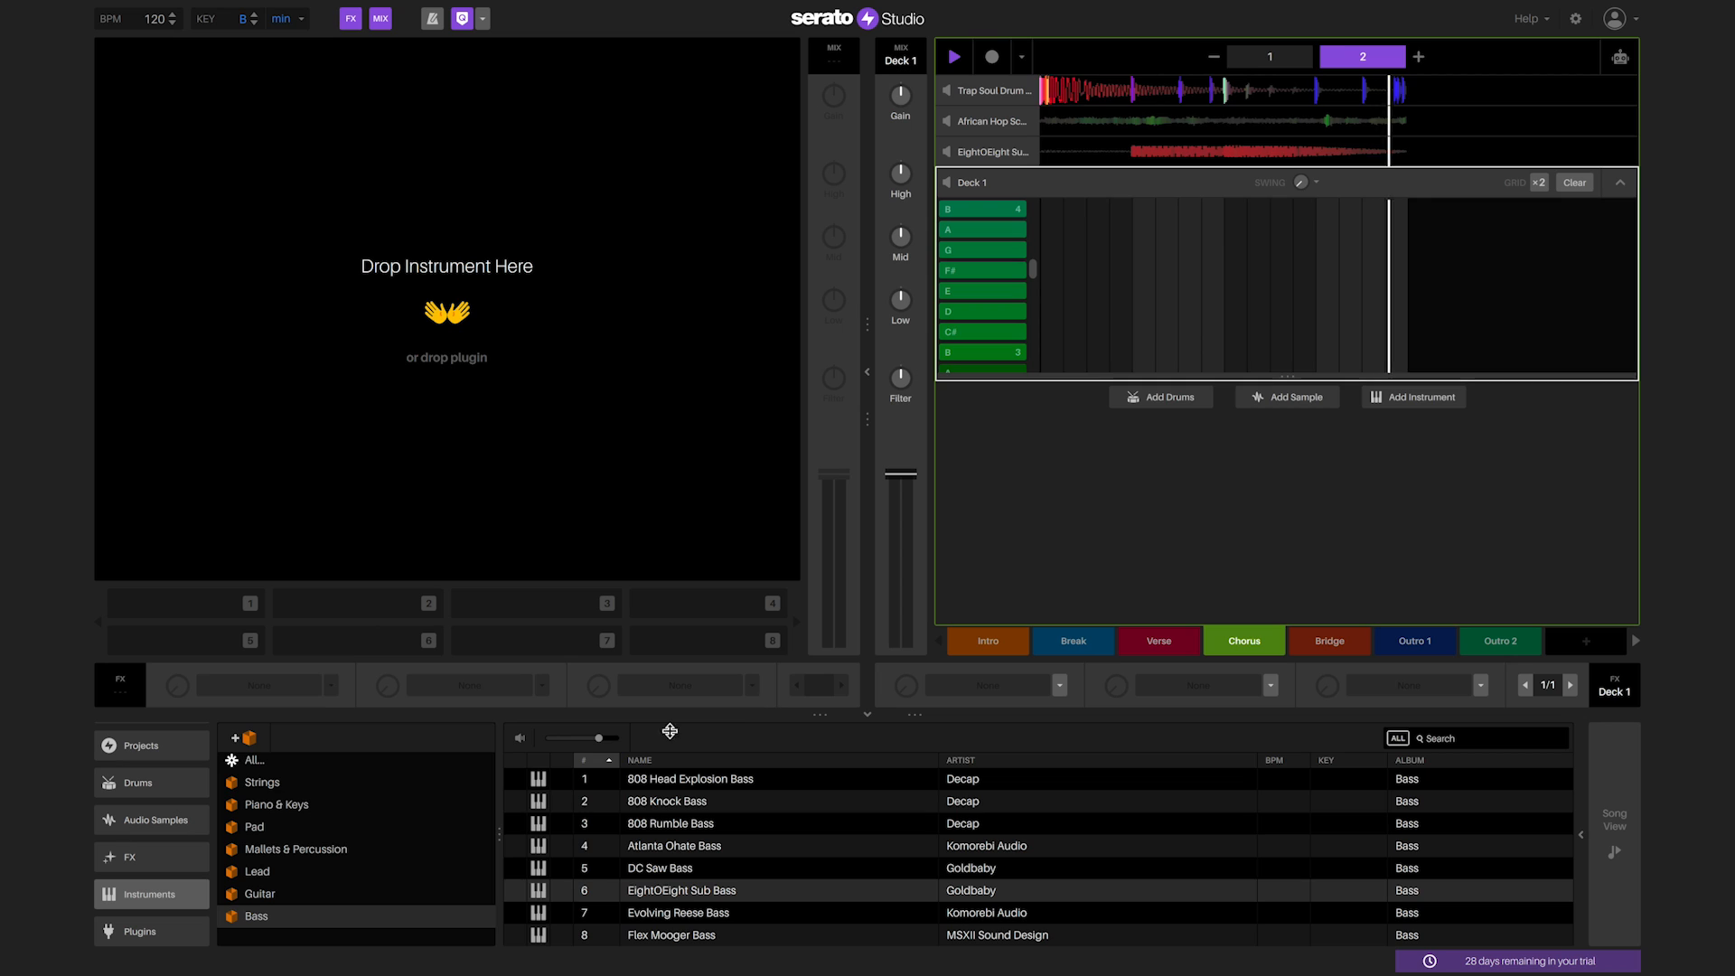
Step: Load Broken Hourglass Percussion from Mallets & Percussion and record notes into pattern 1
left_click(294, 850)
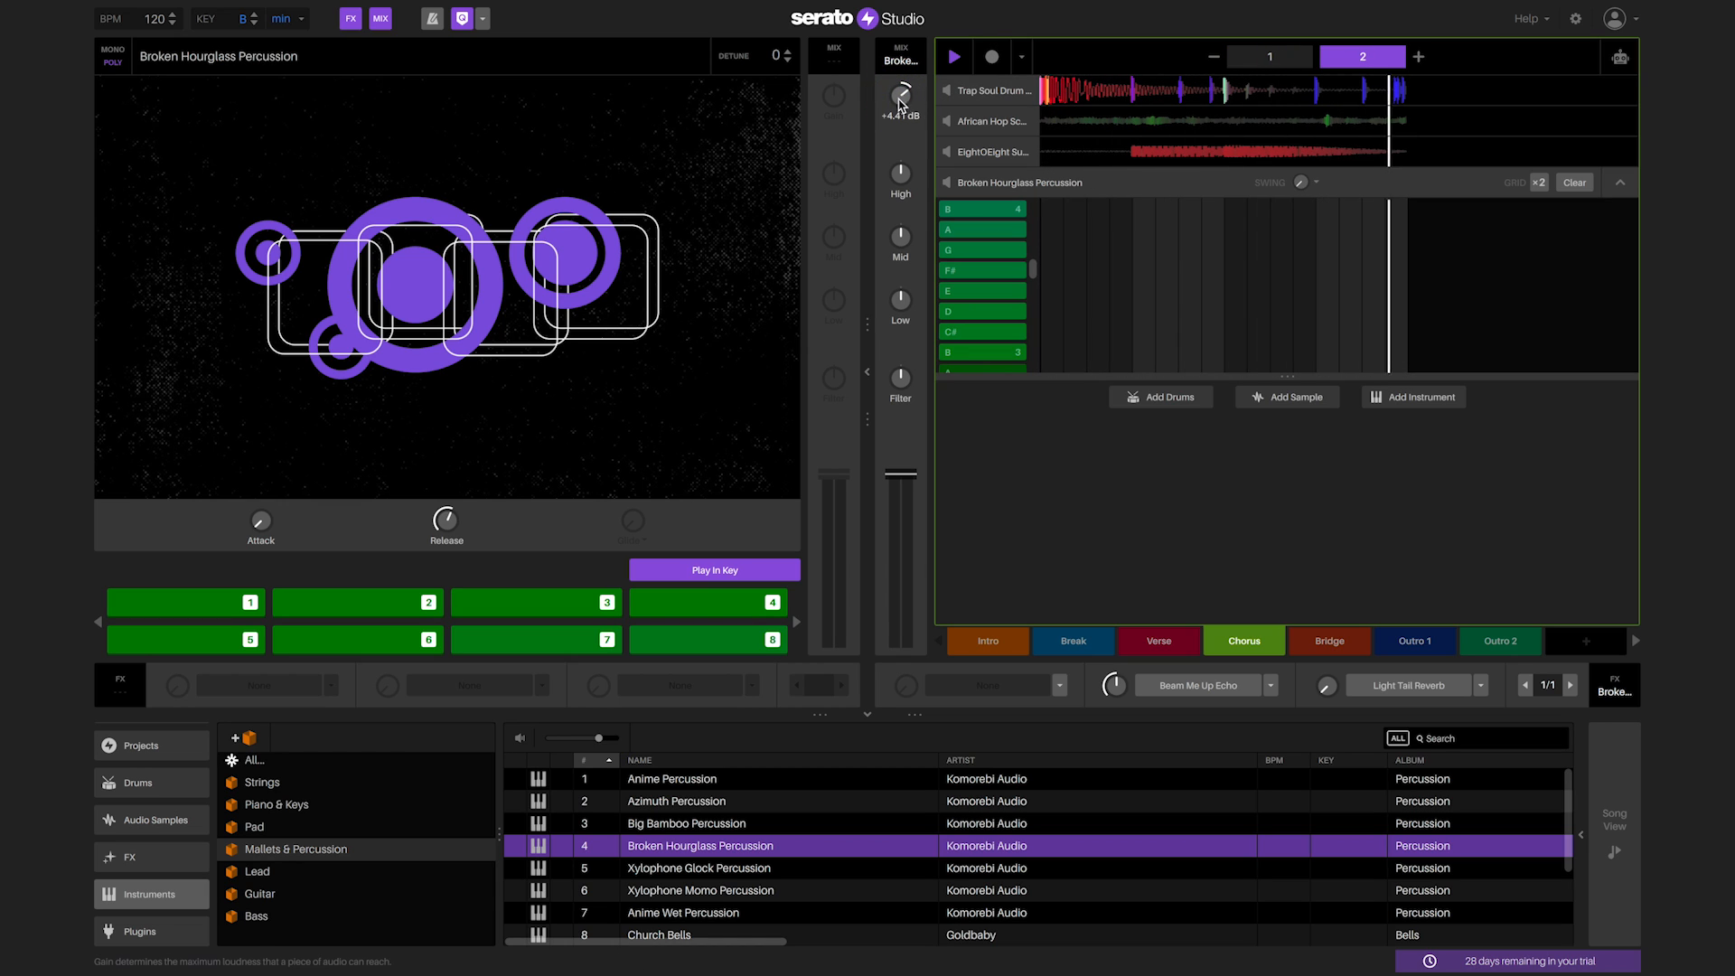
left_click(992, 56)
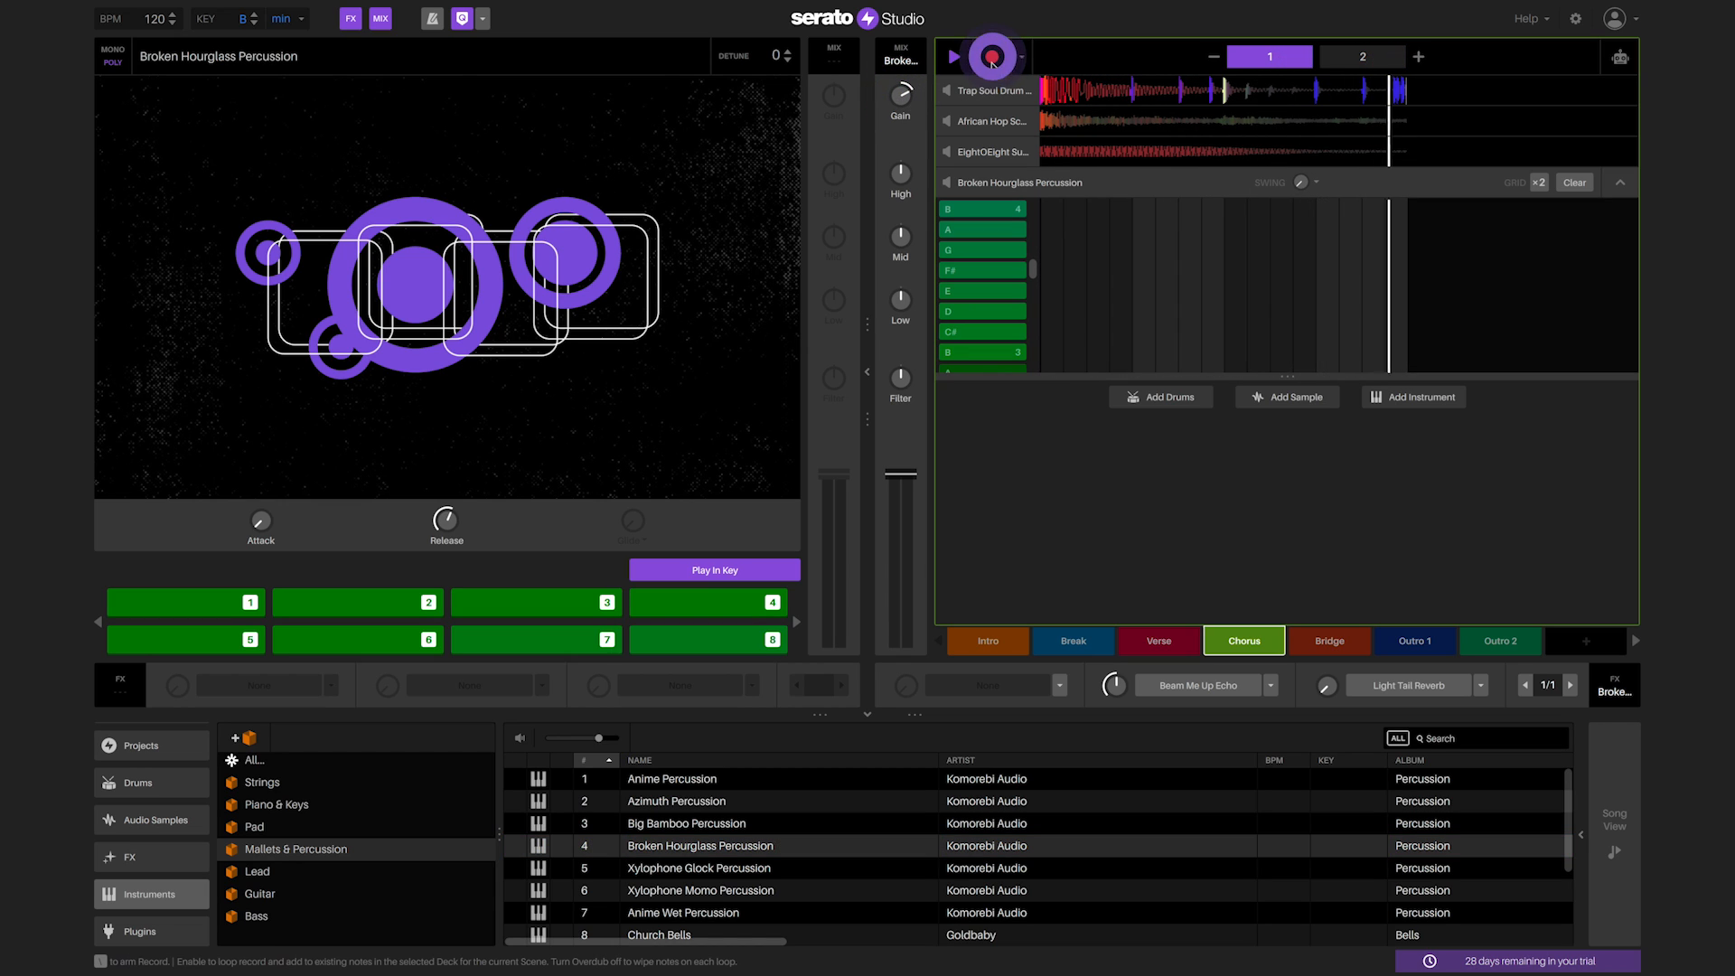
left_click(1363, 56)
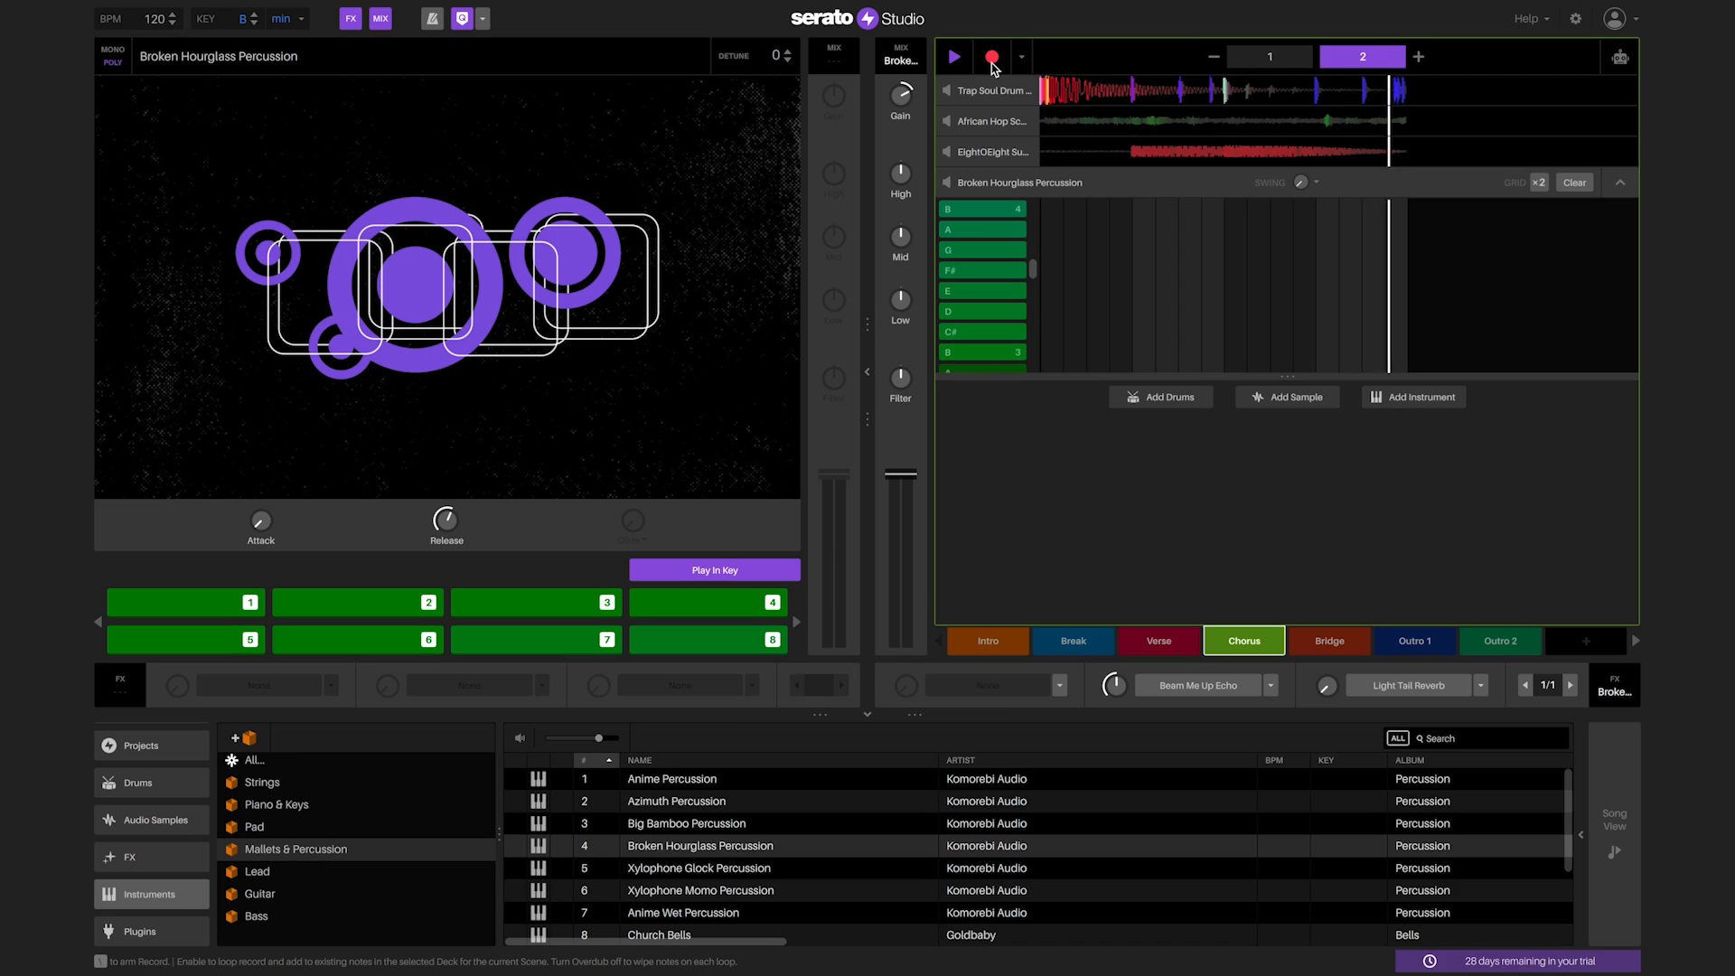
left_click(1268, 56)
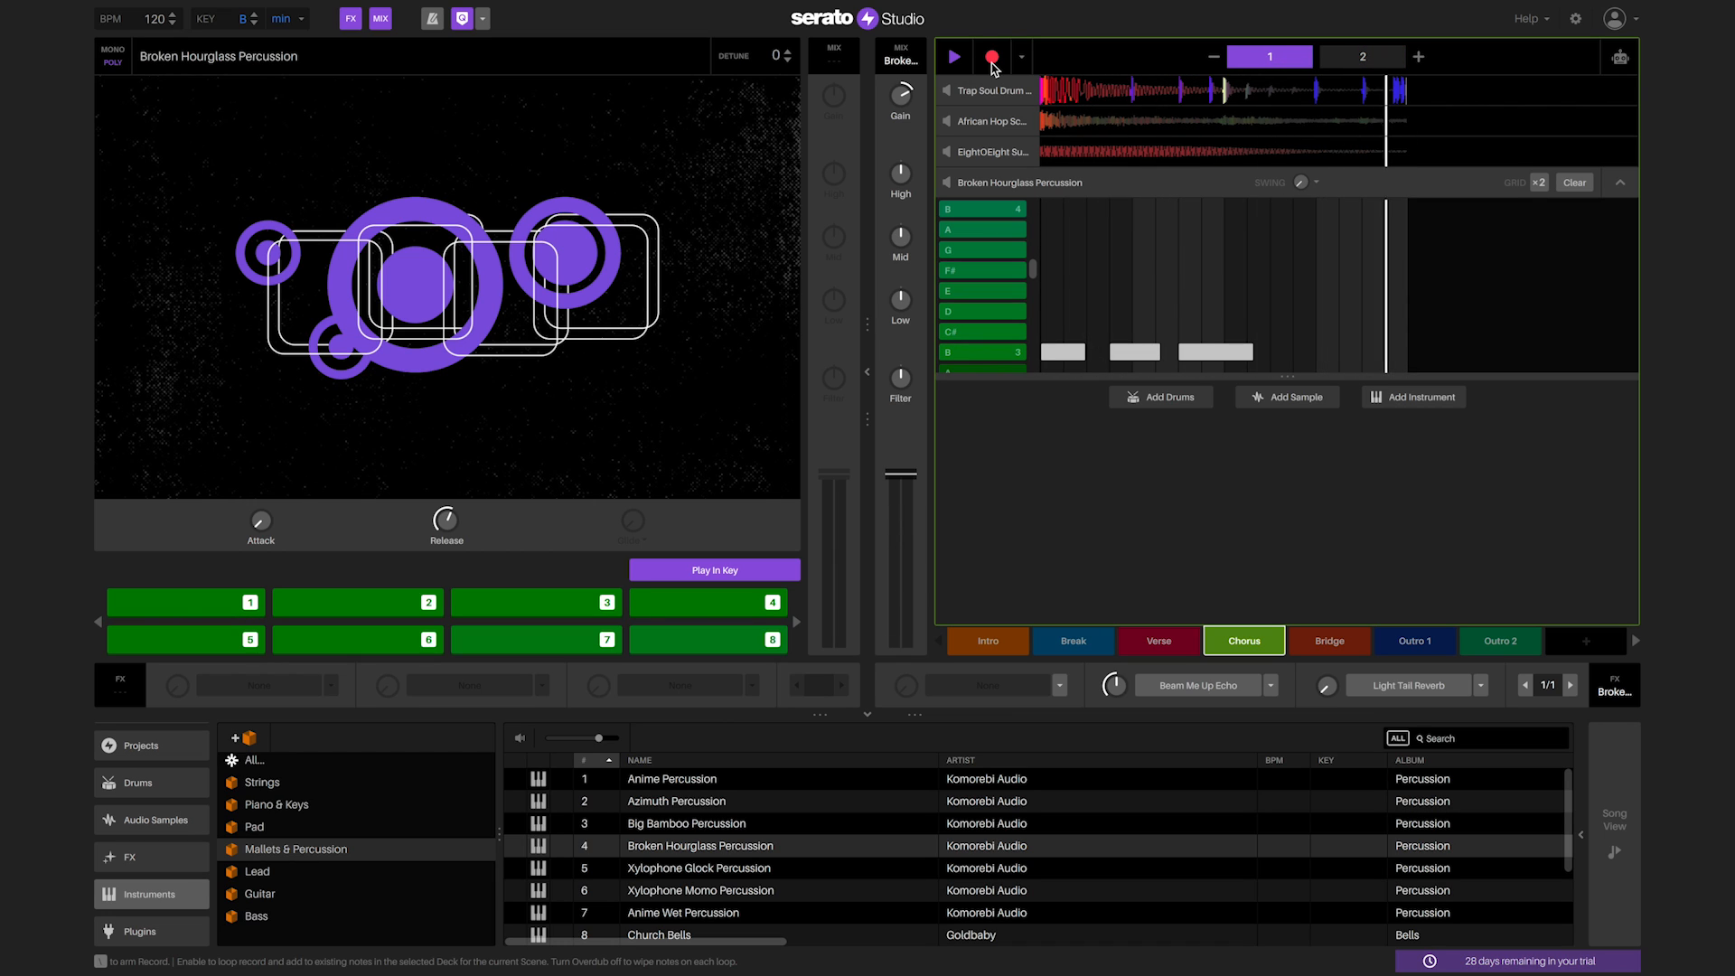
left_click(1362, 56)
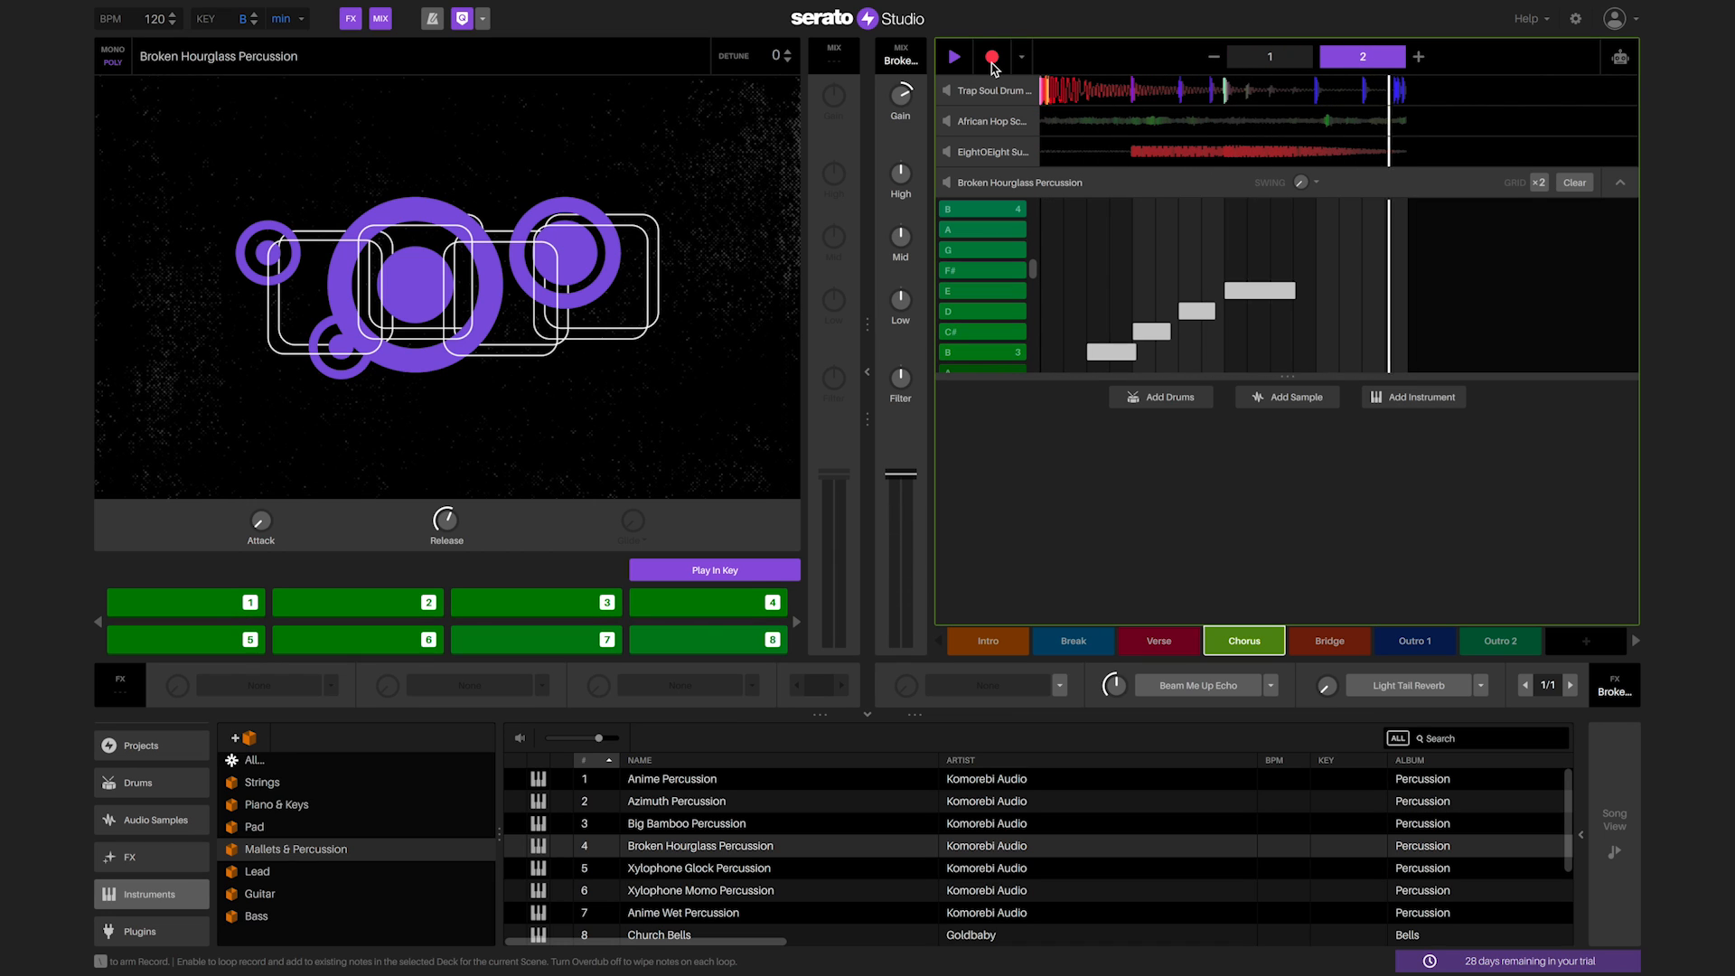
left_click(1268, 56)
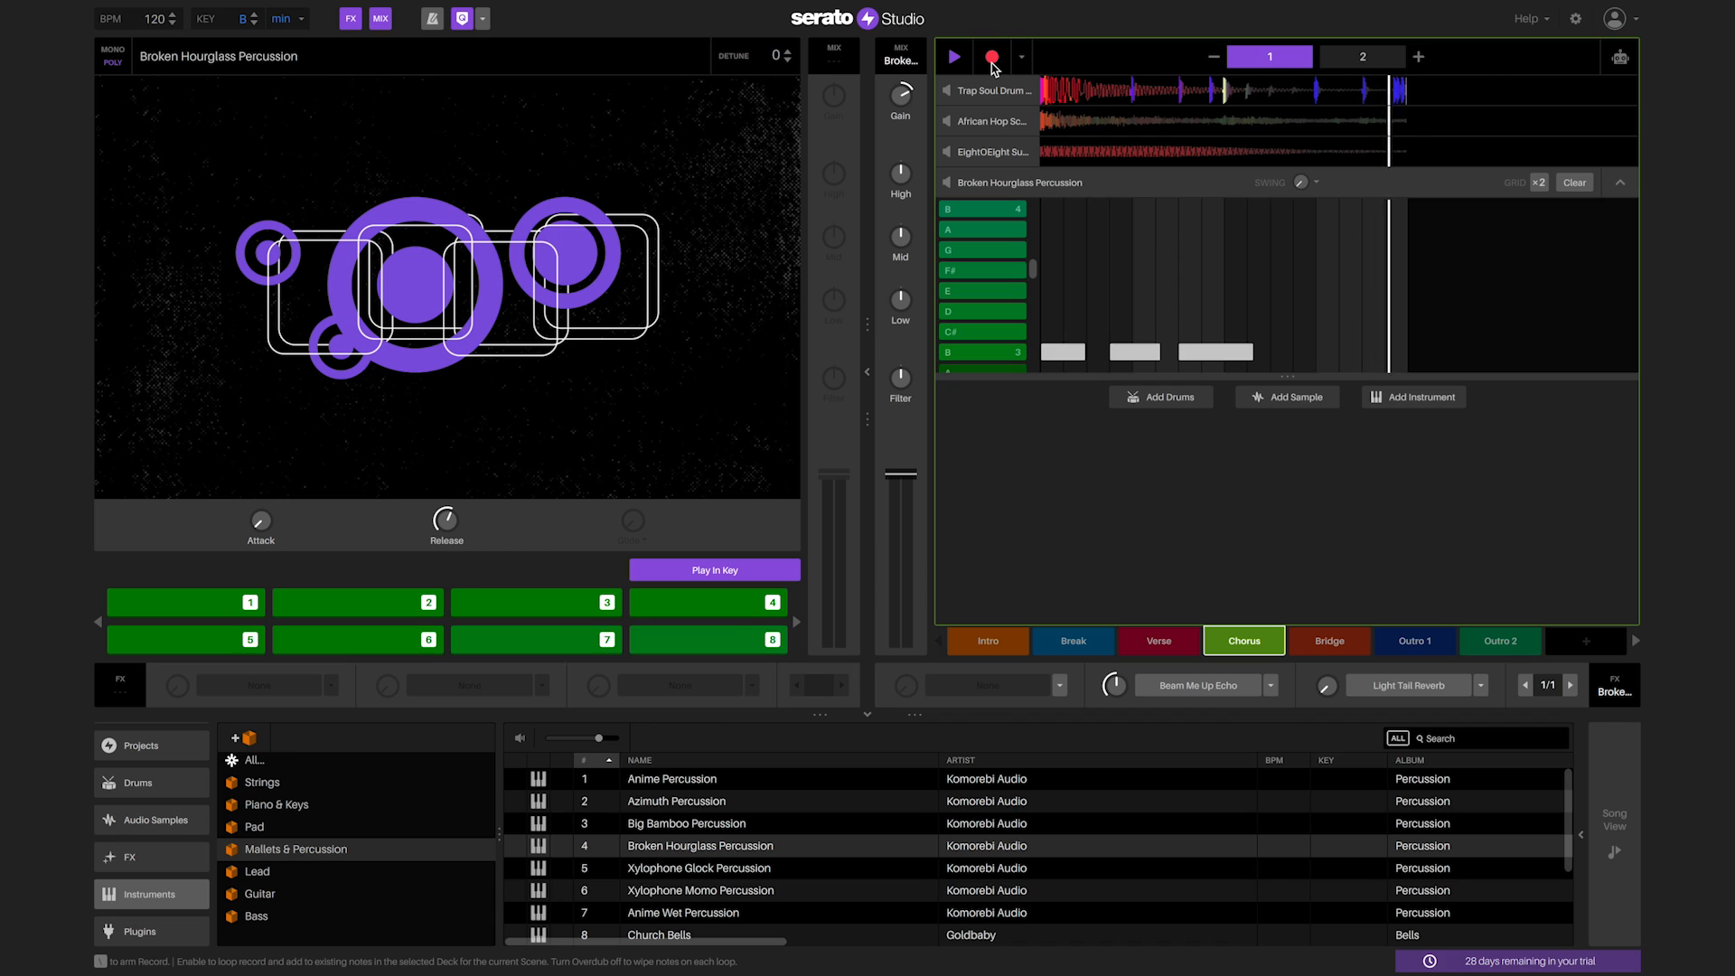
Step: Record a second short percussion phrase into pattern 2
left_click(953, 56)
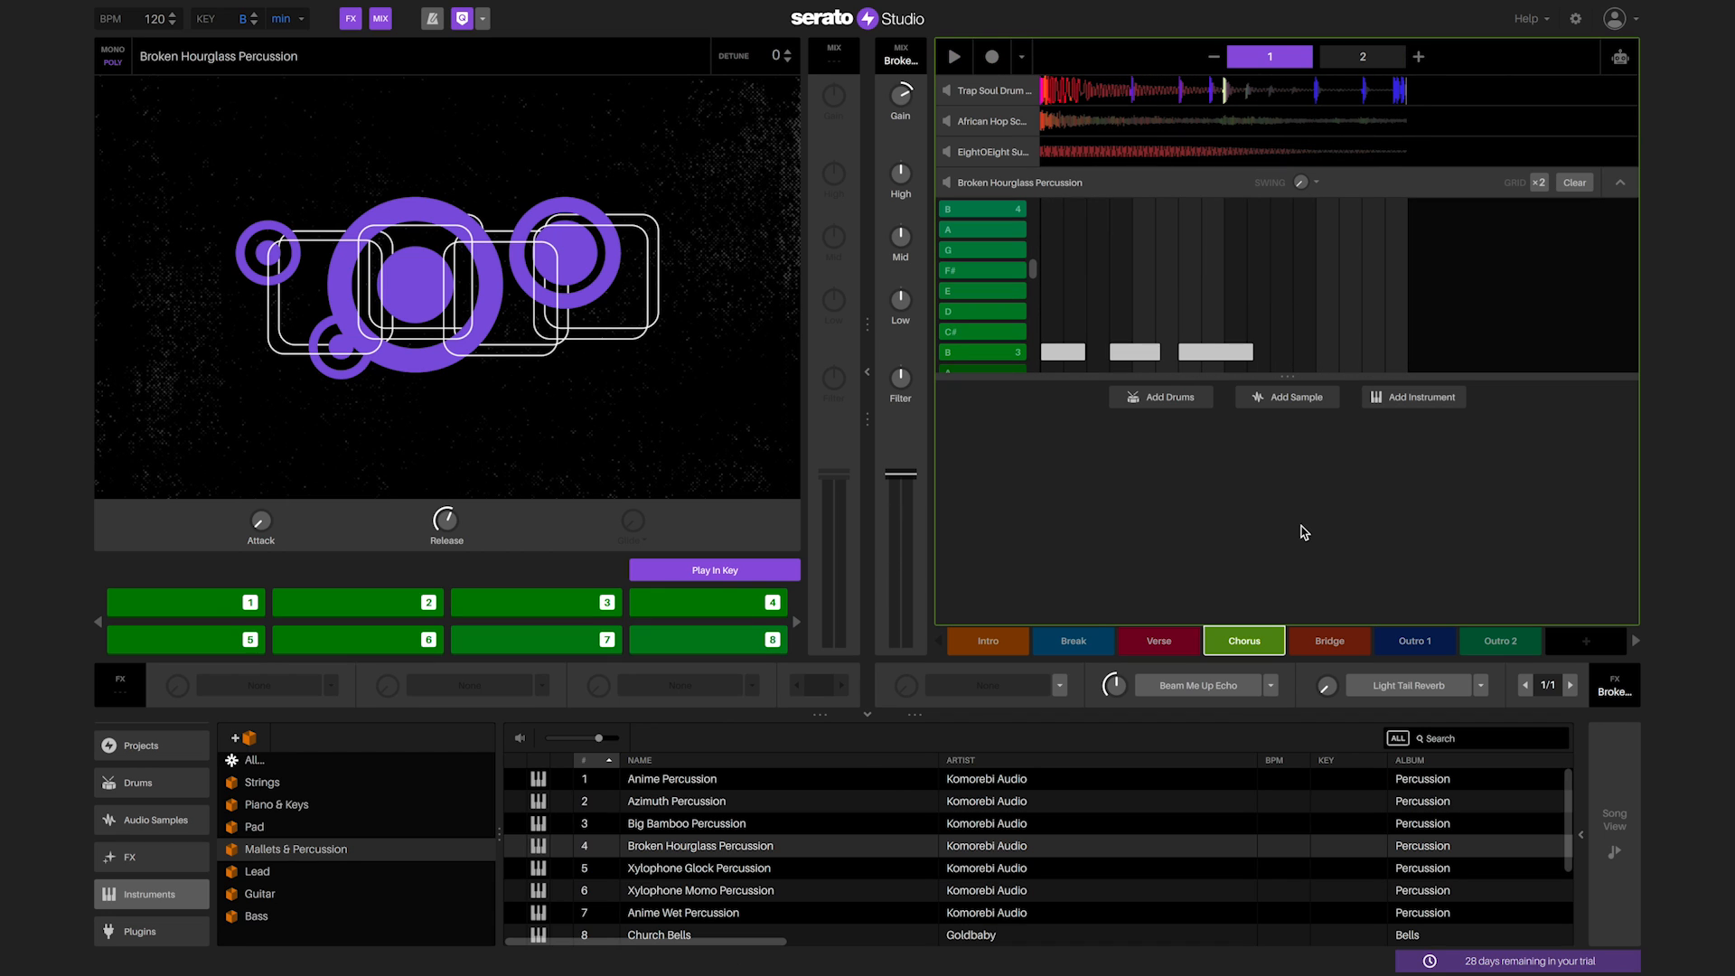
left_click(953, 56)
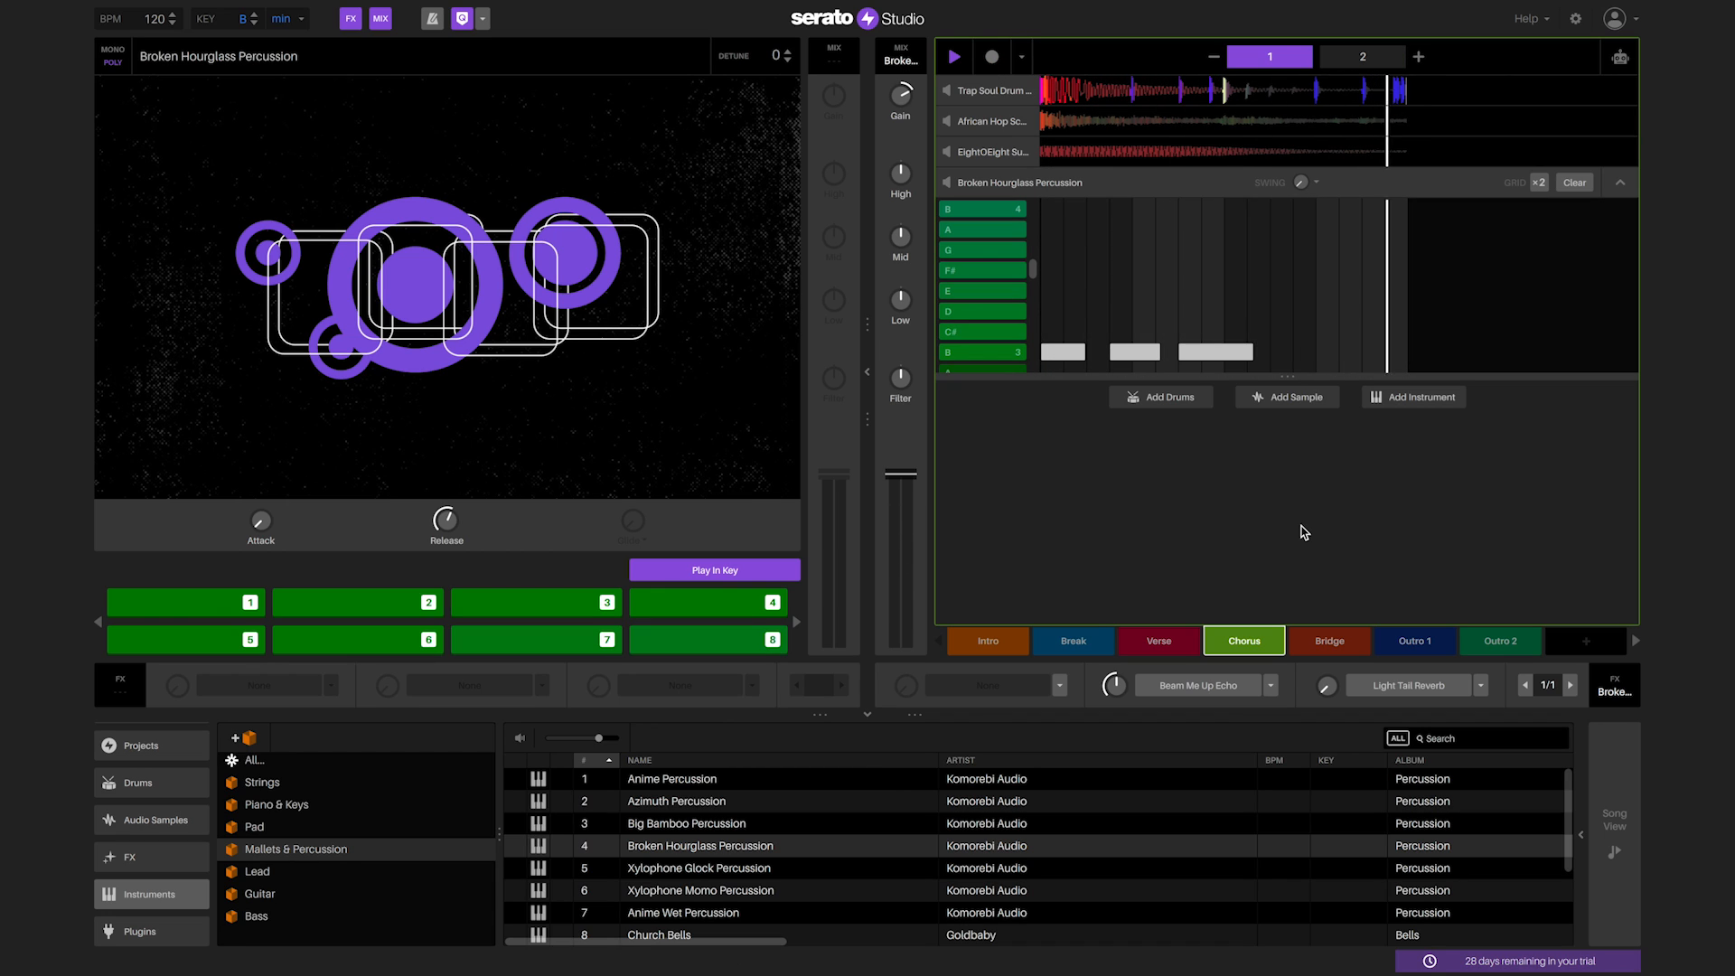
left_click(1363, 56)
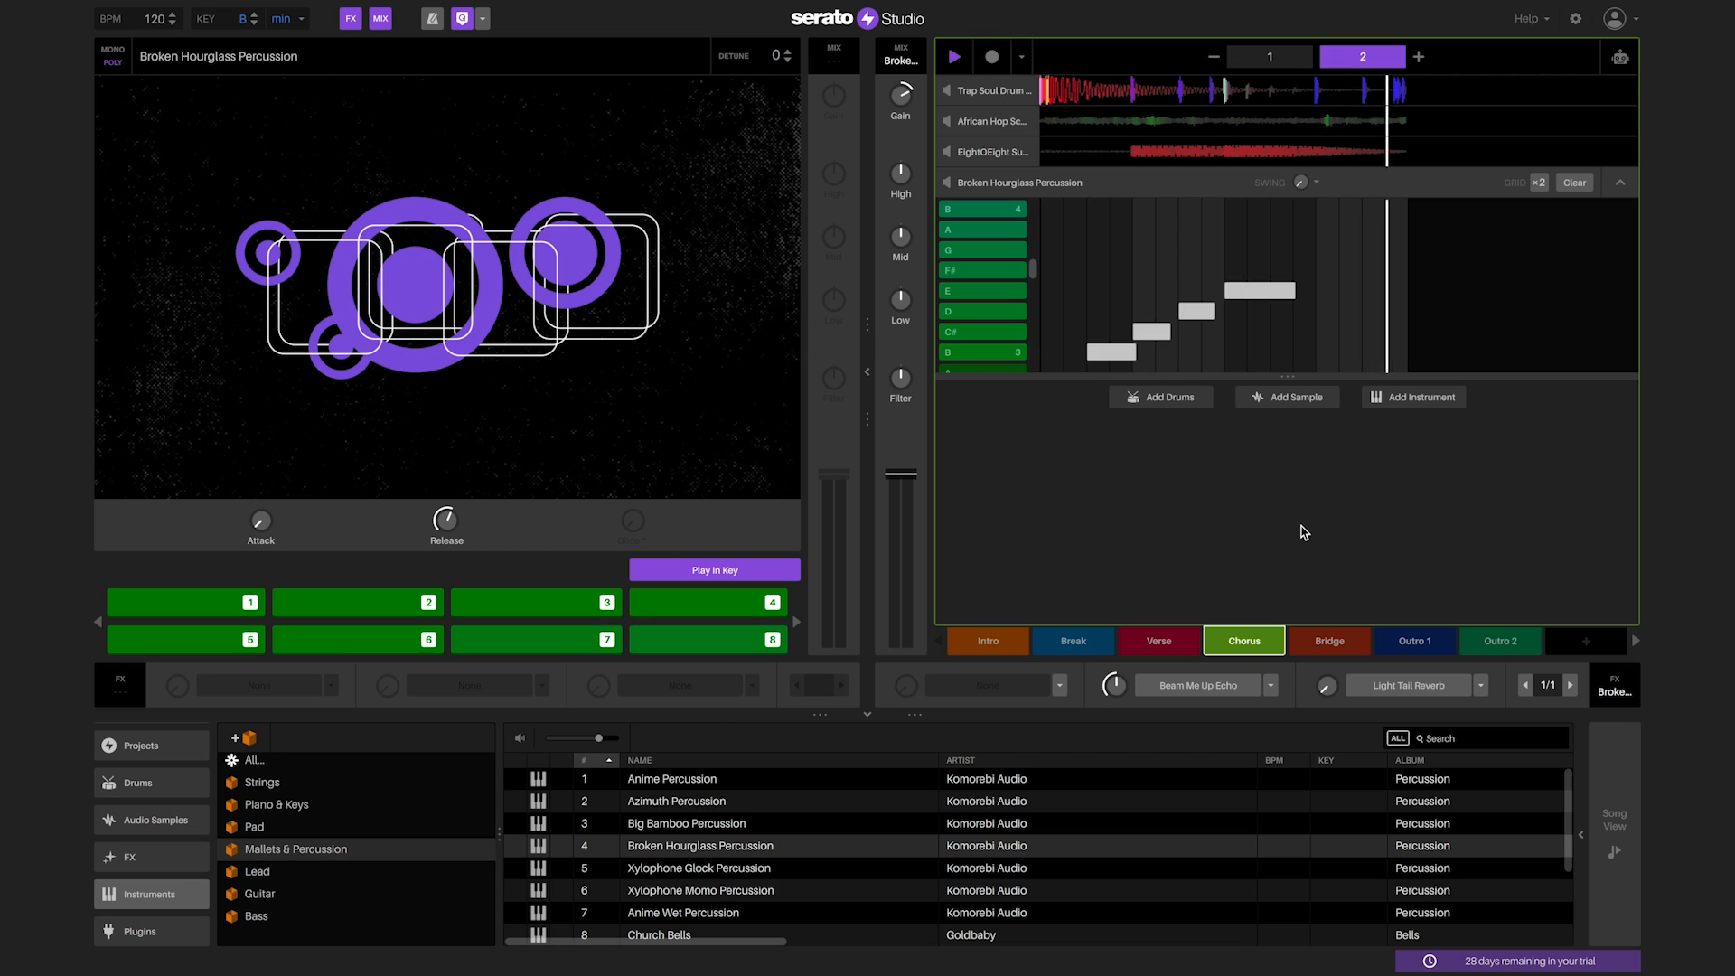
left_click(1268, 56)
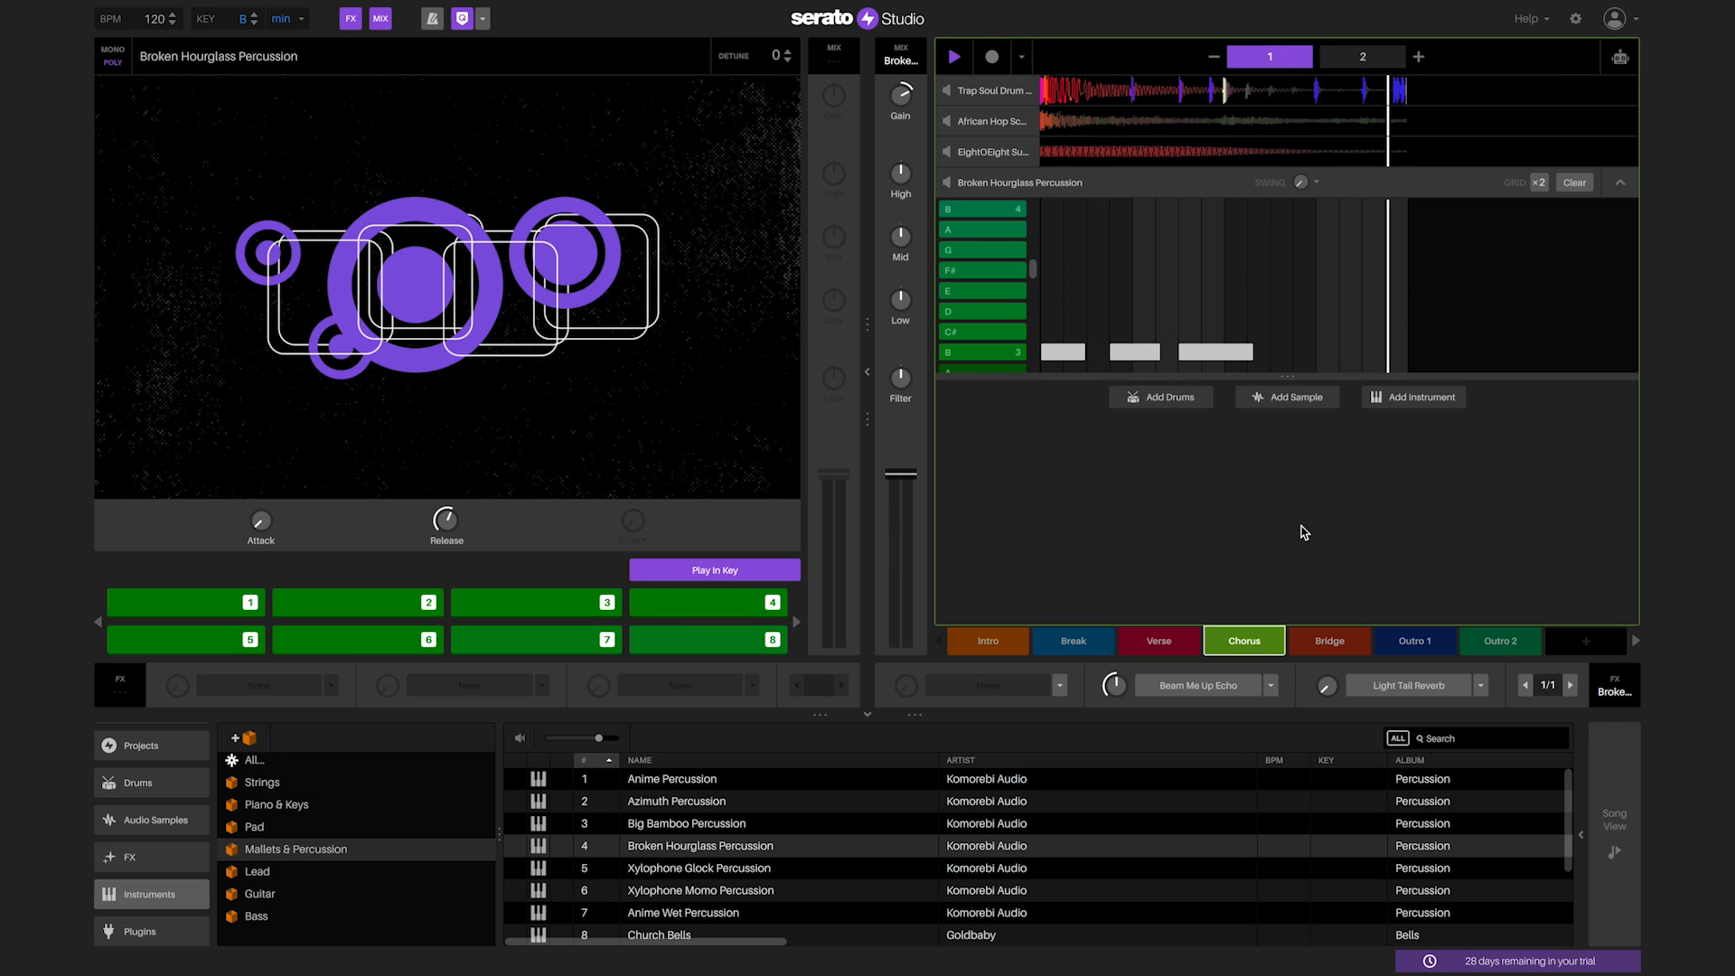
left_click(1362, 56)
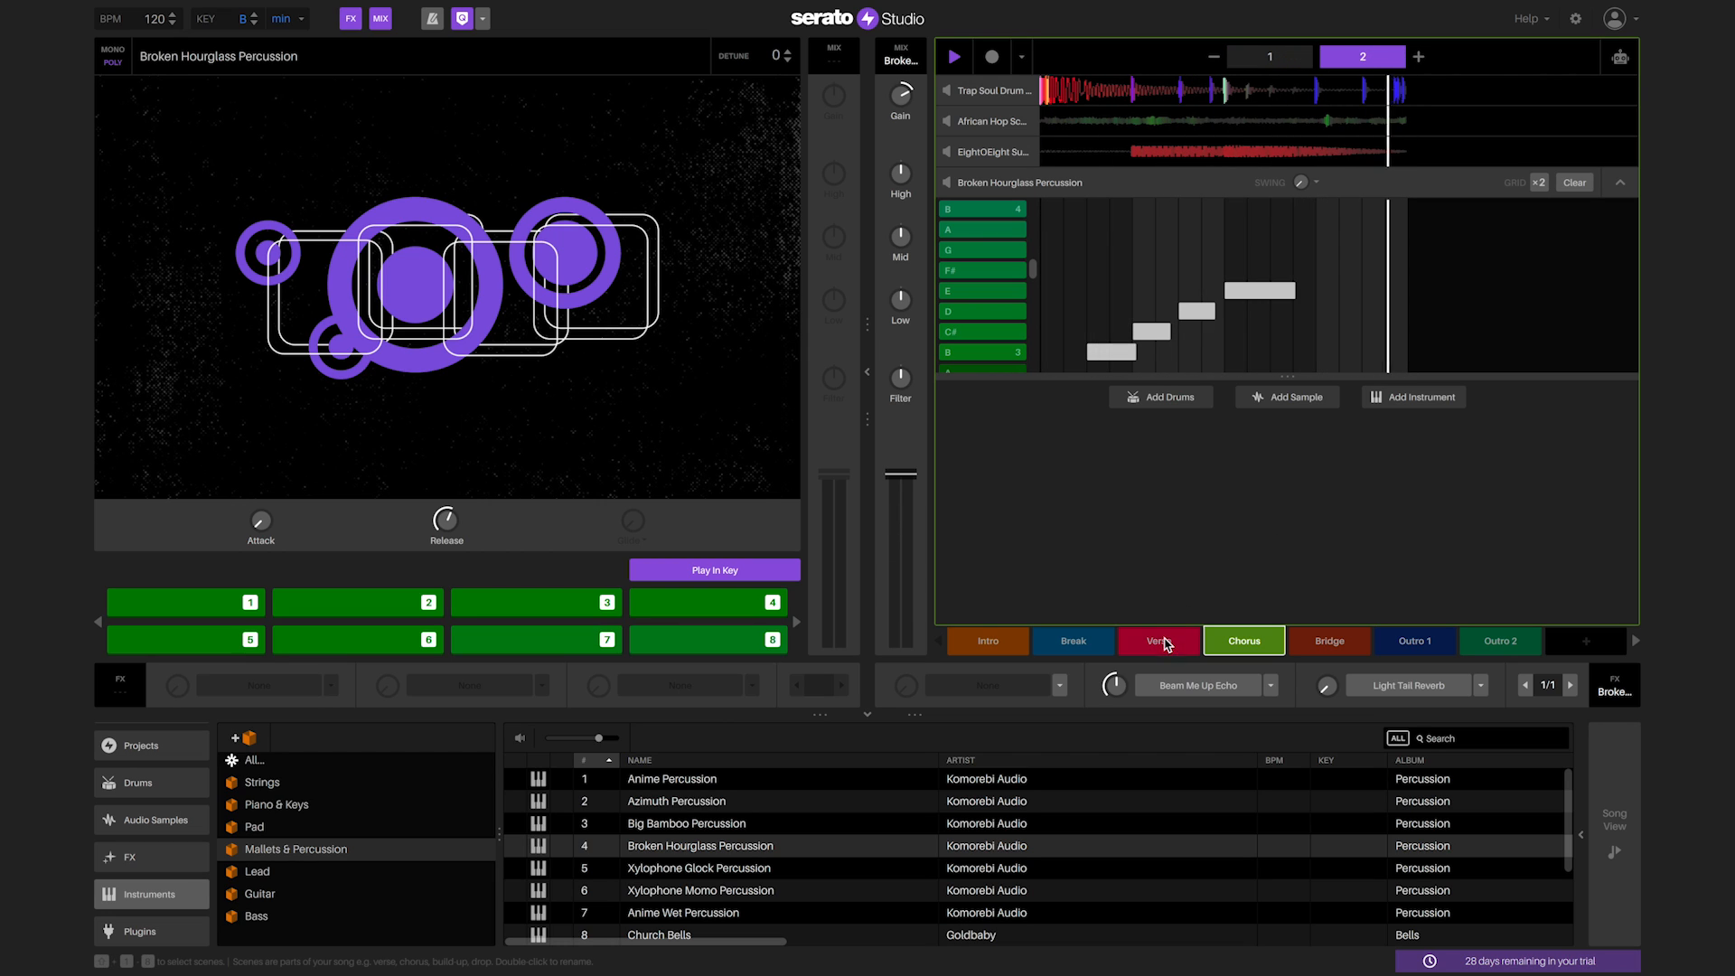
left_click(1268, 56)
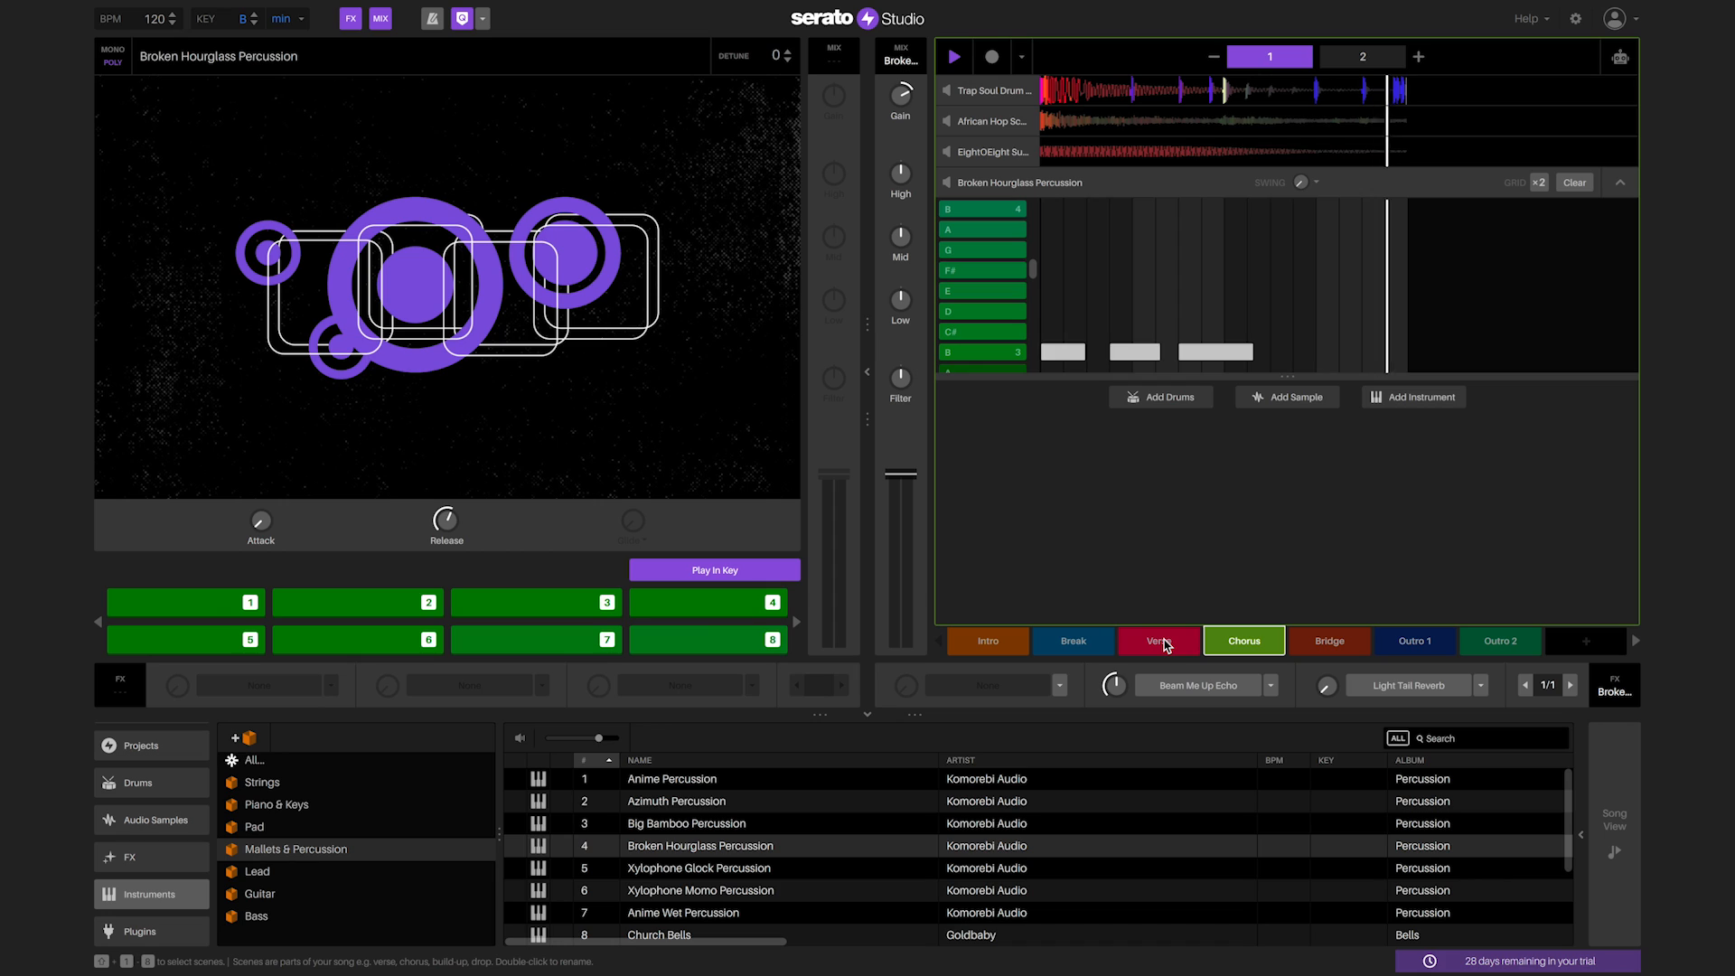
Step: Check the Verse scene, then make Chorus the active scene showing the percussion notes
left_click(1157, 640)
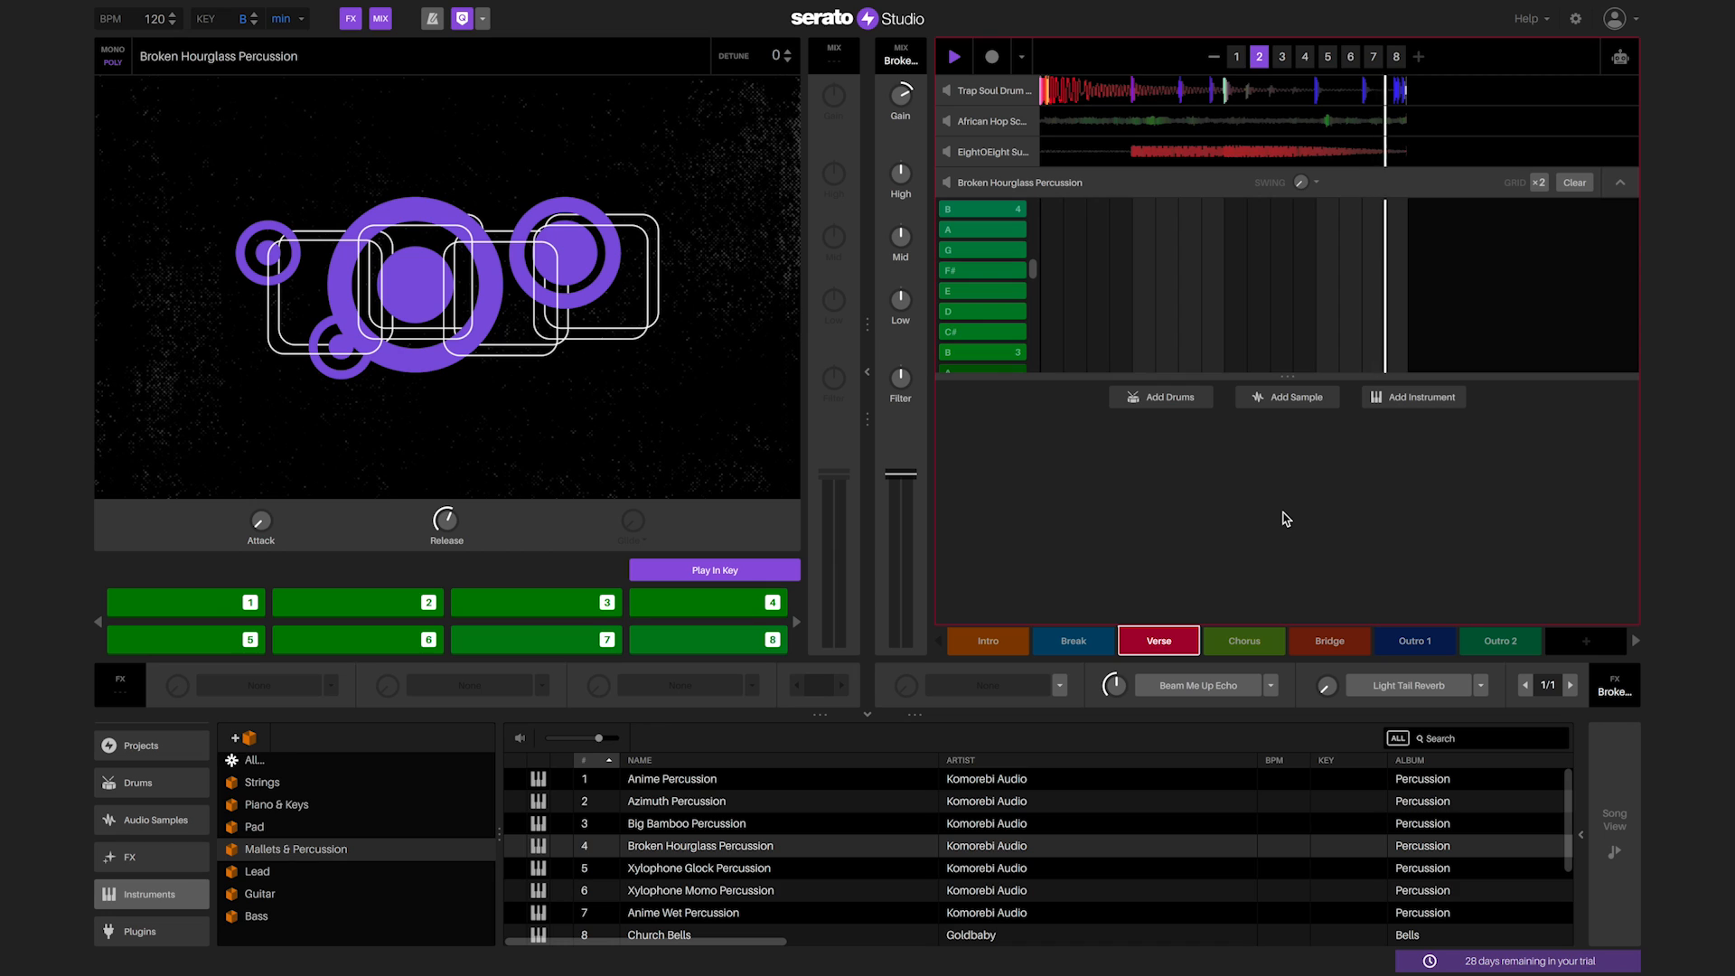
left_click(1281, 56)
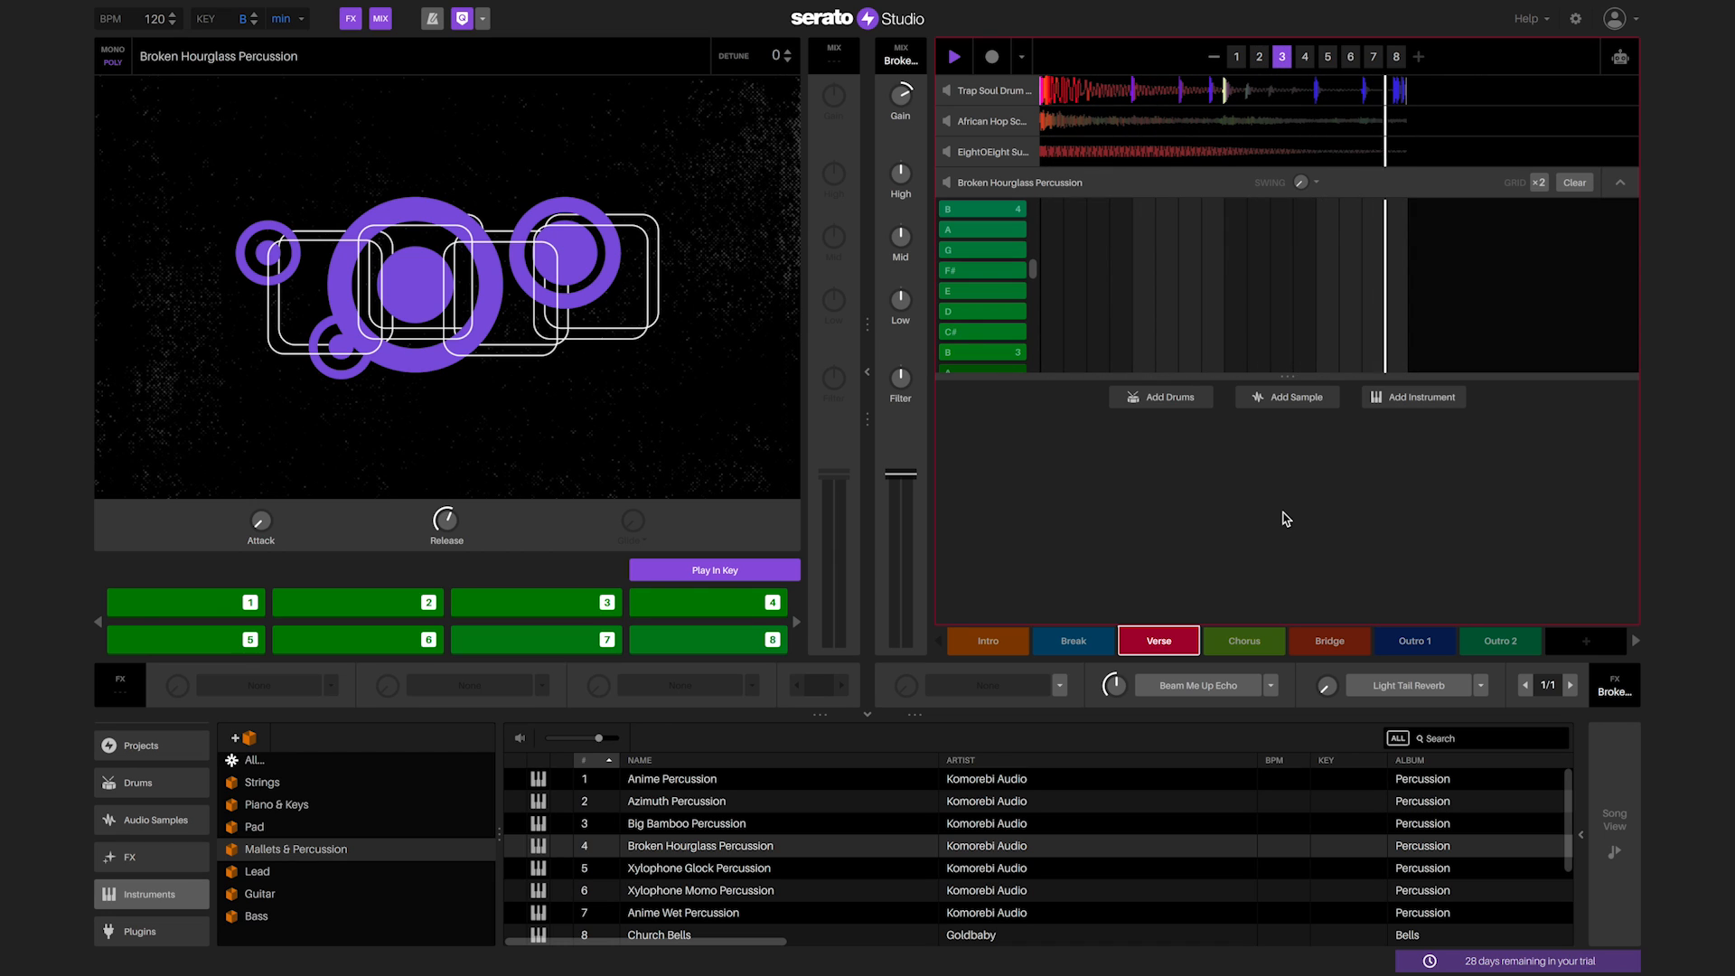
left_click(1303, 56)
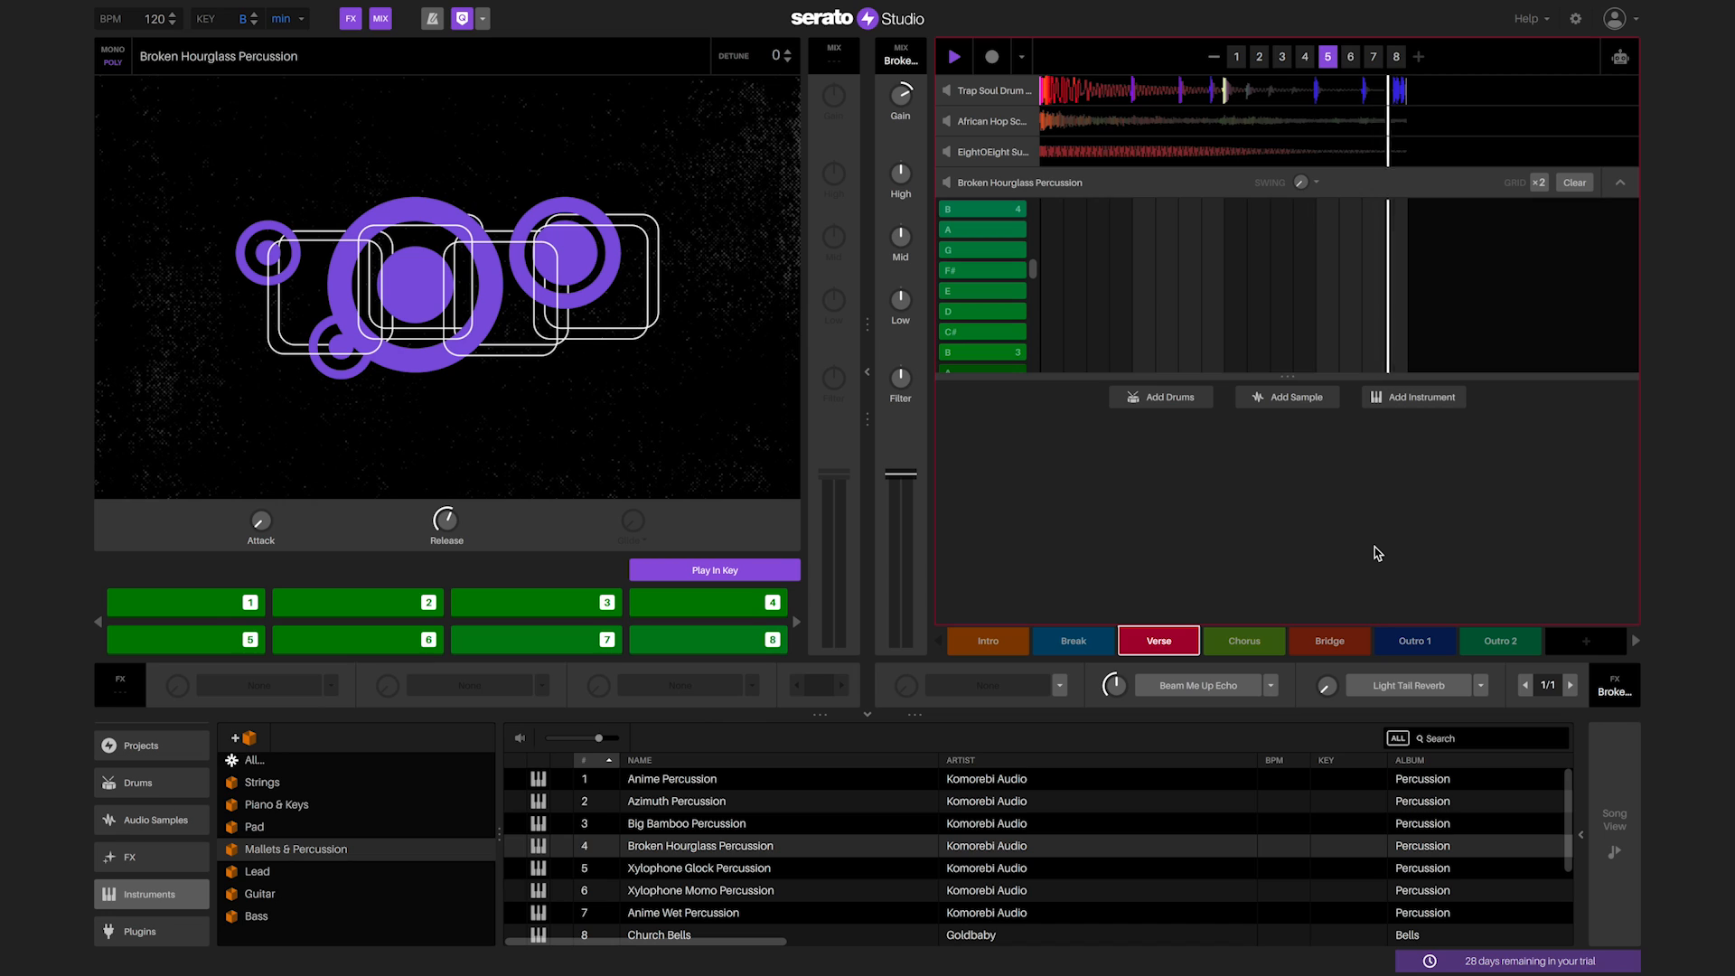
left_click(1413, 639)
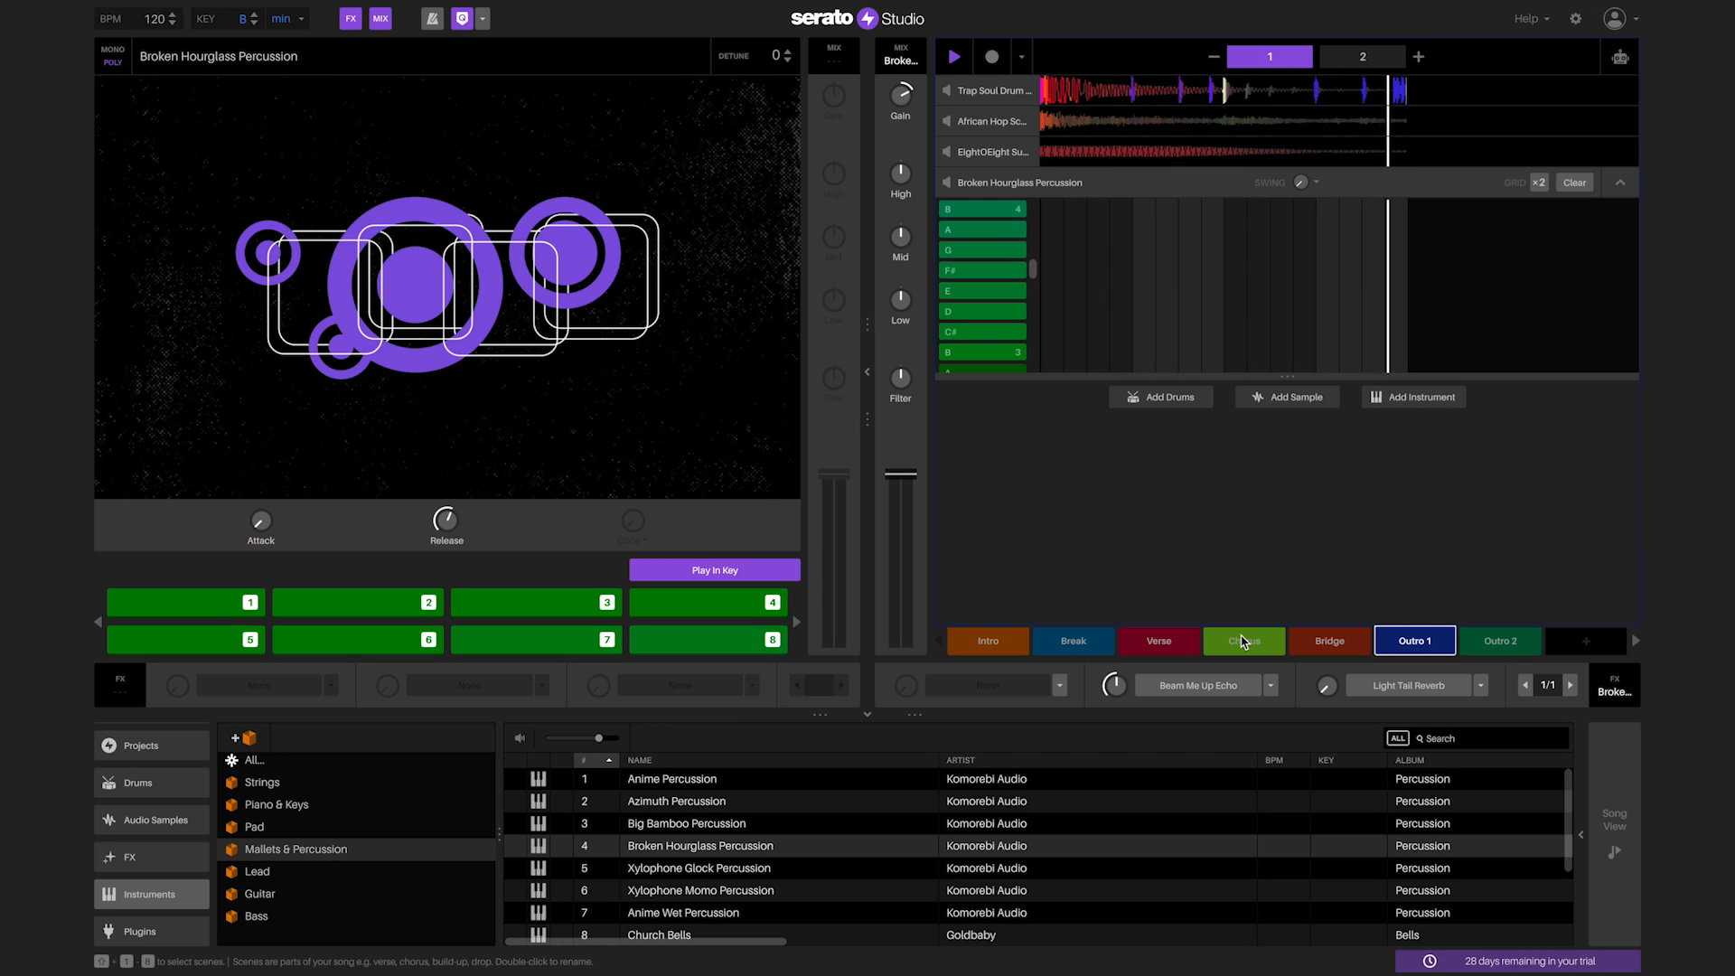
left_click(1243, 640)
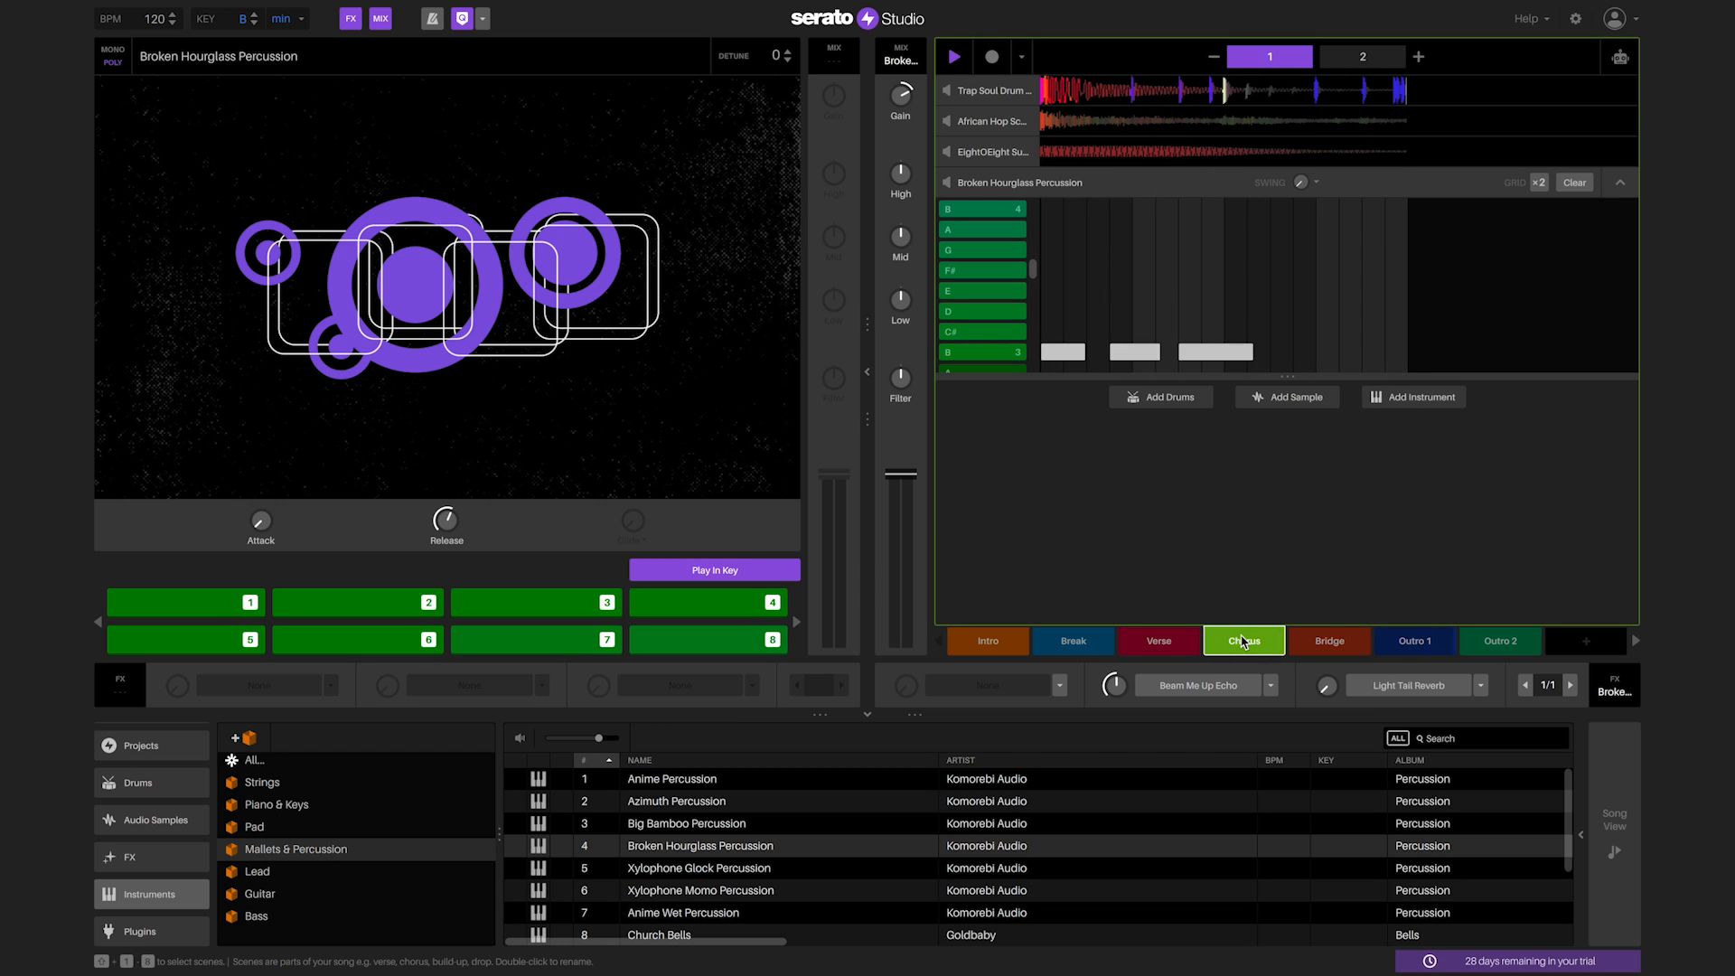
left_click(1243, 639)
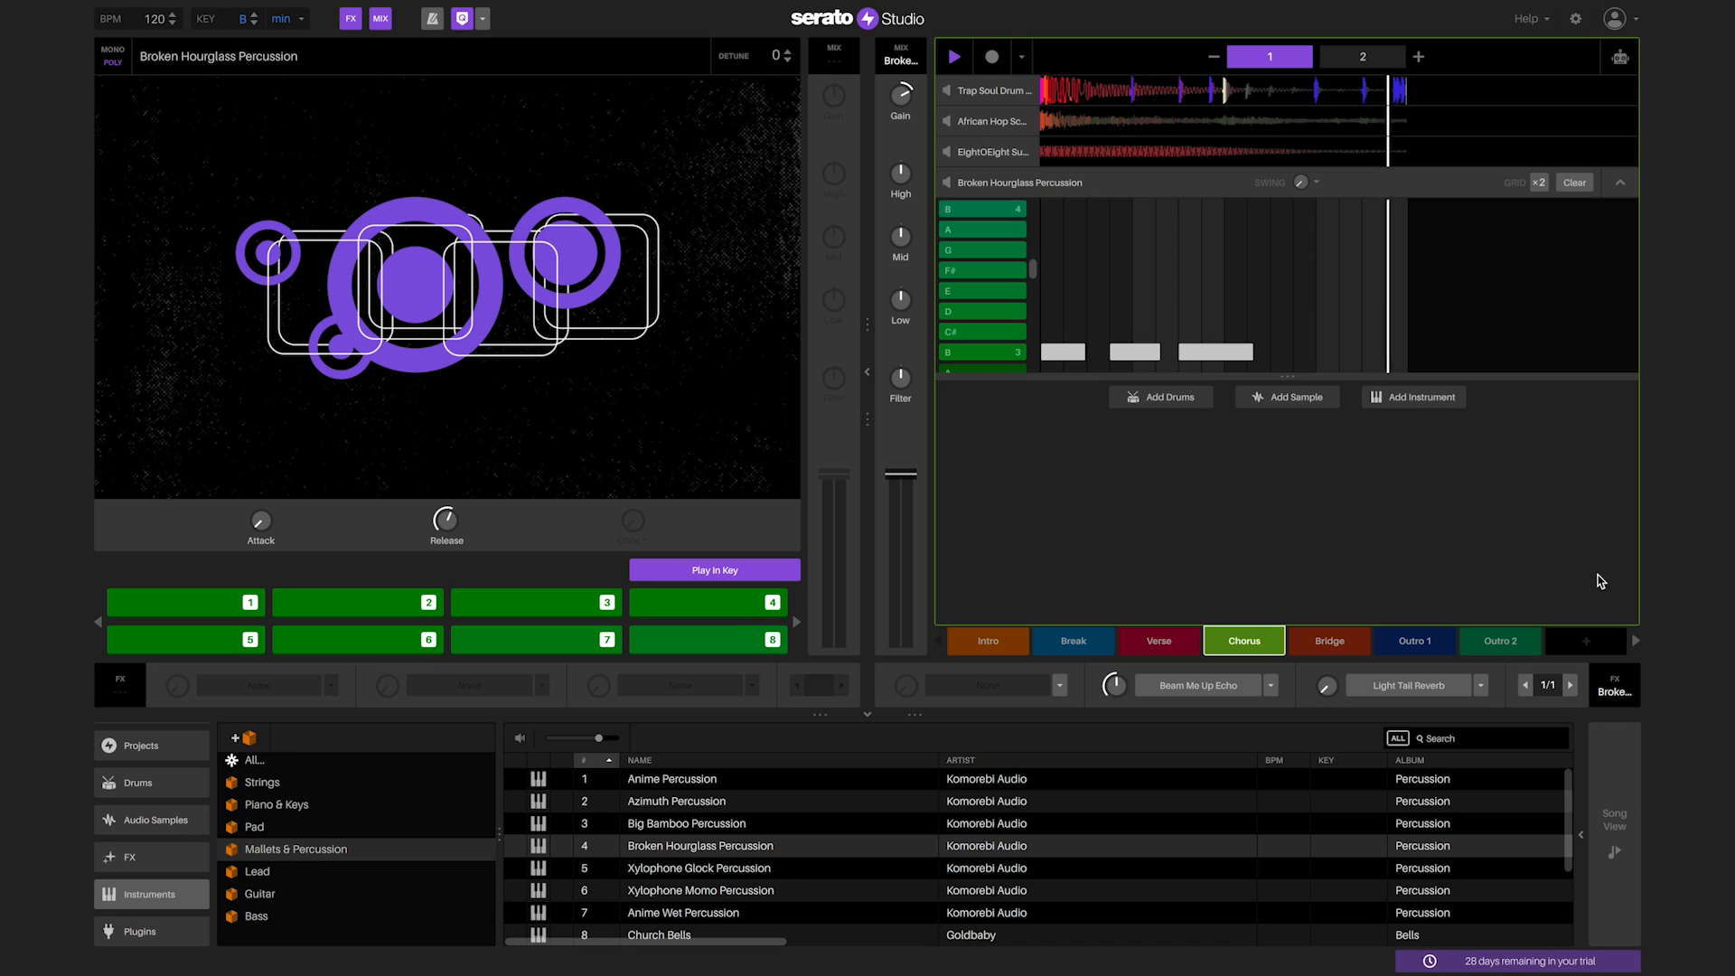
left_click(1362, 56)
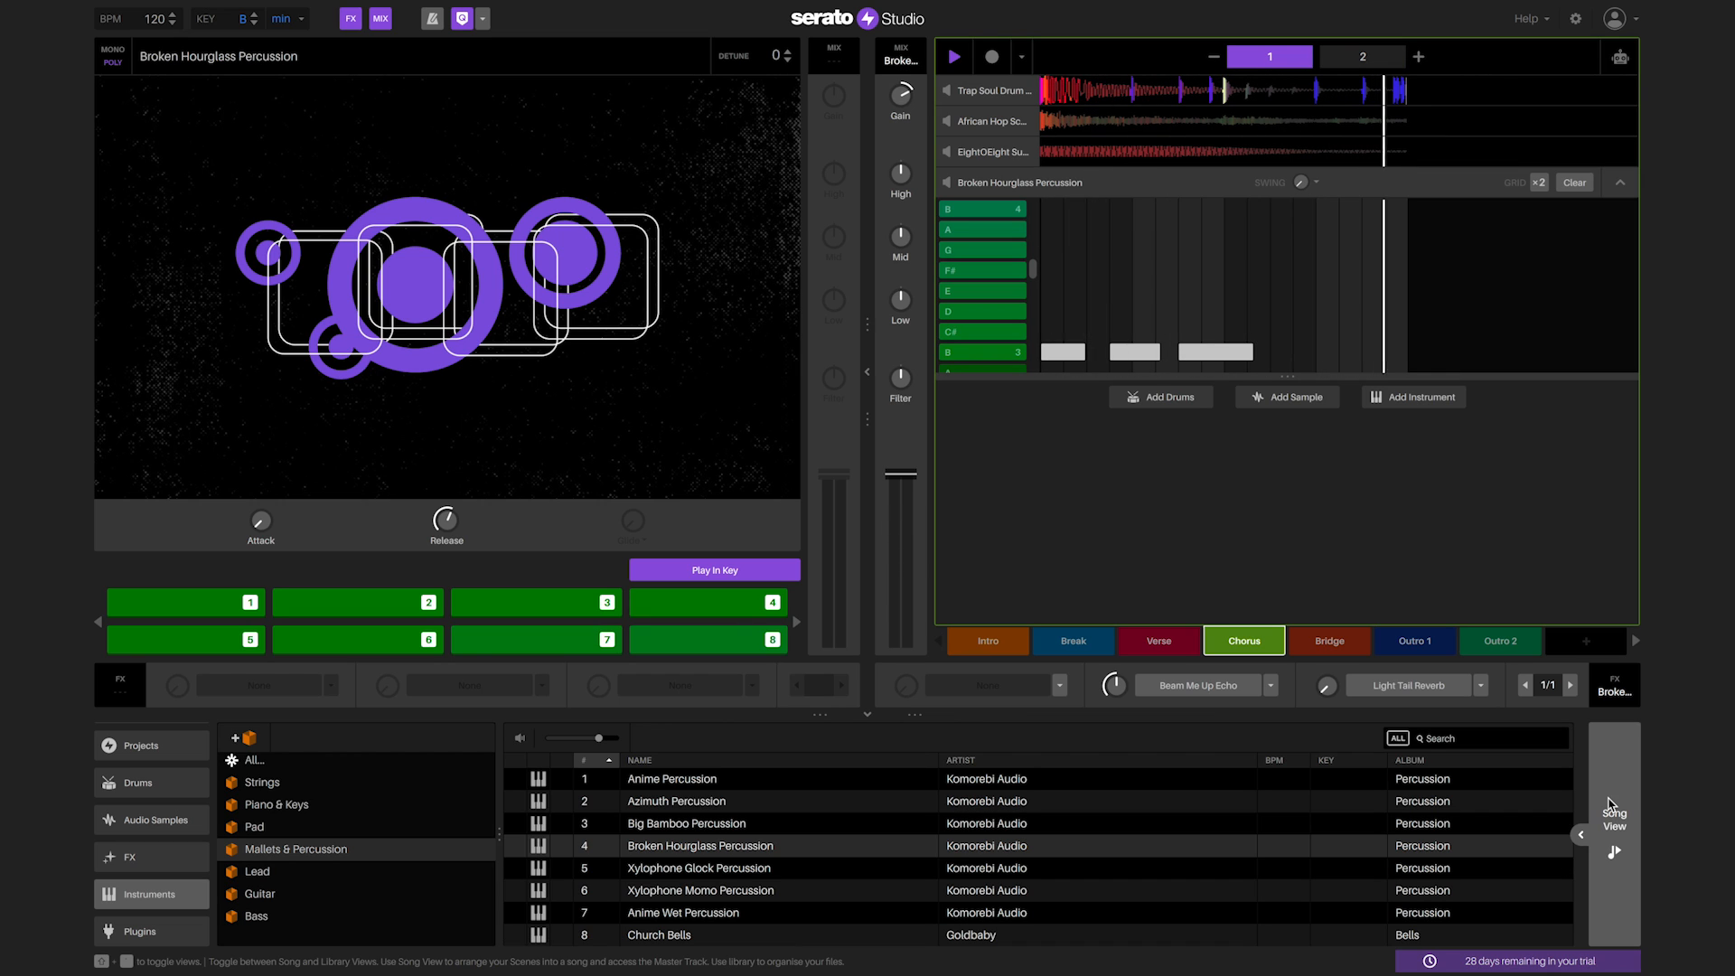
Step: Lay out Intro, two Verses, two Choruses and two more Verses on the Song View timeline
left_click(1613, 808)
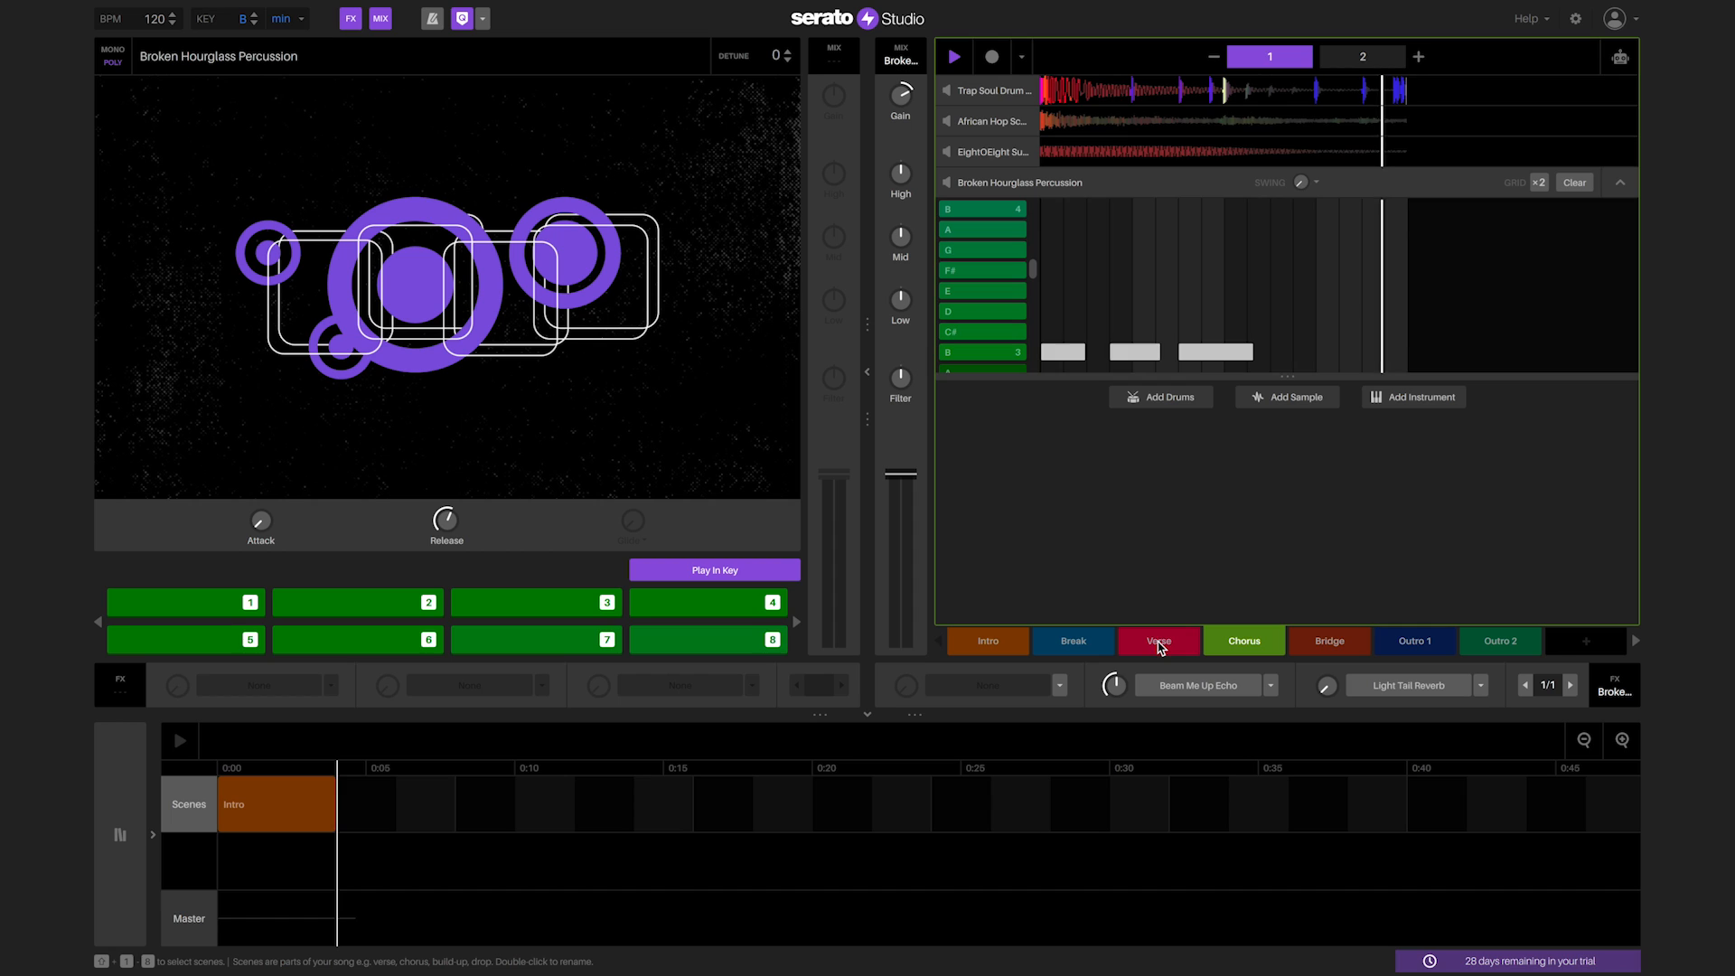
left_click(1156, 639)
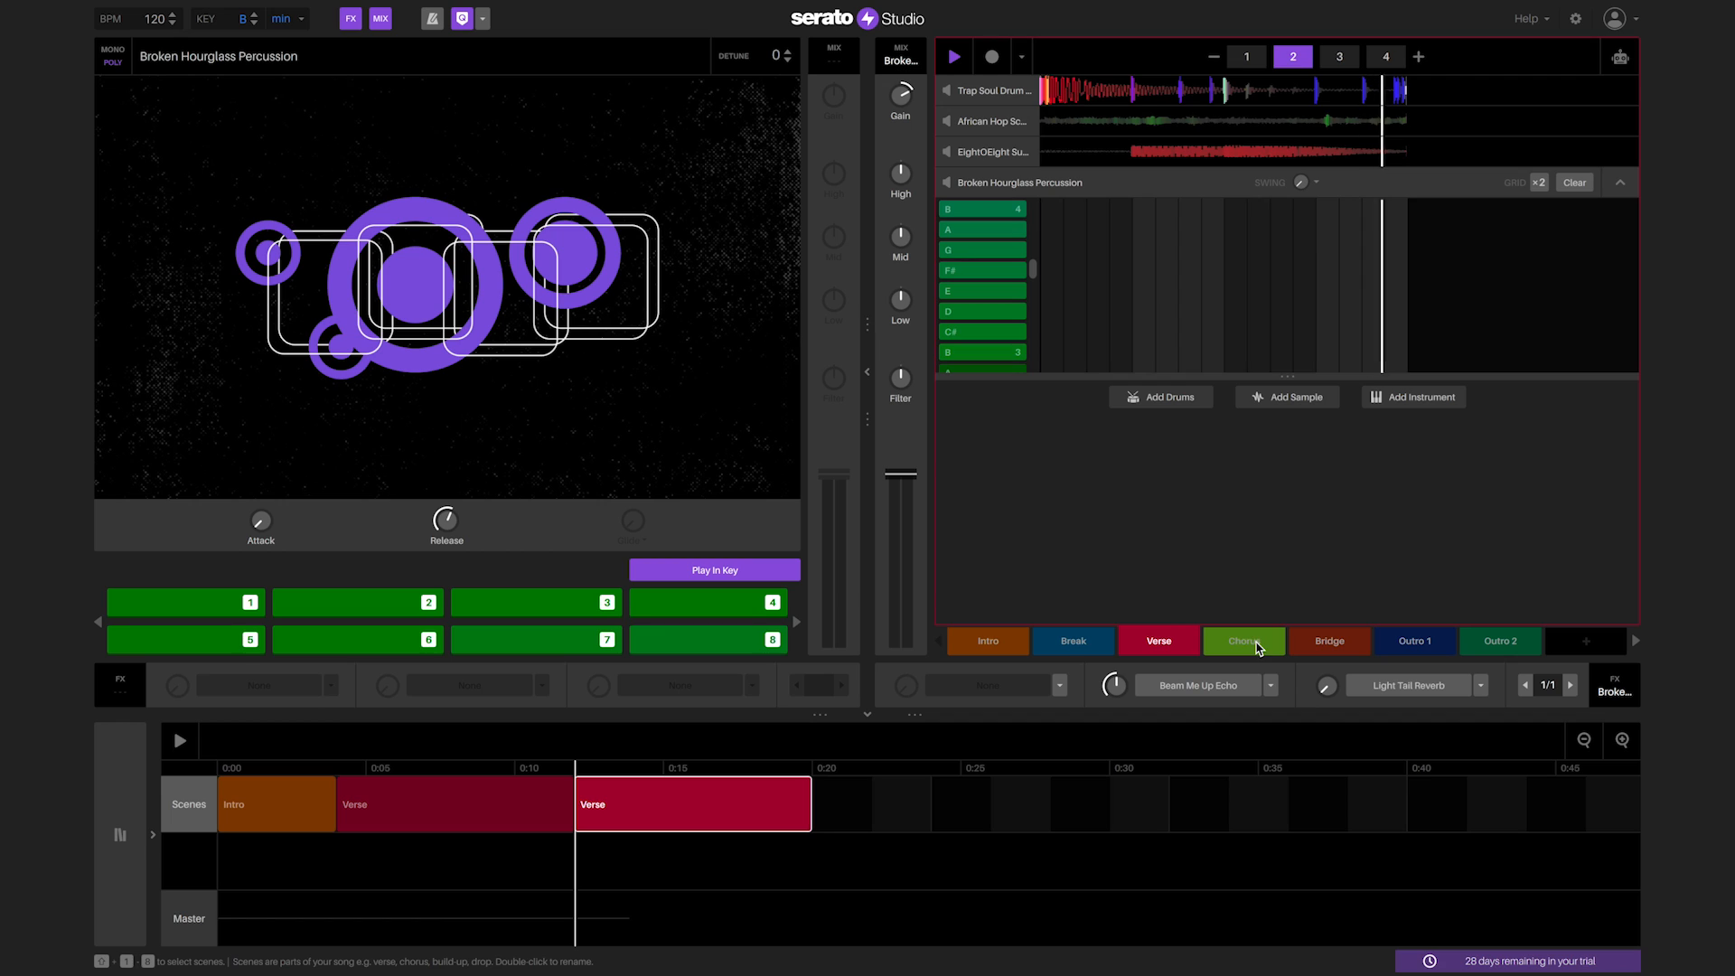
left_click(1243, 640)
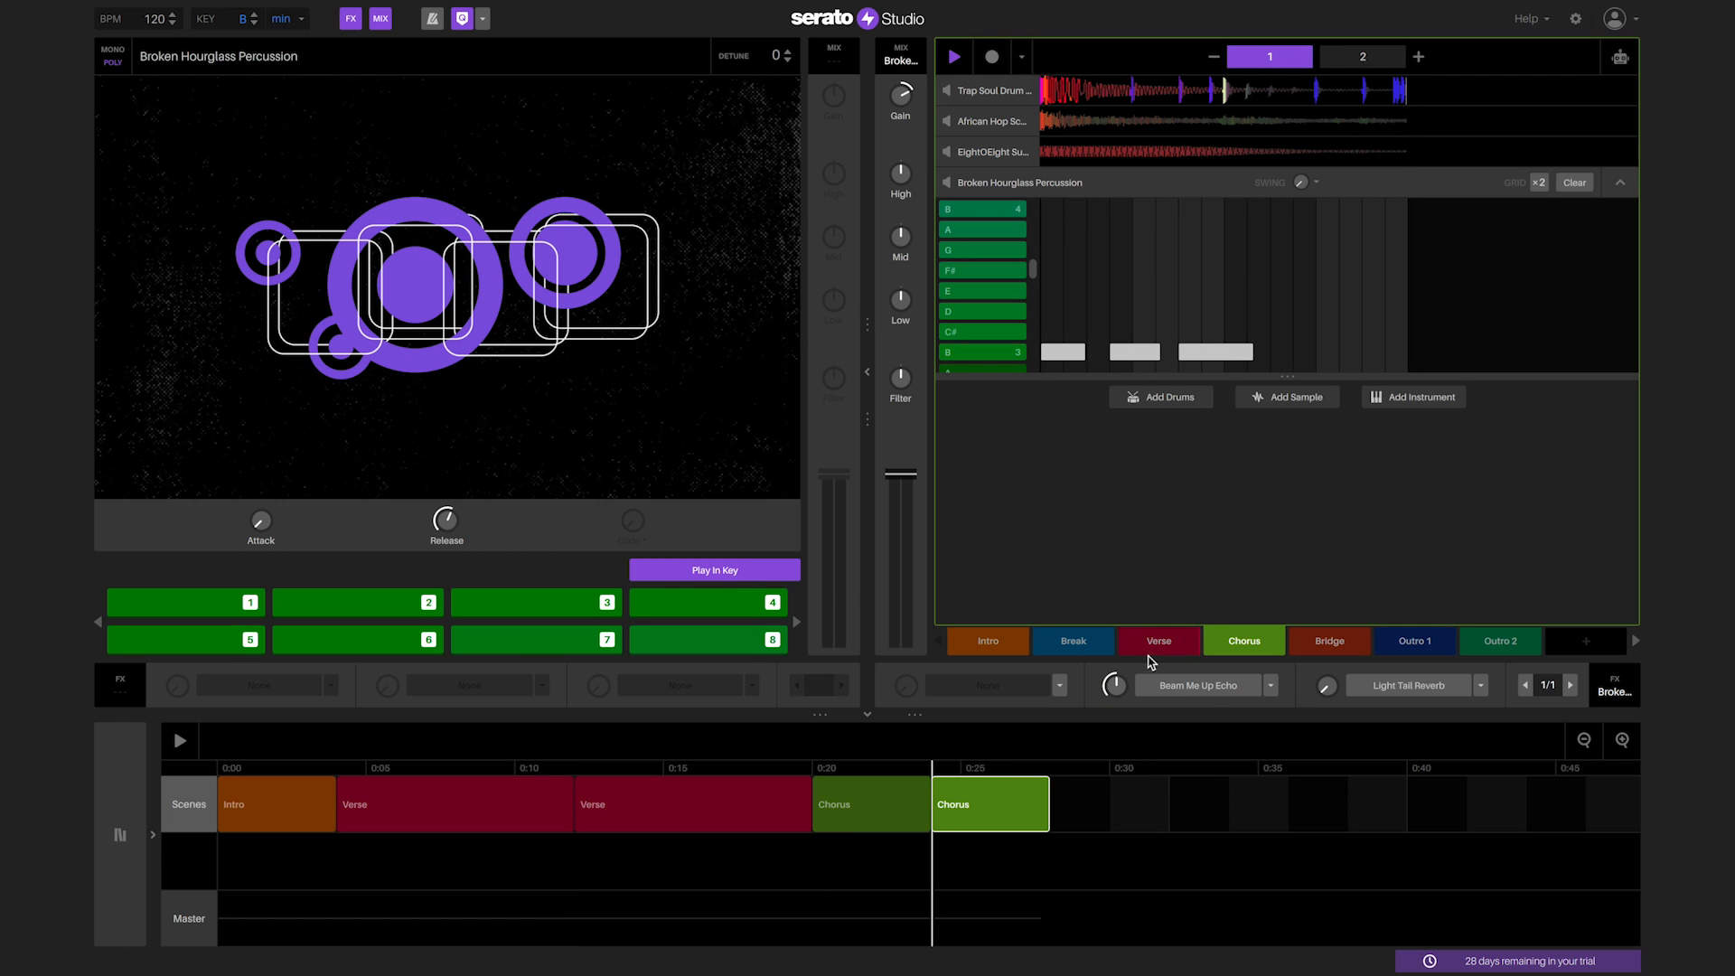
left_click(1156, 640)
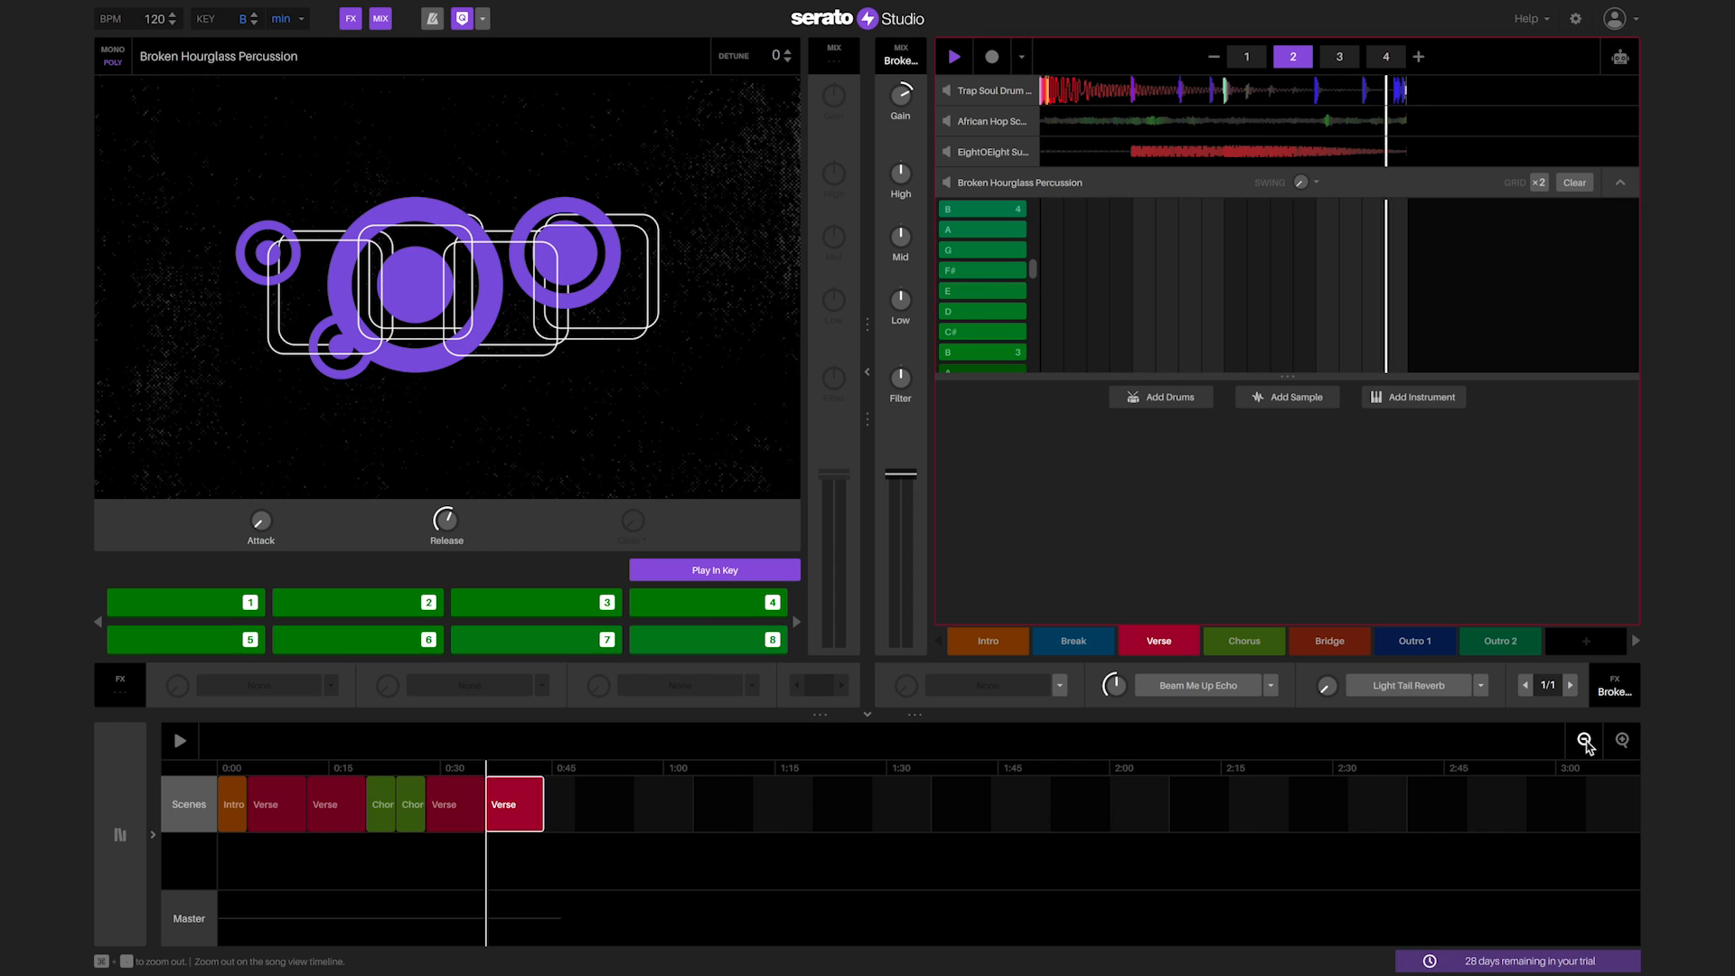
Step: Zoom out to the whole arrangement and play the song from the start
left_click(1584, 740)
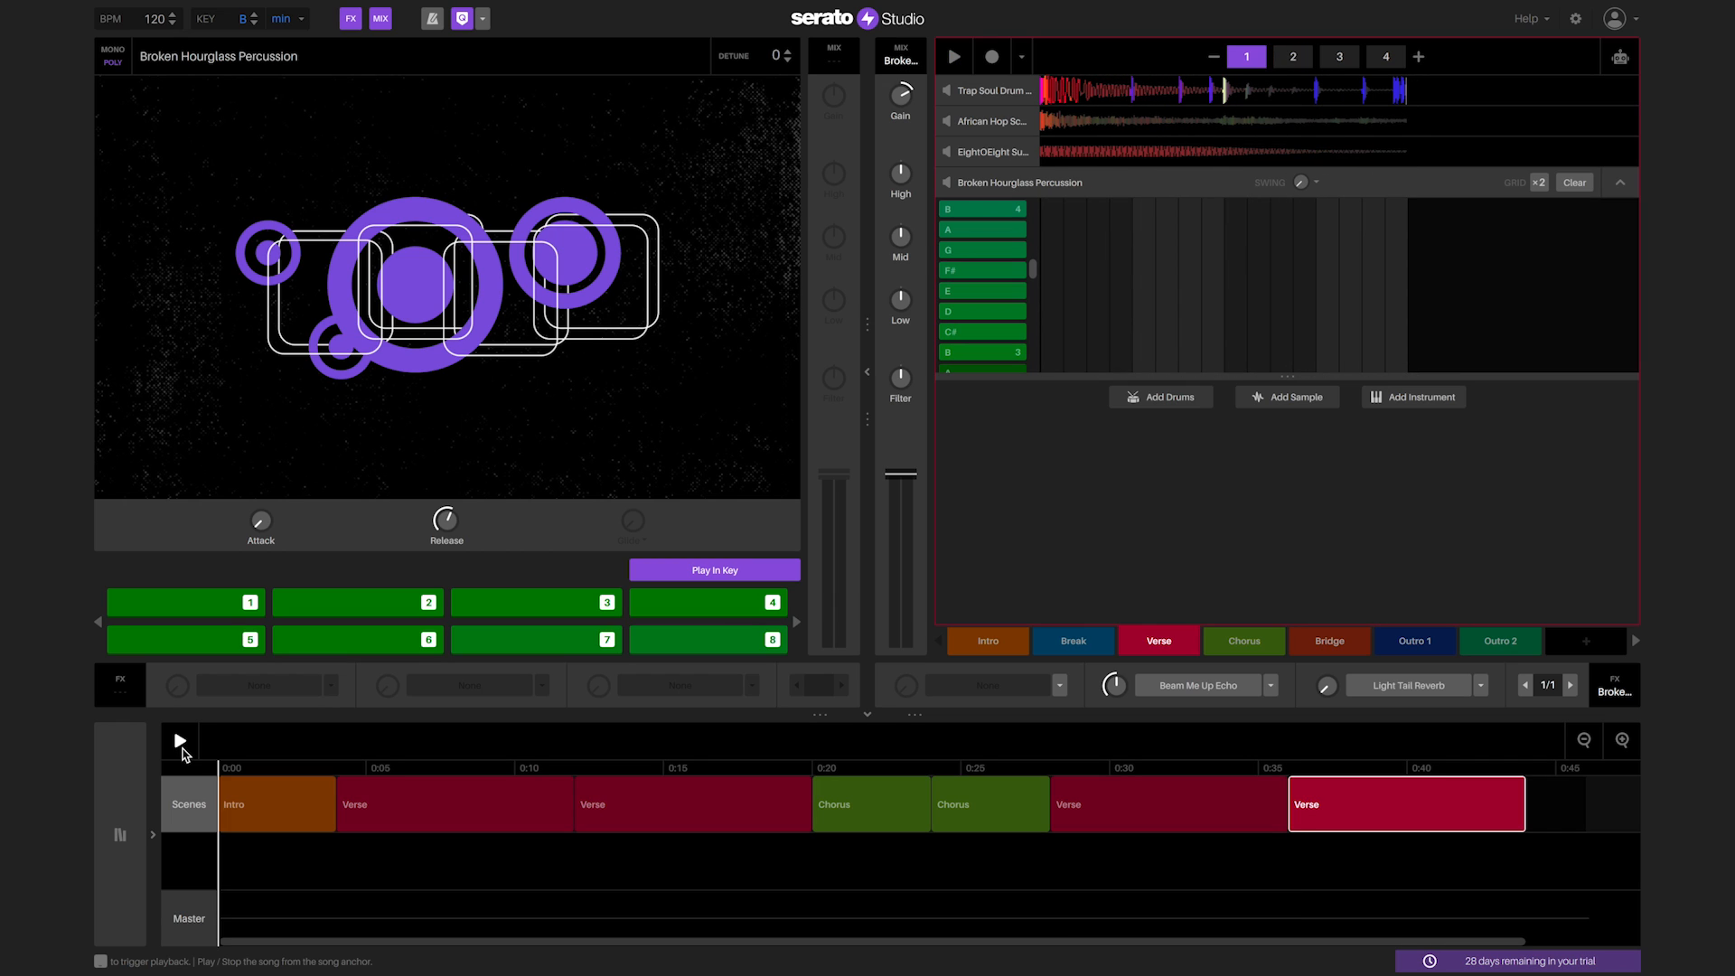
left_click(179, 741)
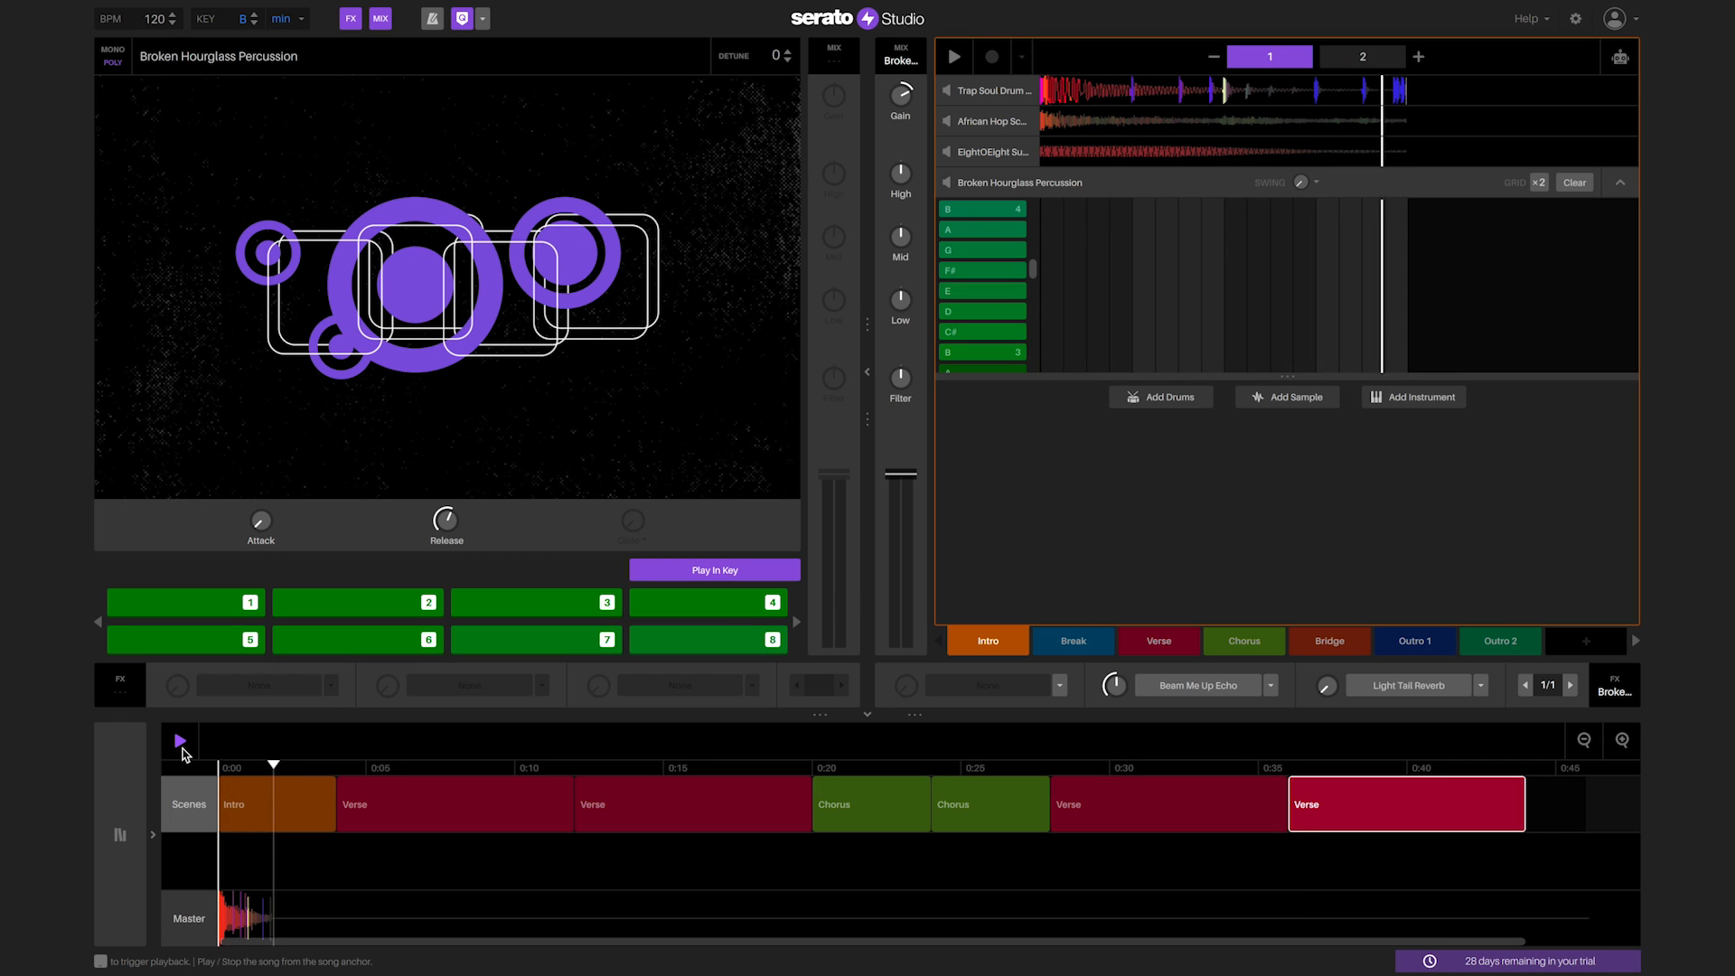
left_click(1362, 56)
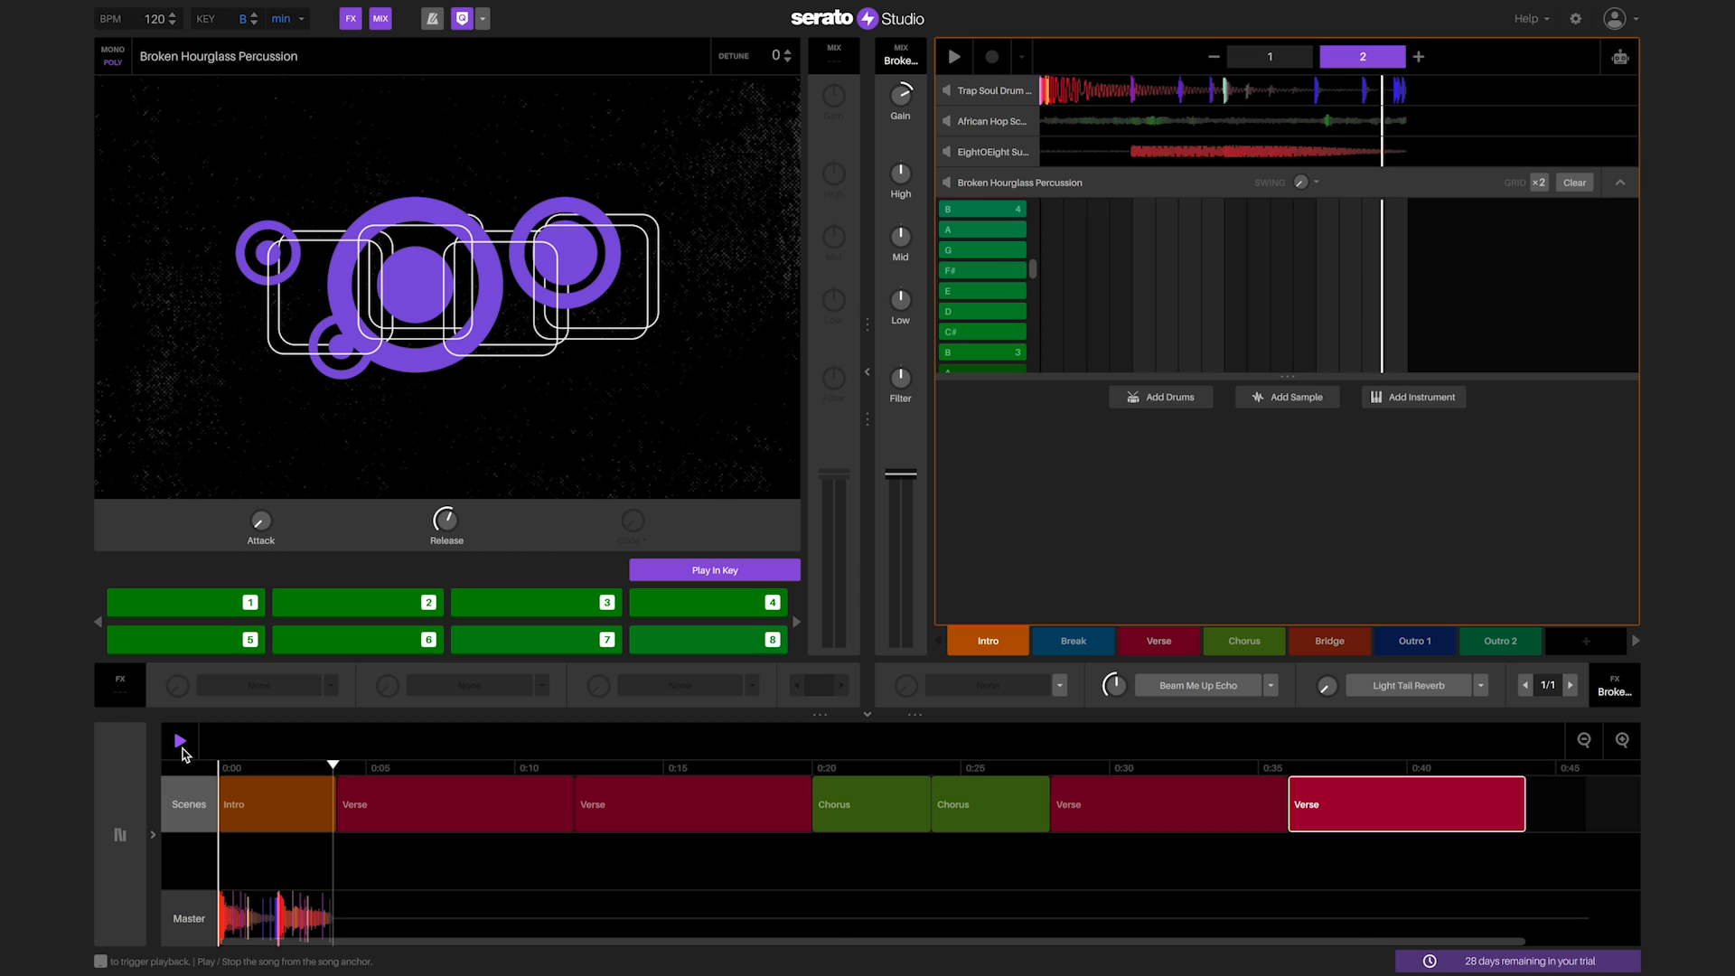
left_click(180, 741)
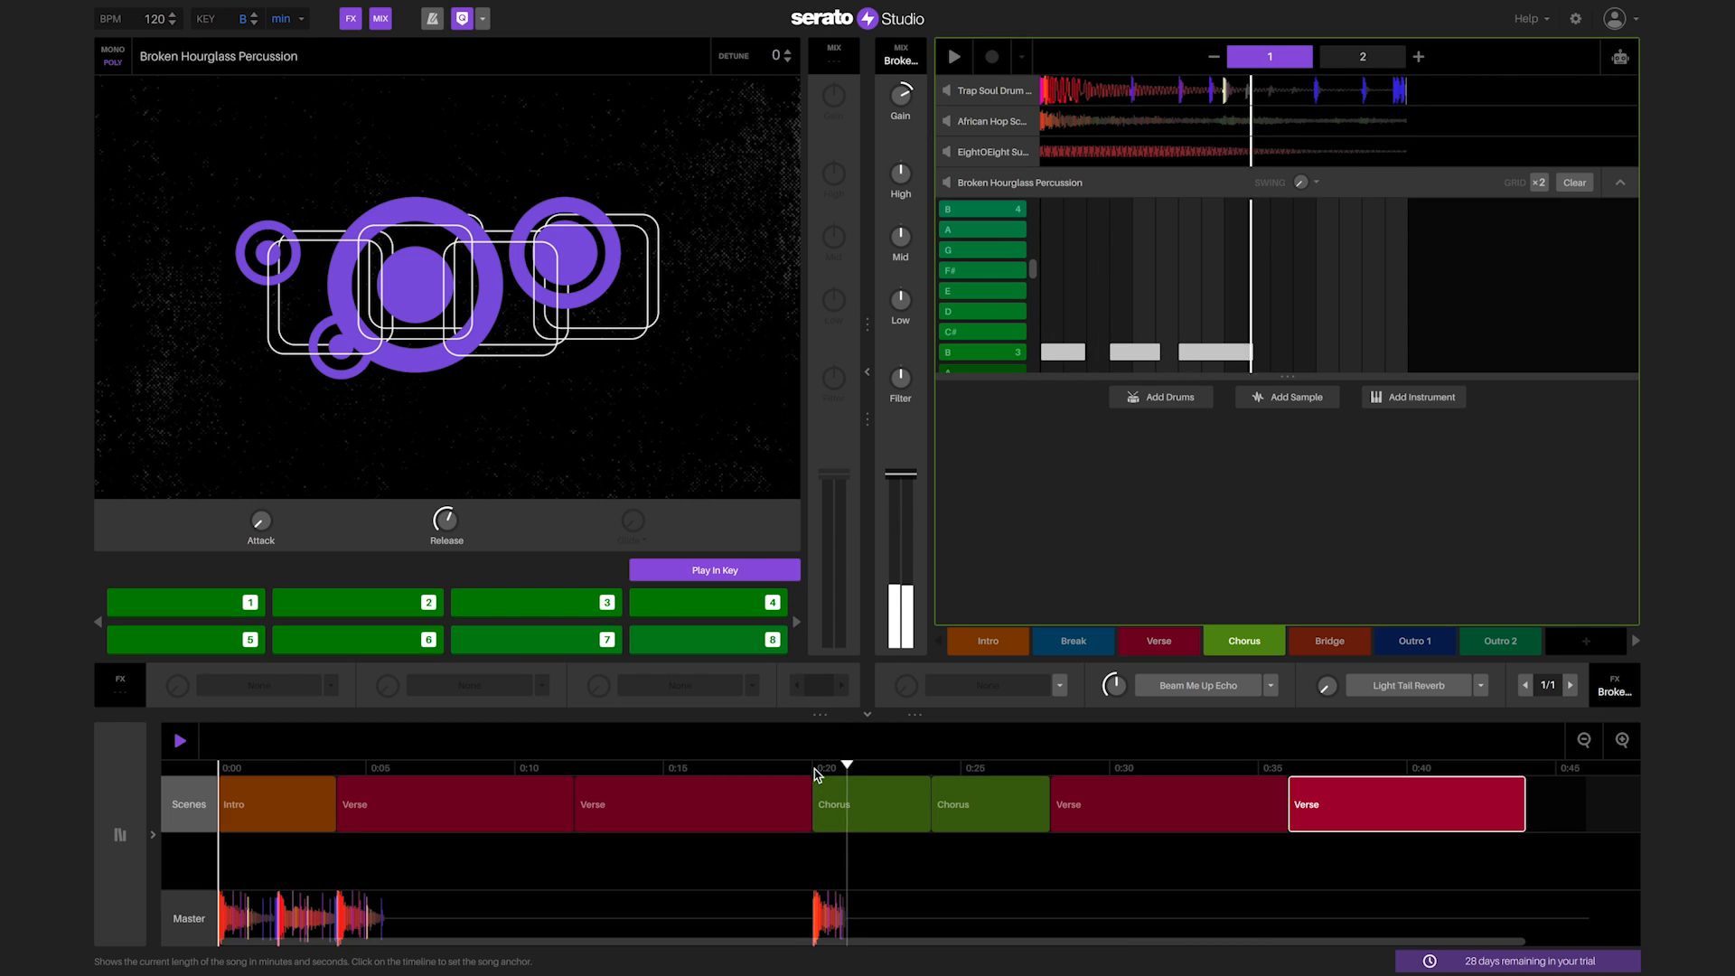
left_click(1362, 56)
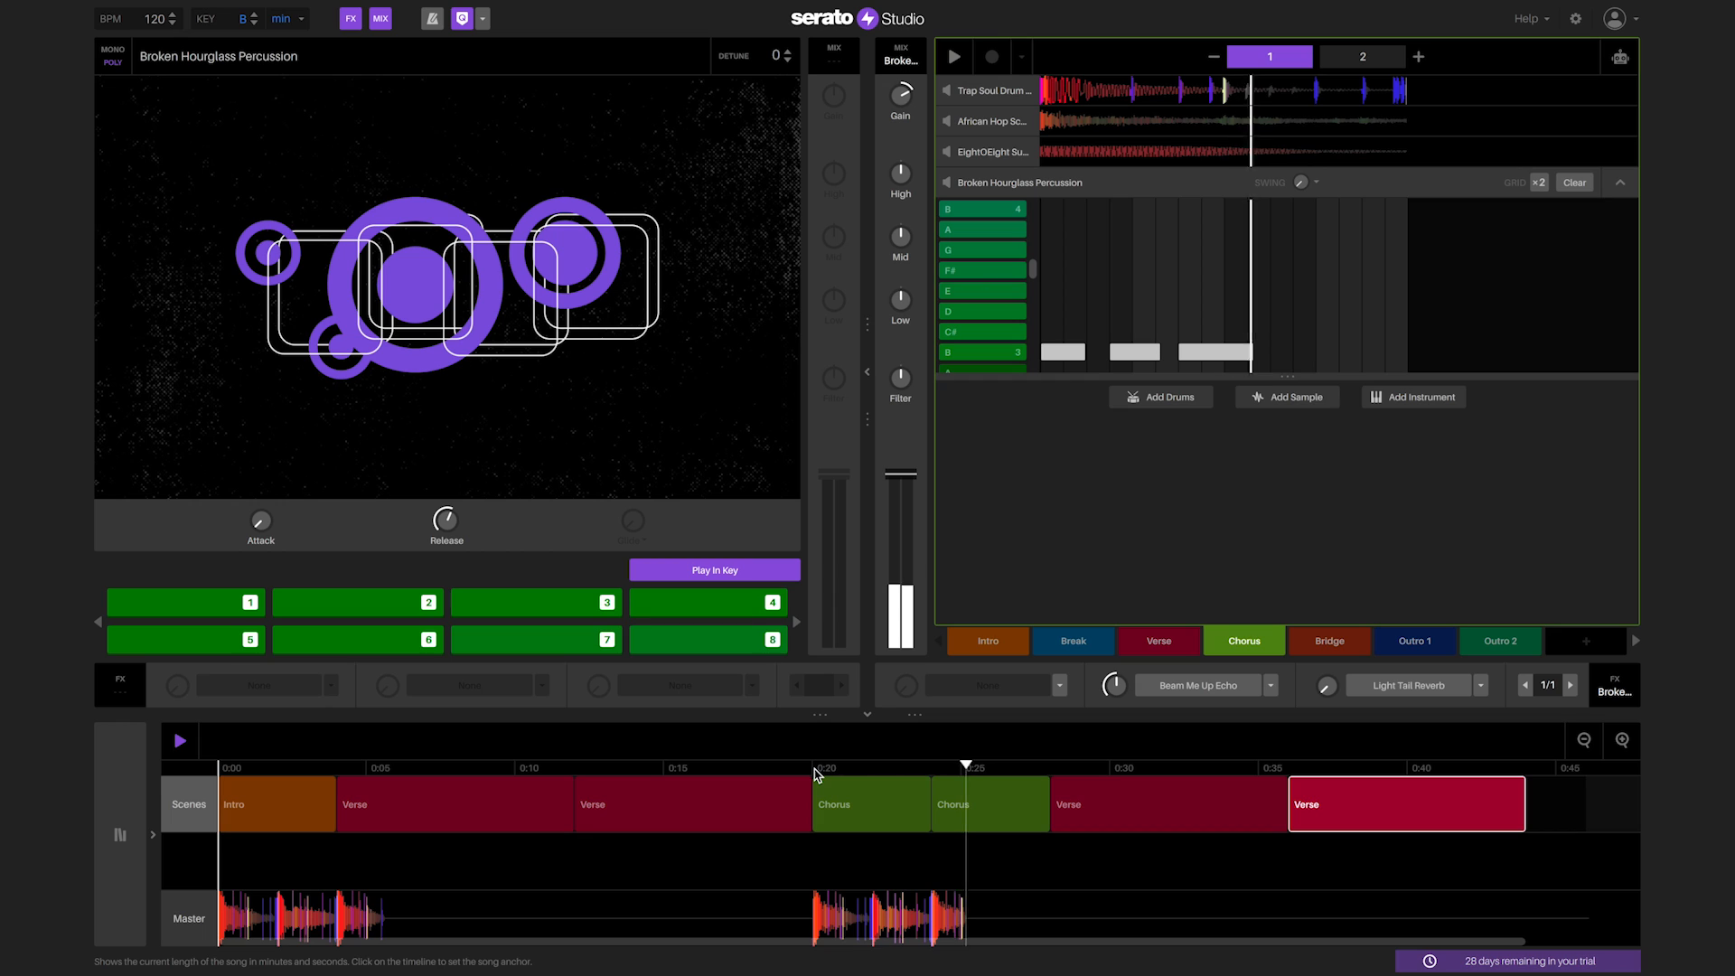
left_click(1362, 56)
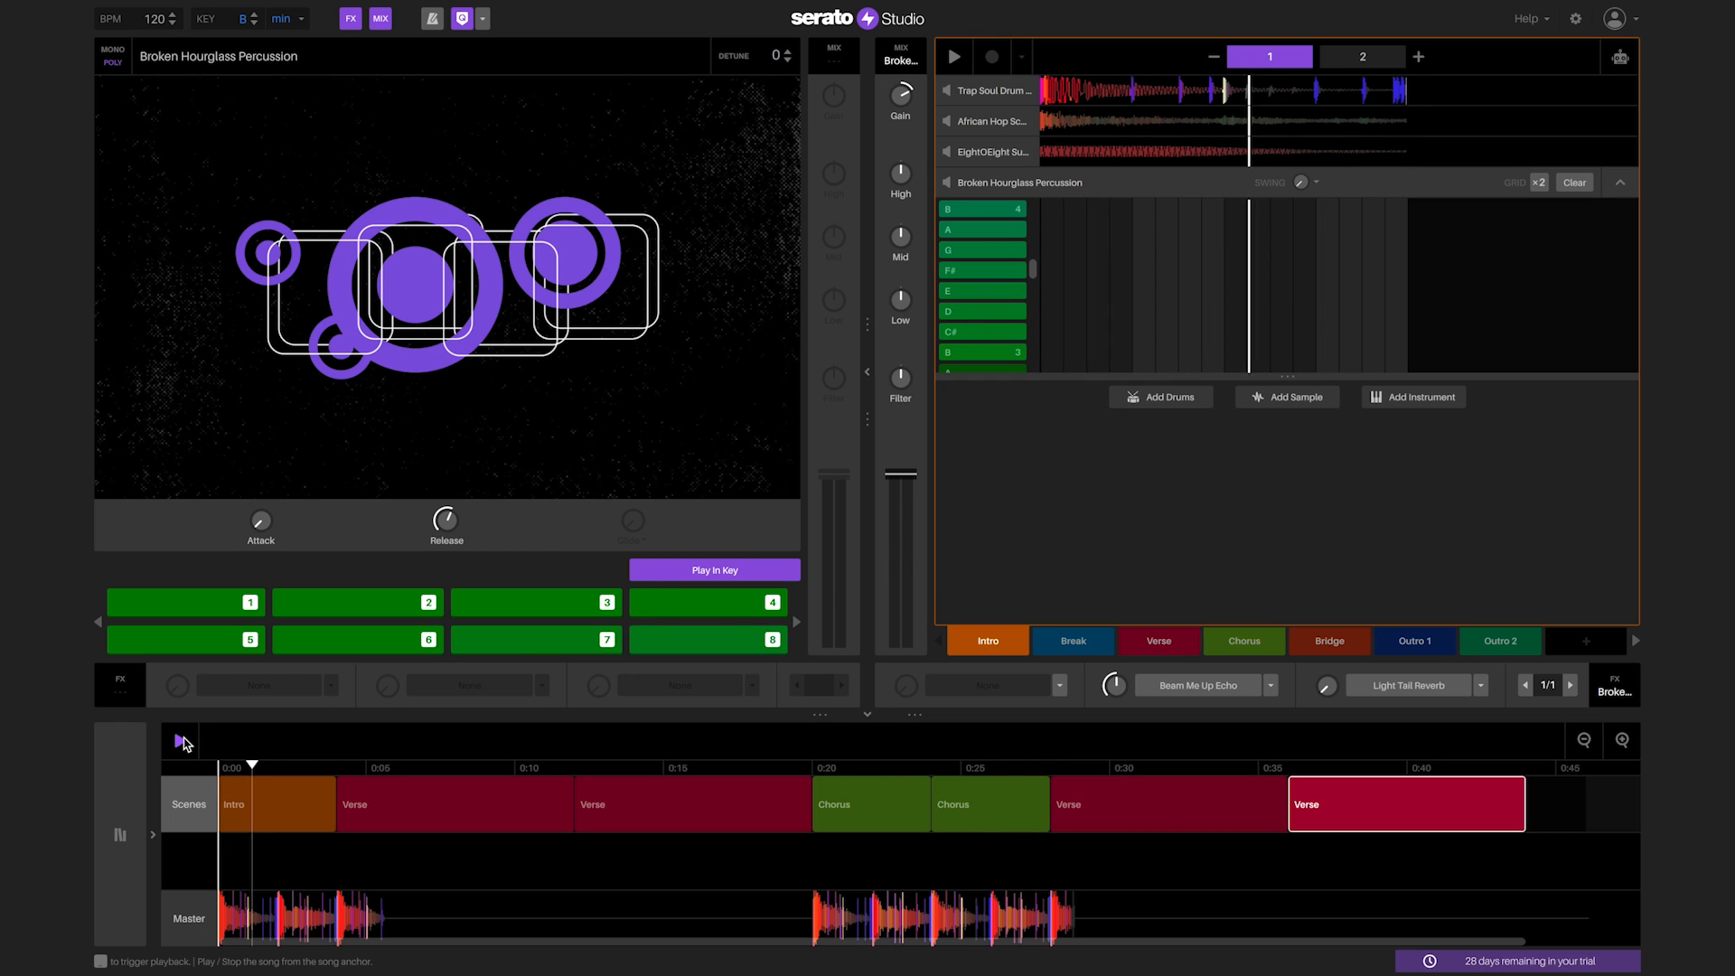
left_click(1363, 56)
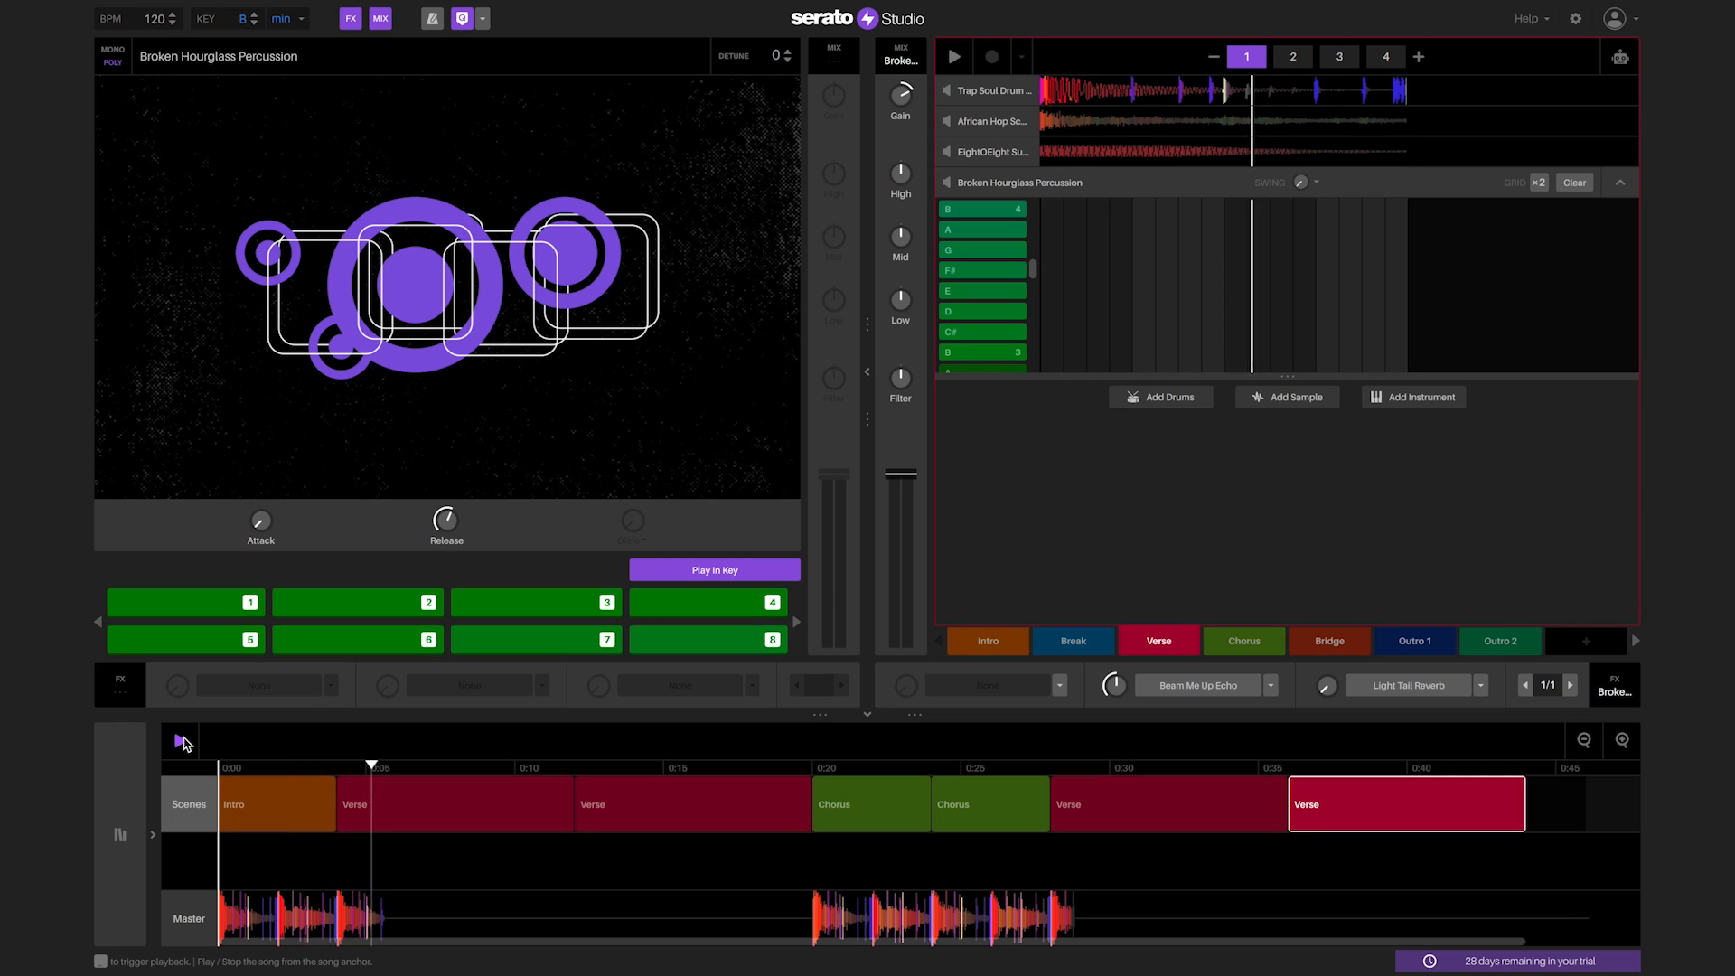
left_click(1290, 56)
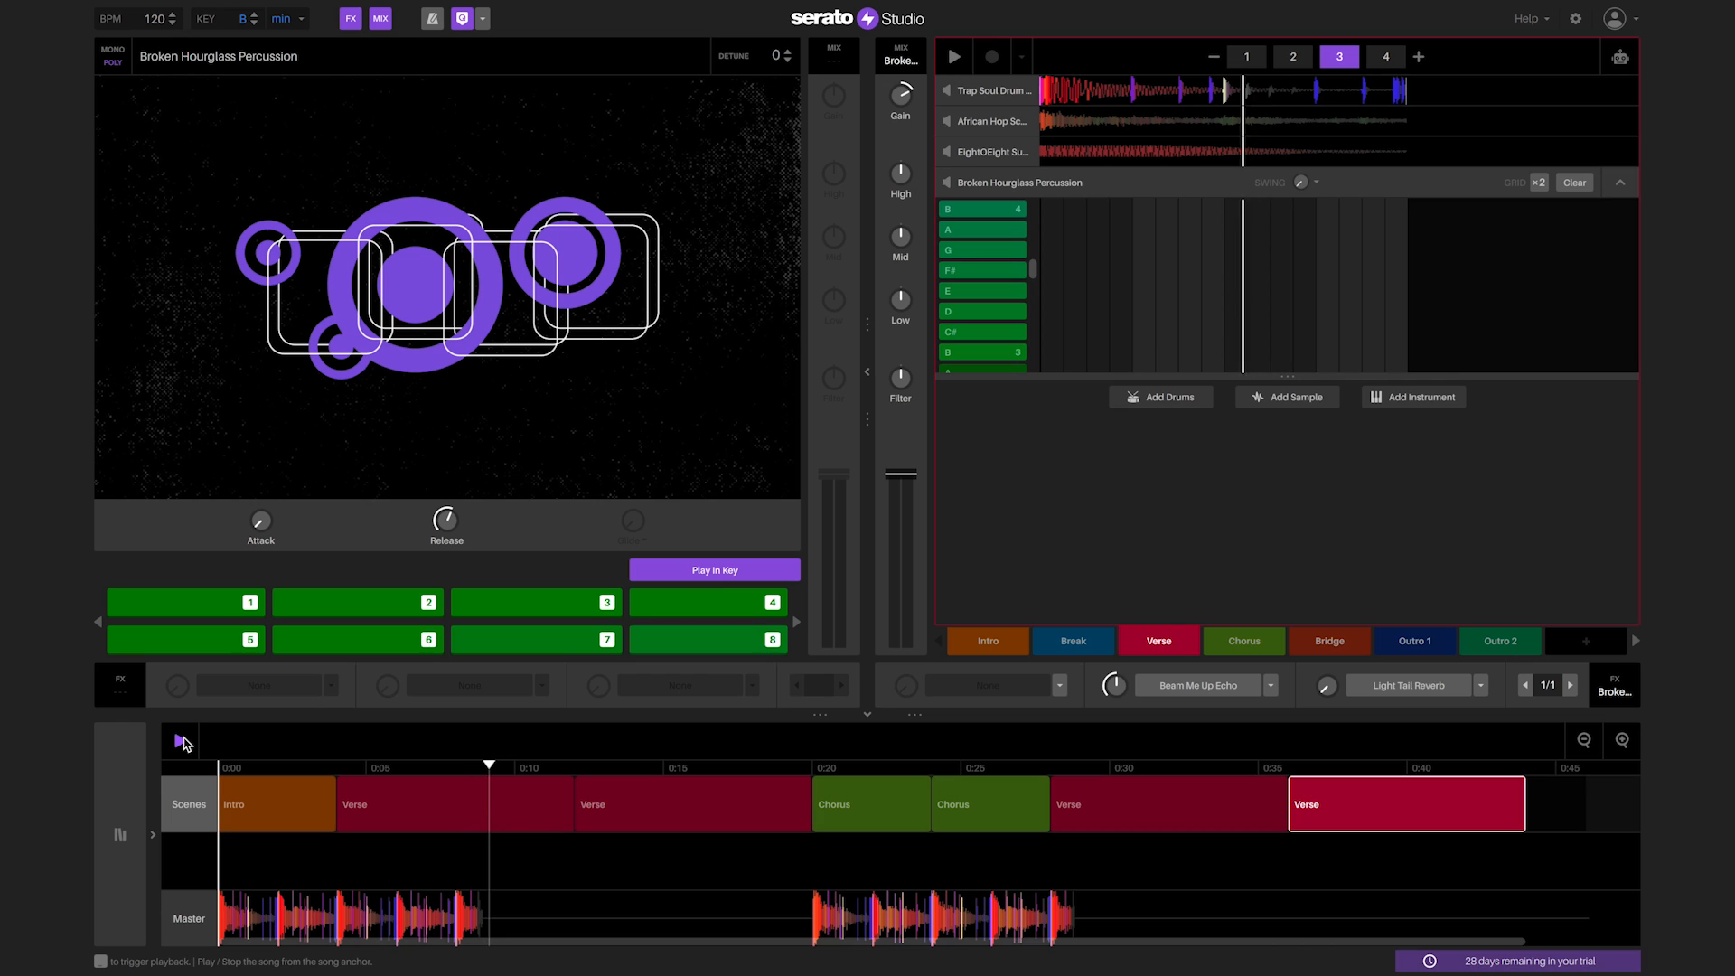
left_click(1384, 56)
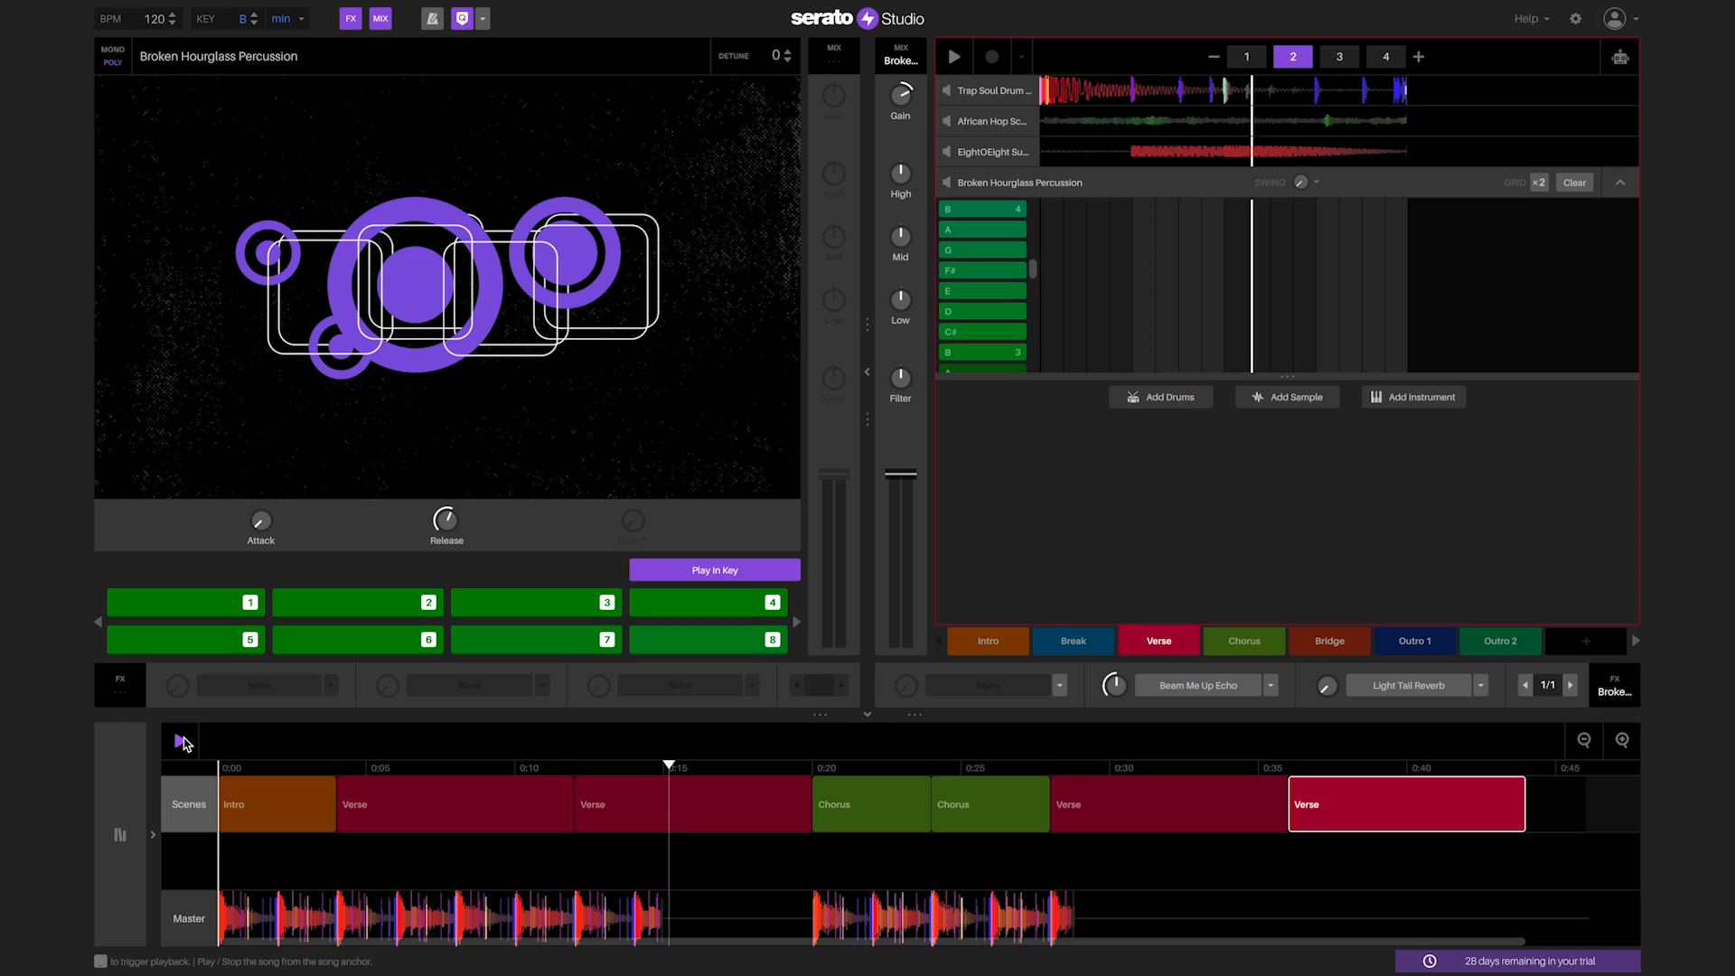
left_click(1338, 56)
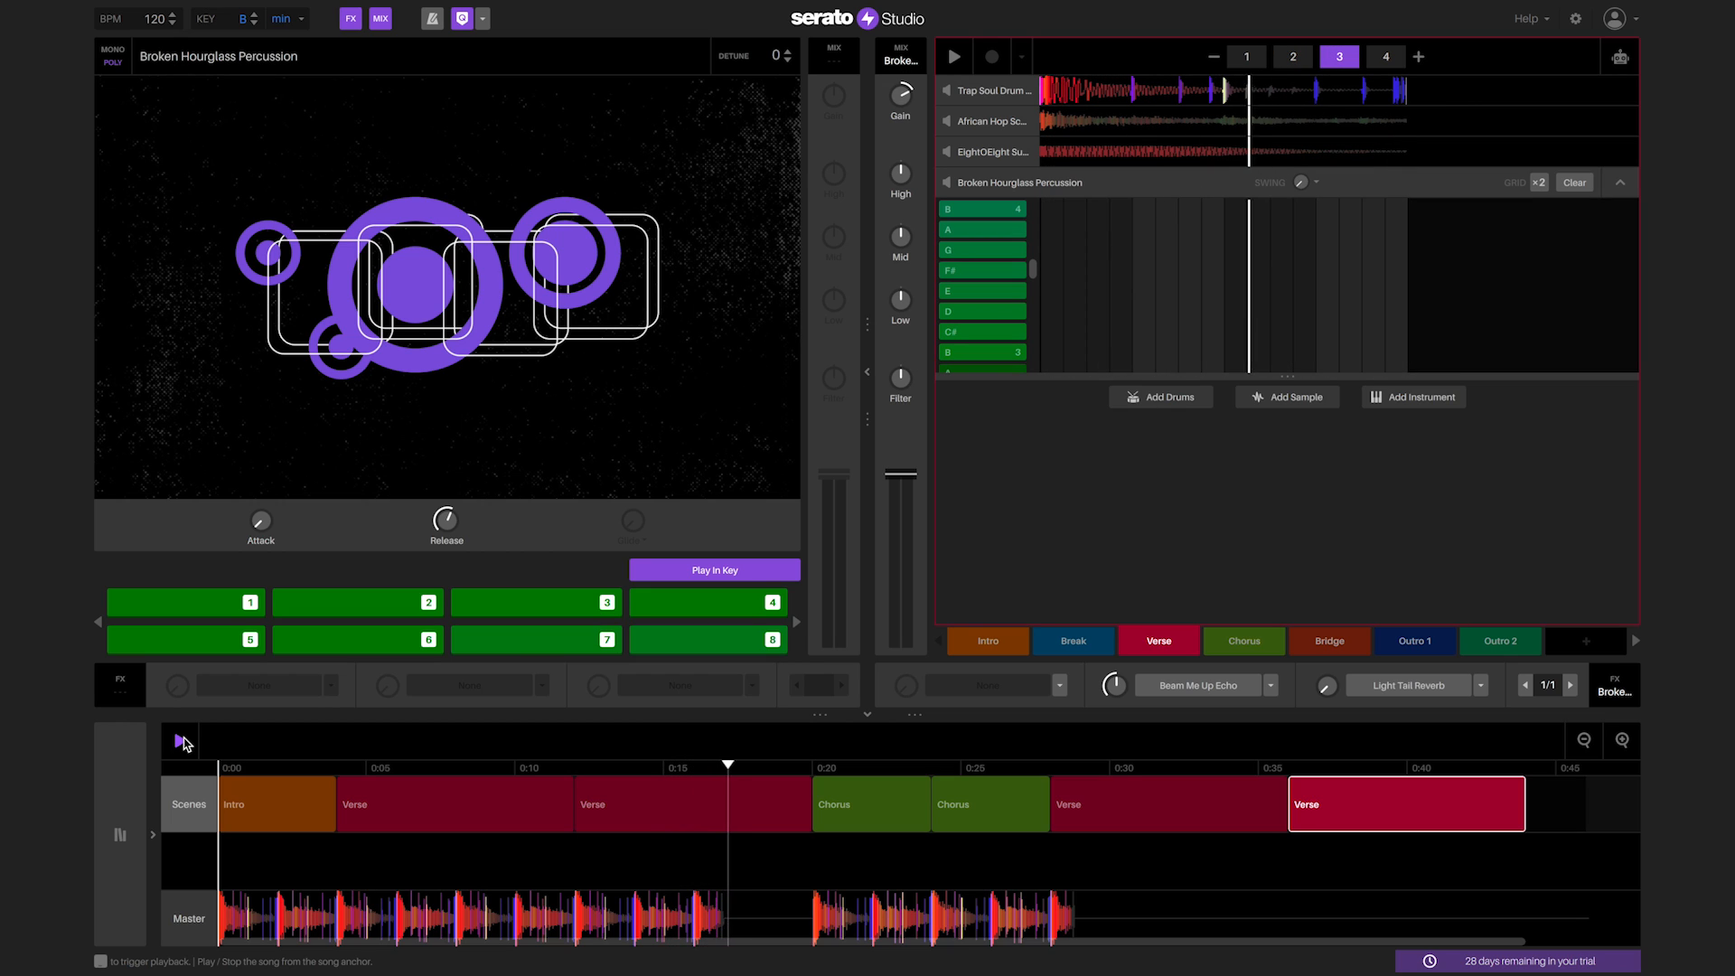
left_click(1382, 56)
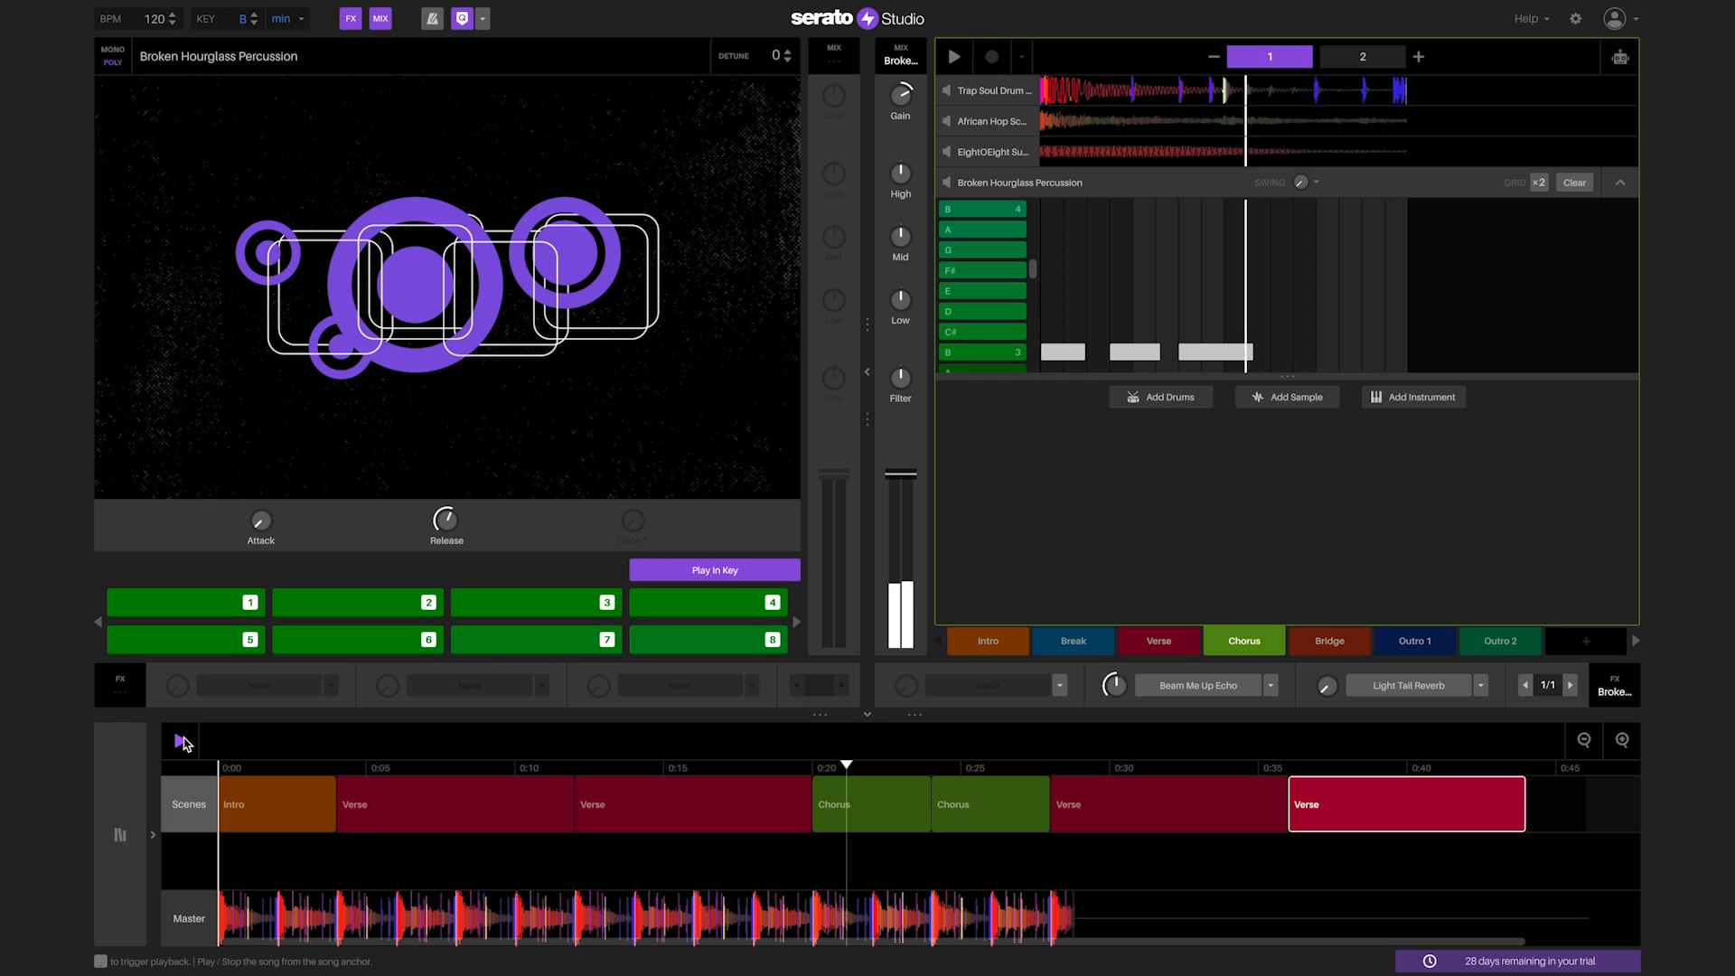
left_click(1362, 56)
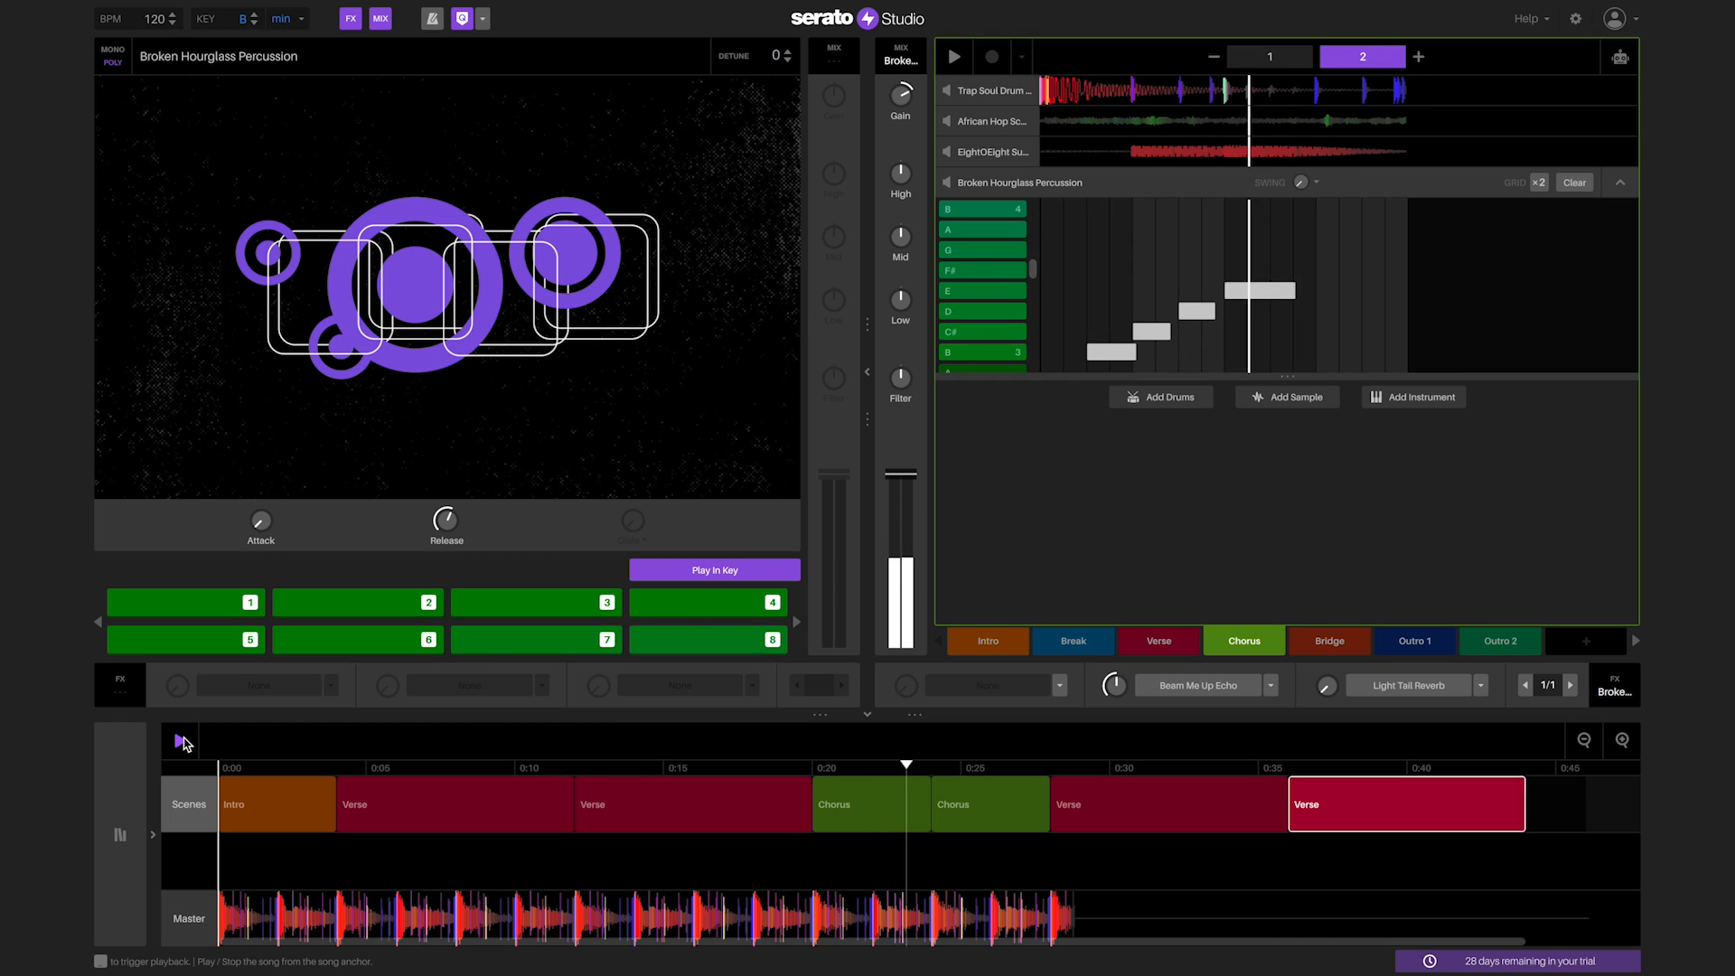
left_click(1268, 56)
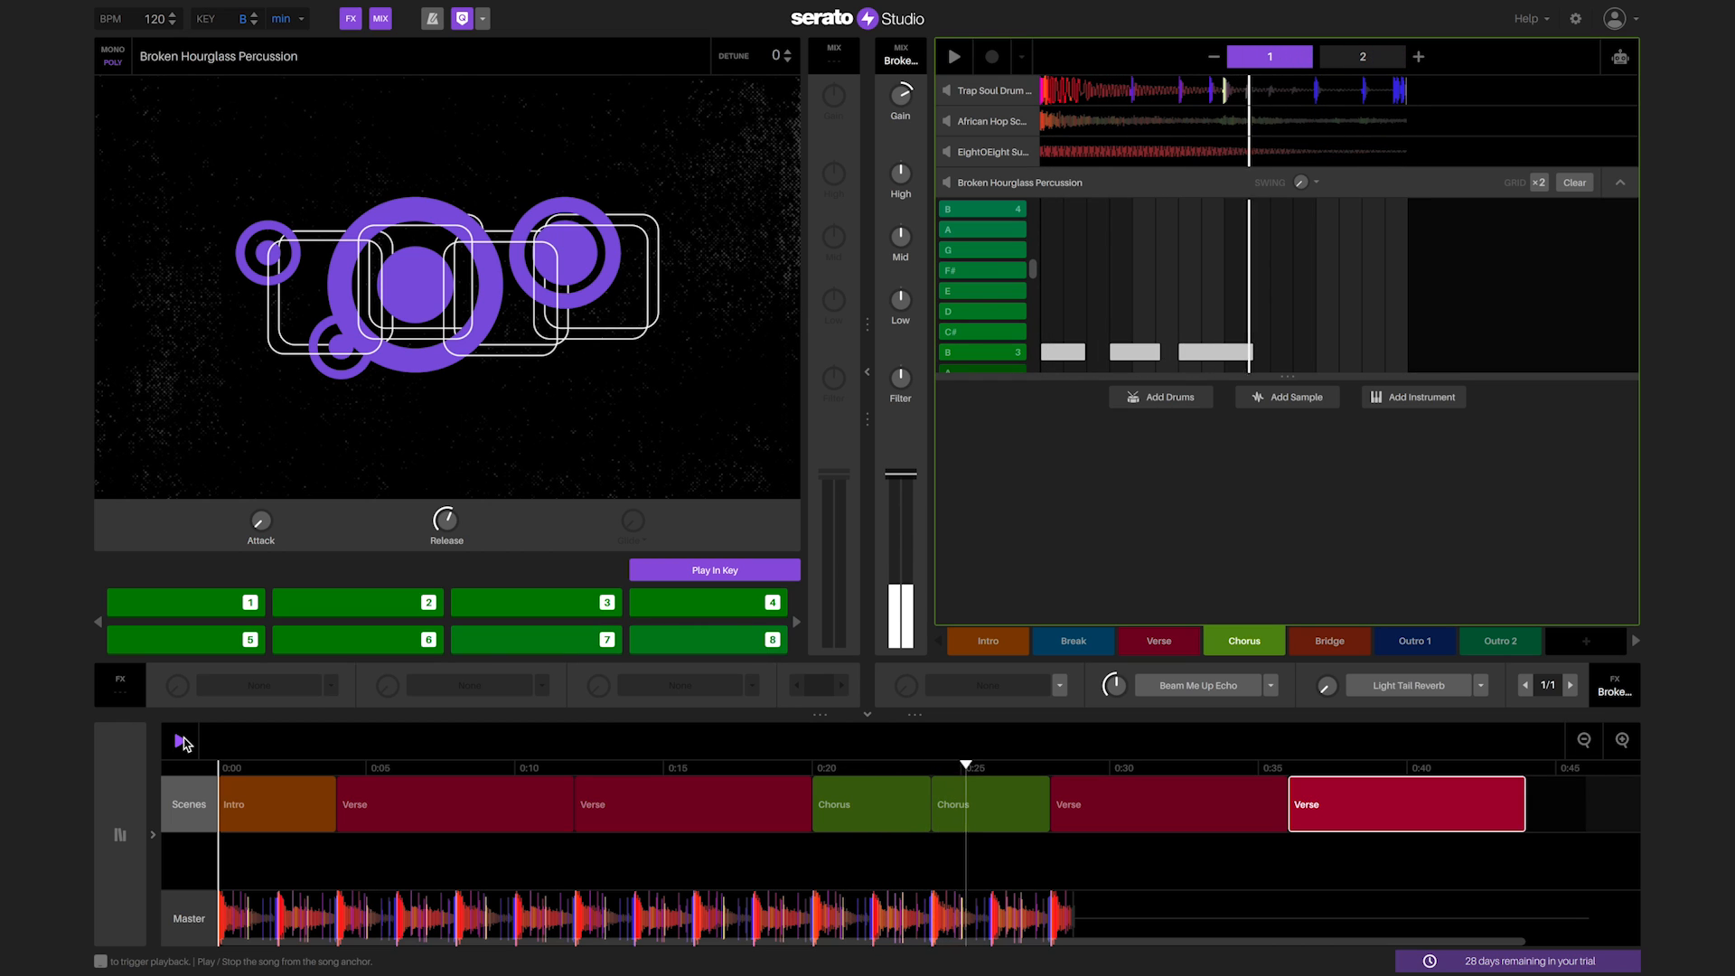
left_click(1362, 56)
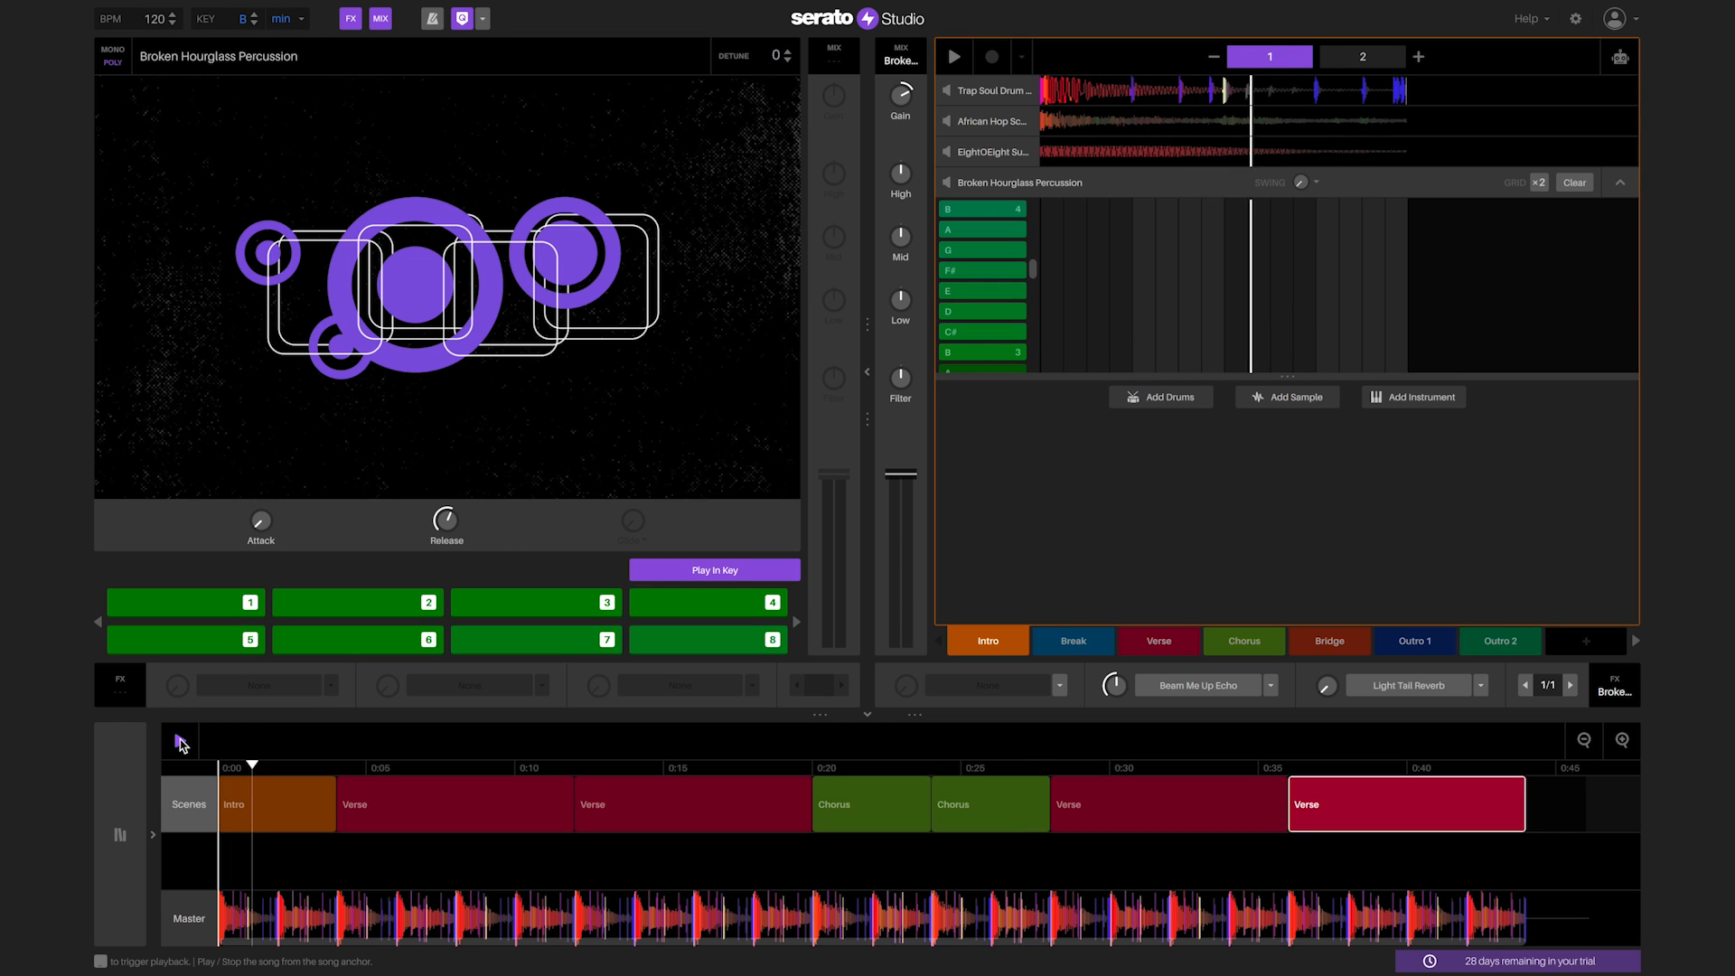
left_click(188, 918)
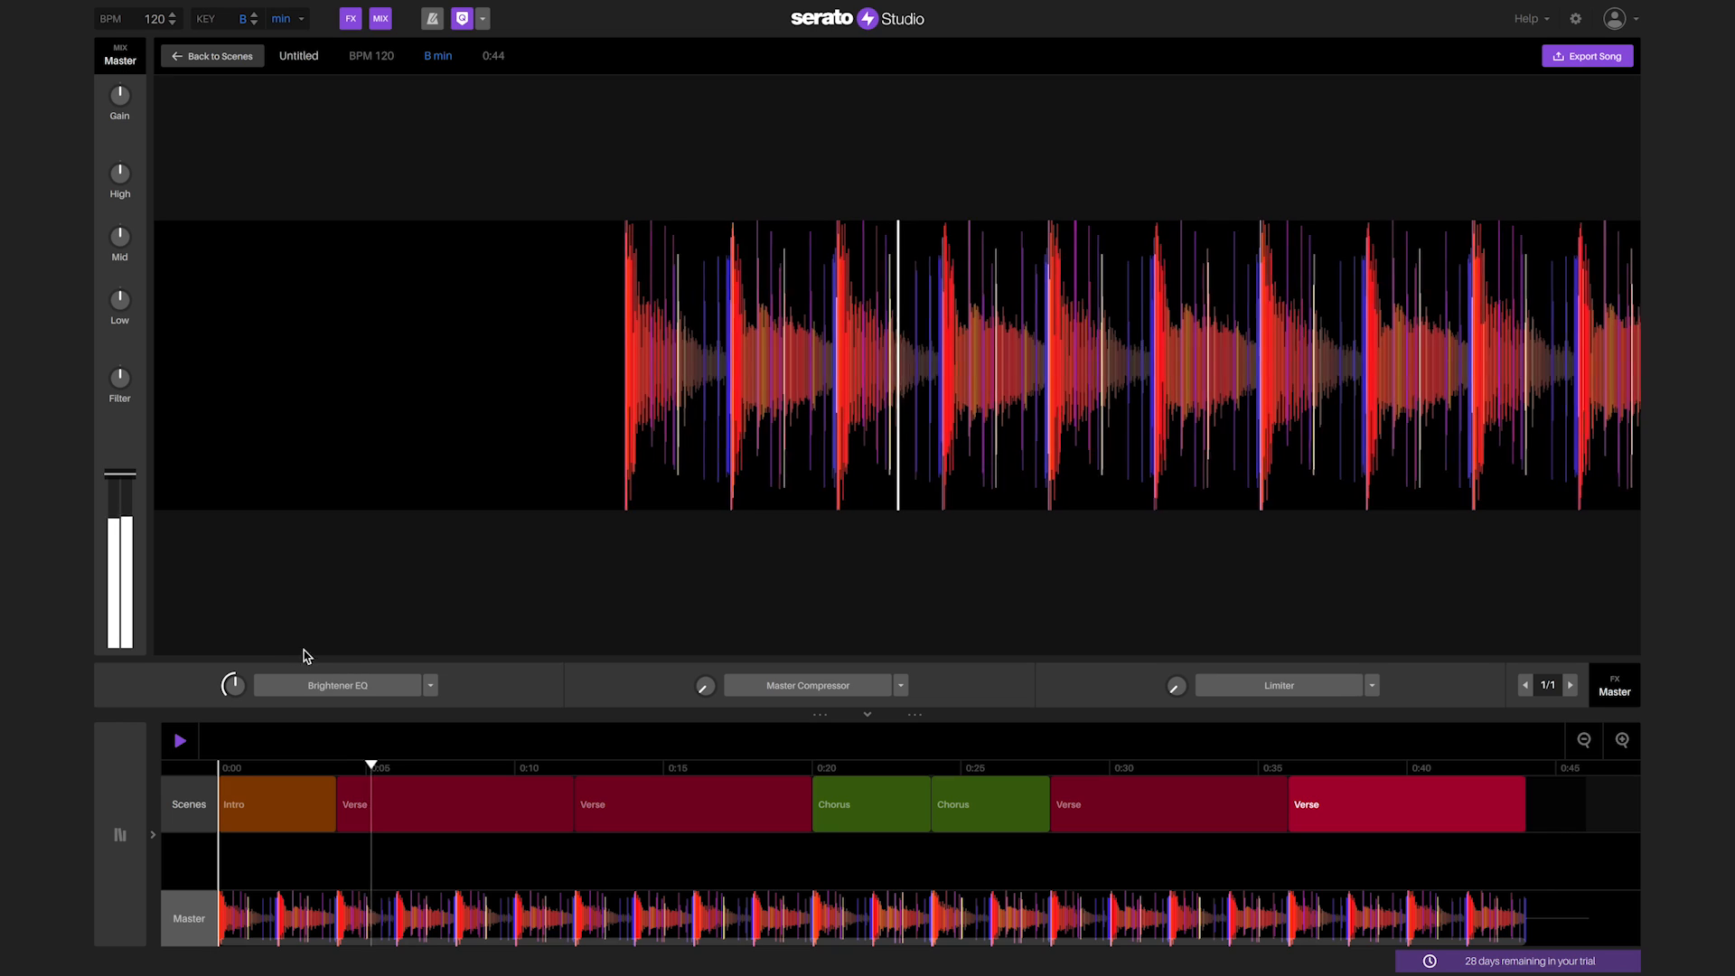
Step: Enable Brightener EQ and Master Compressor on the master and raise the compressor amount
left_click(332, 685)
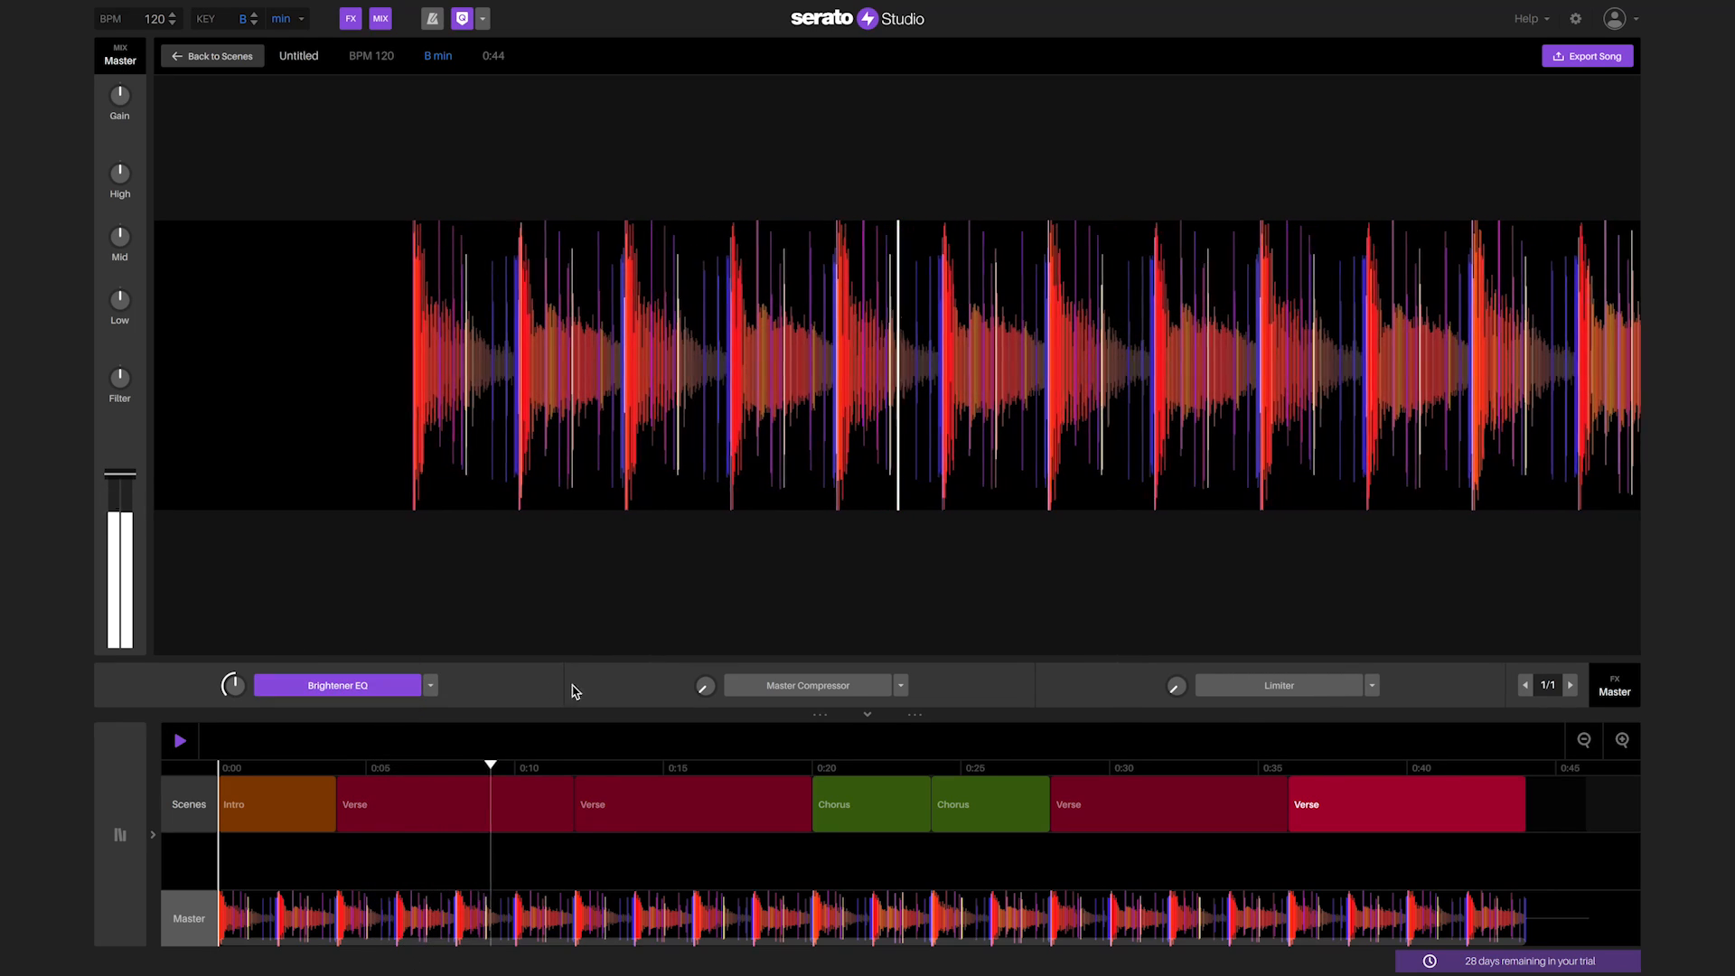
left_click(807, 684)
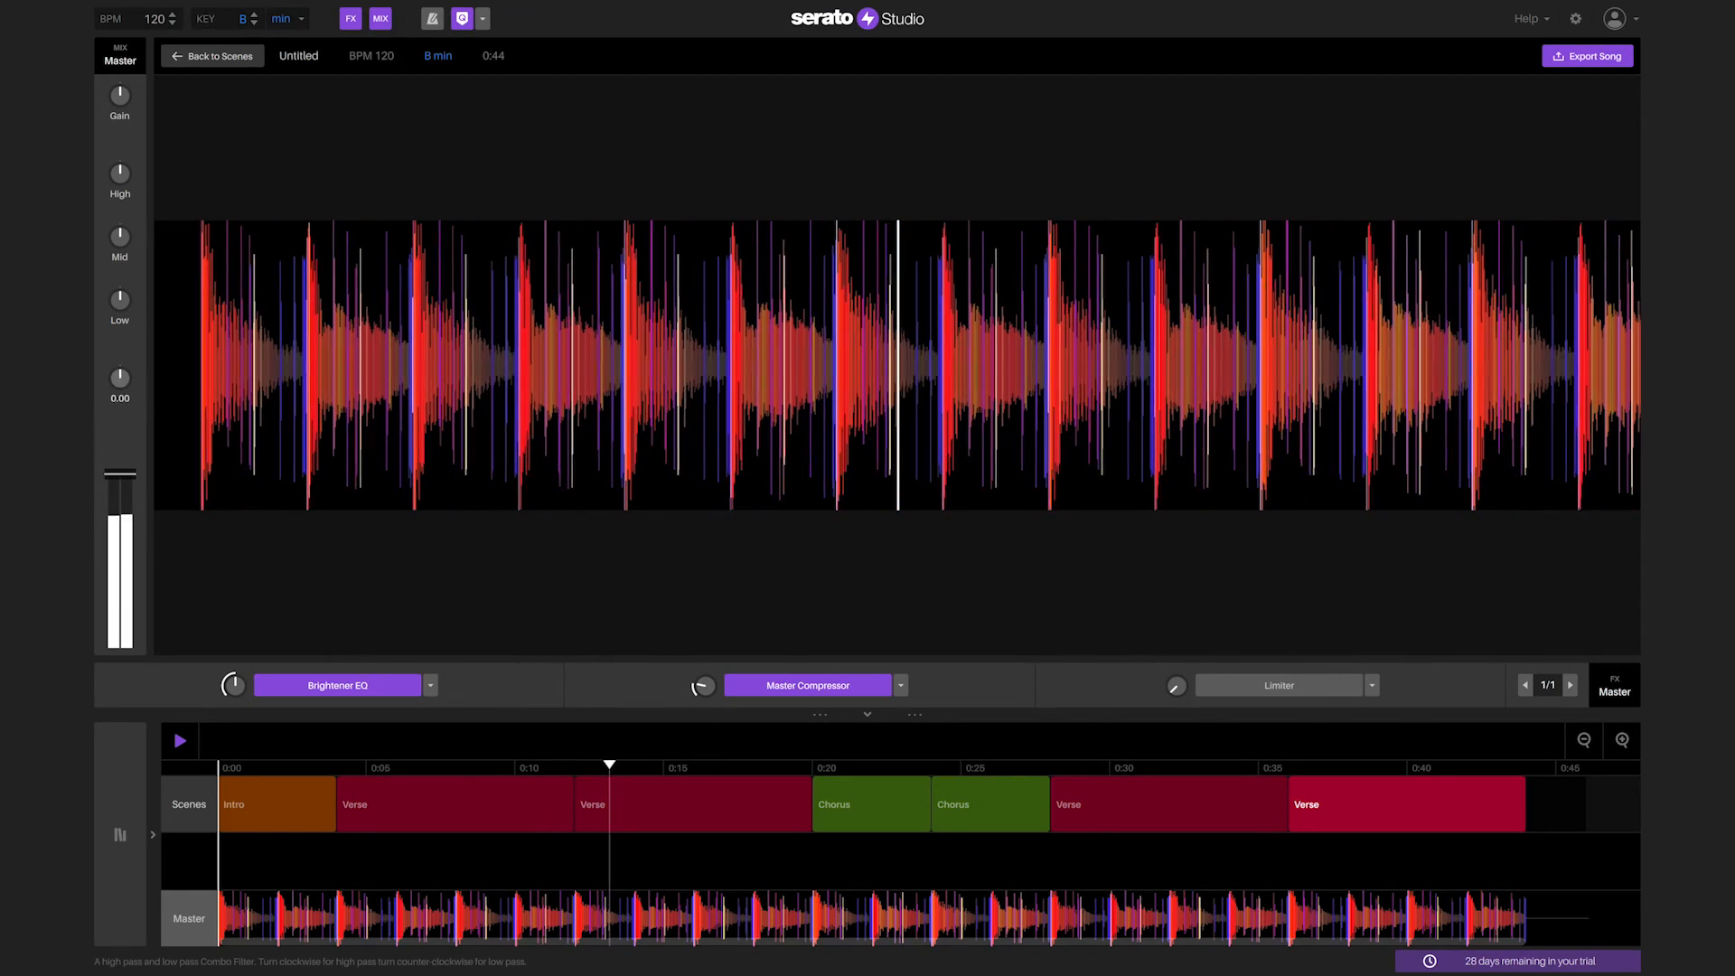
left_click_drag(119, 376, 132, 360)
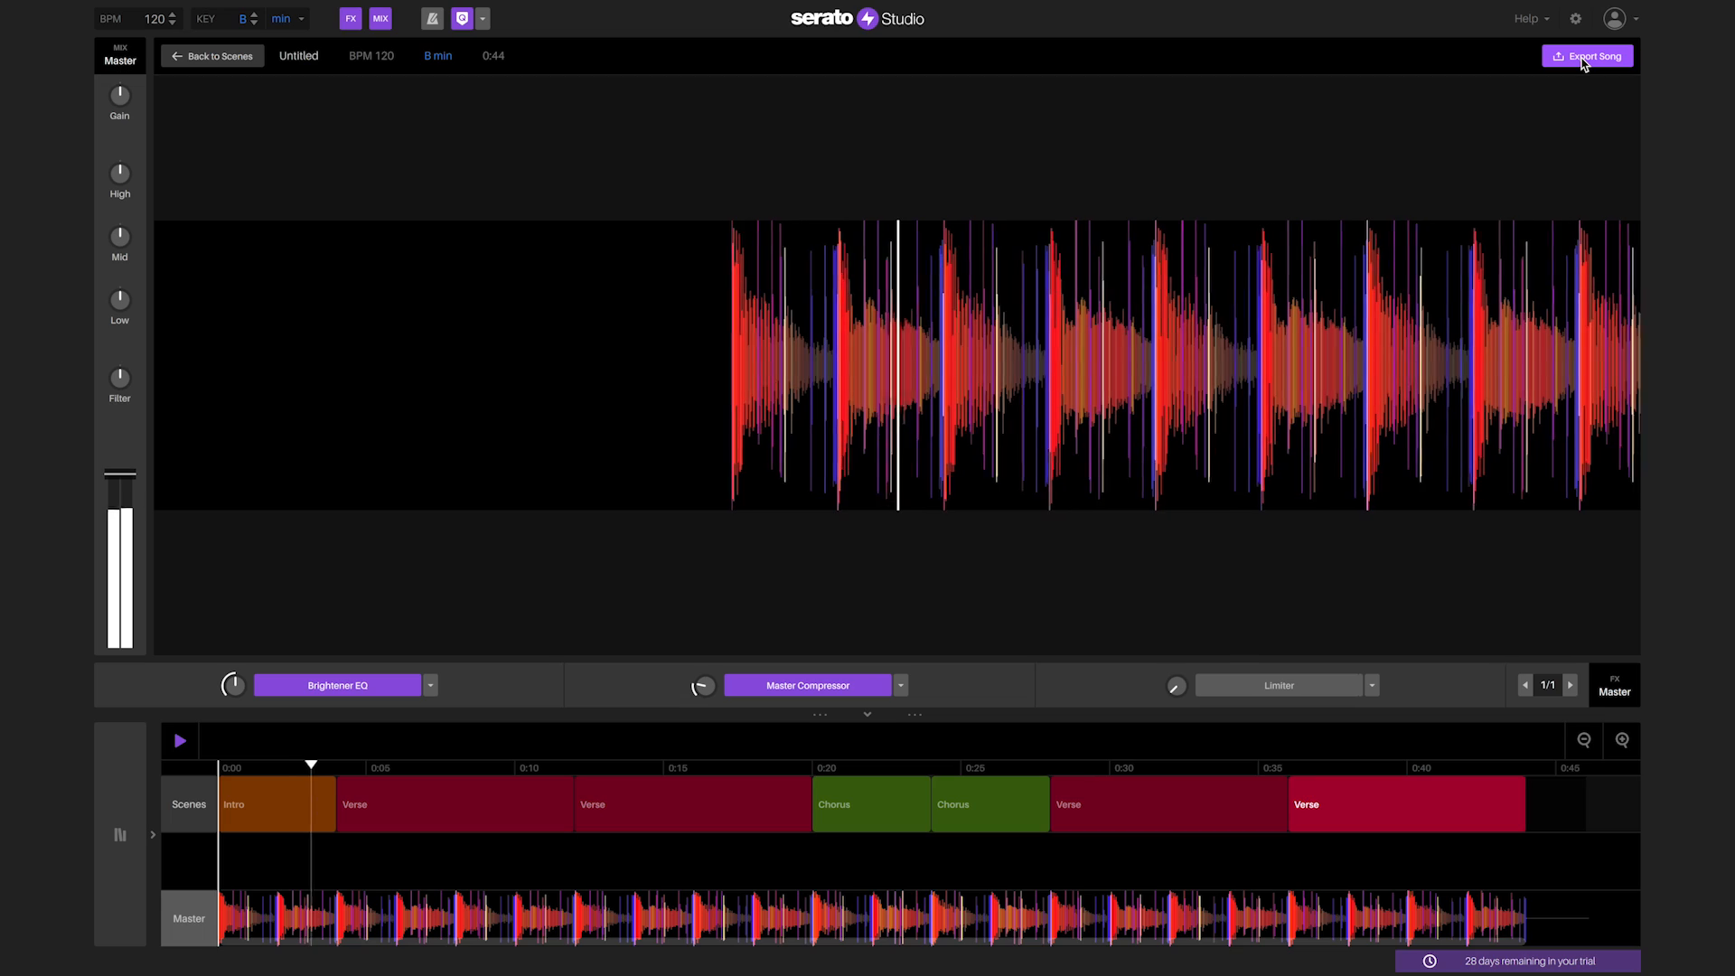
Step: Choose Export Stems in the song export options and start the export
left_click(1587, 56)
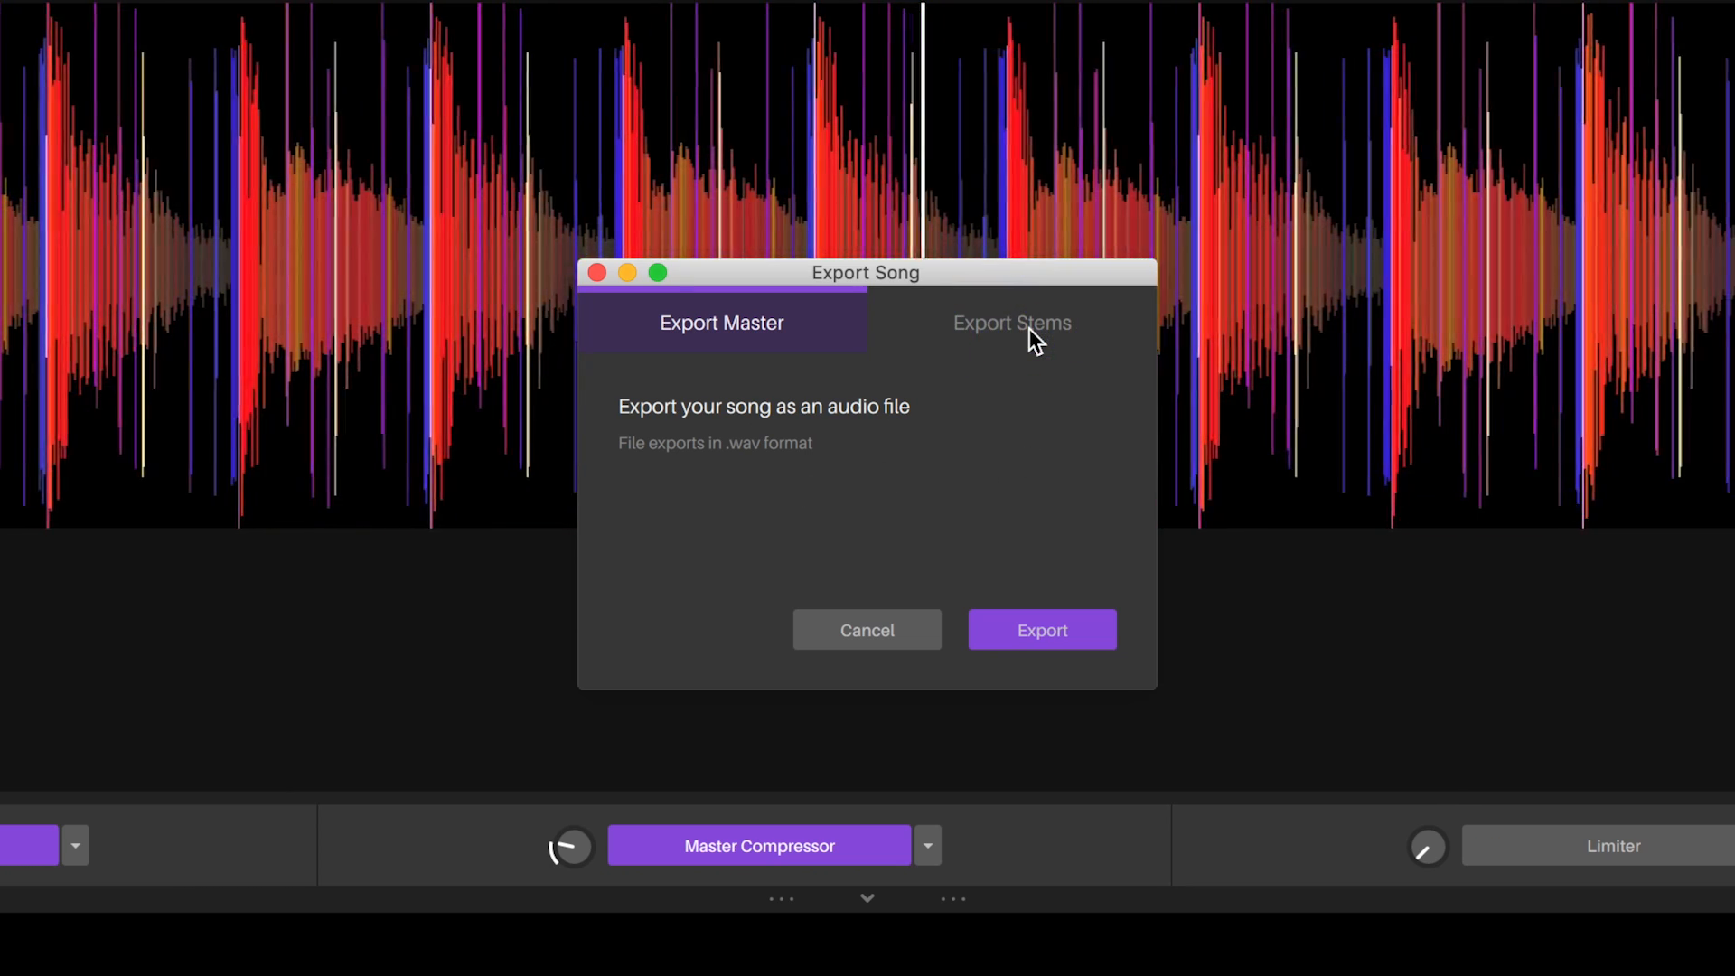
left_click(1009, 322)
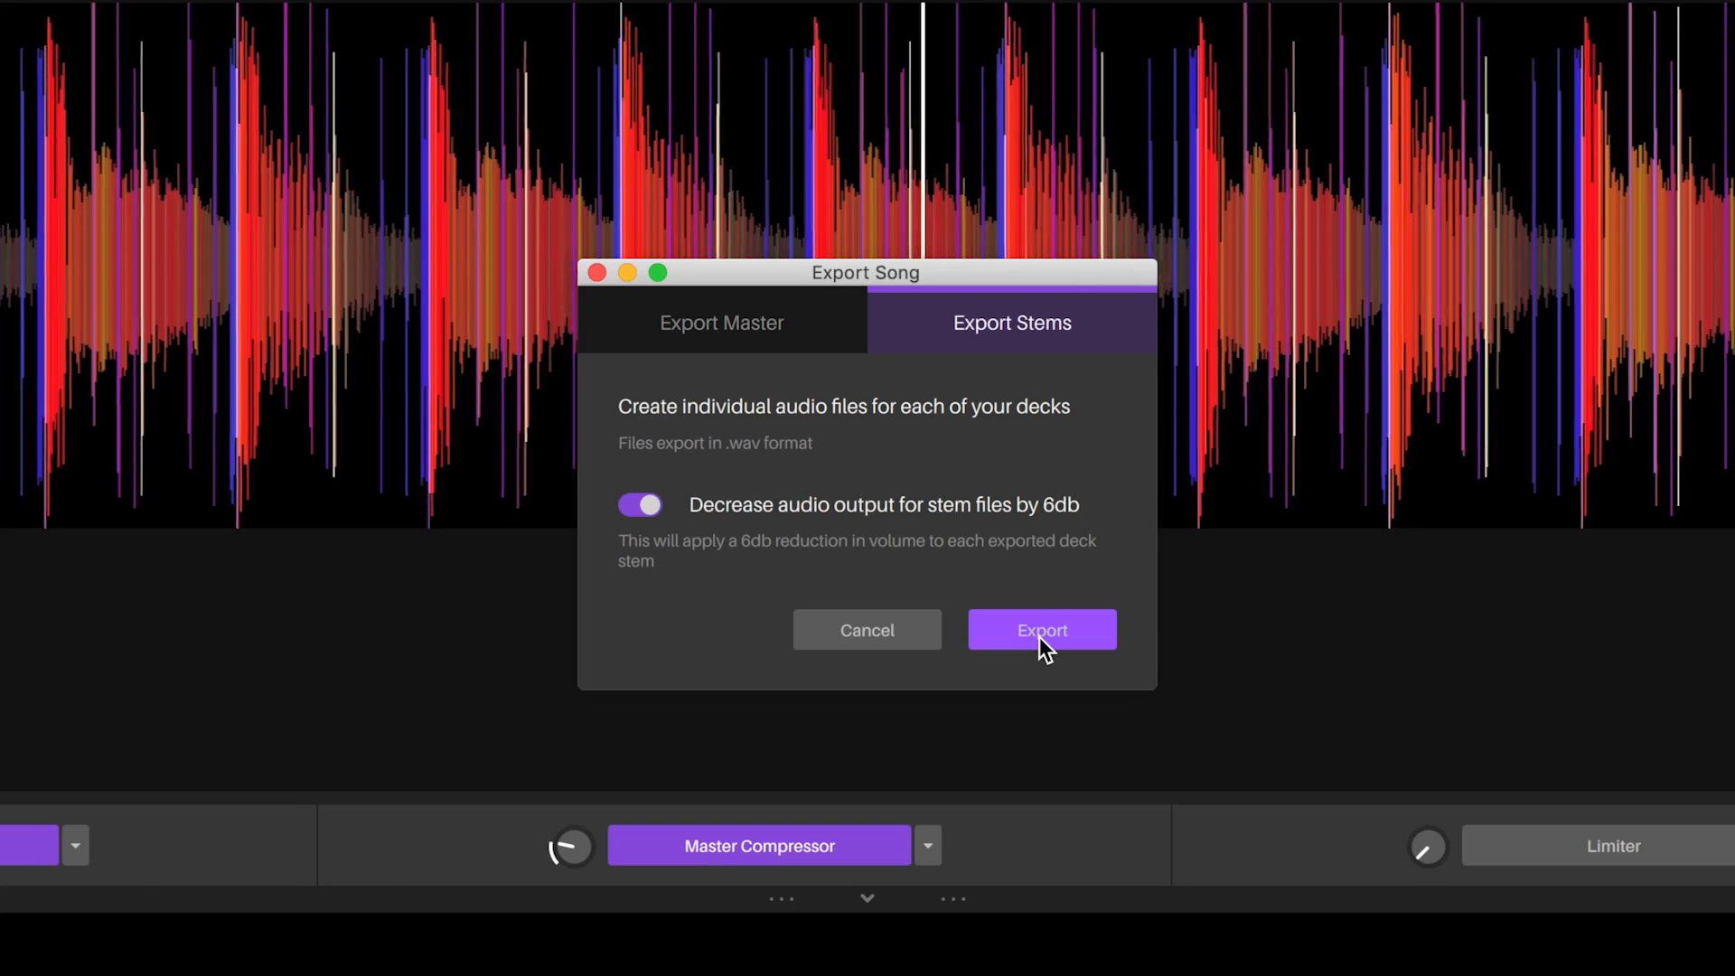
left_click(1039, 629)
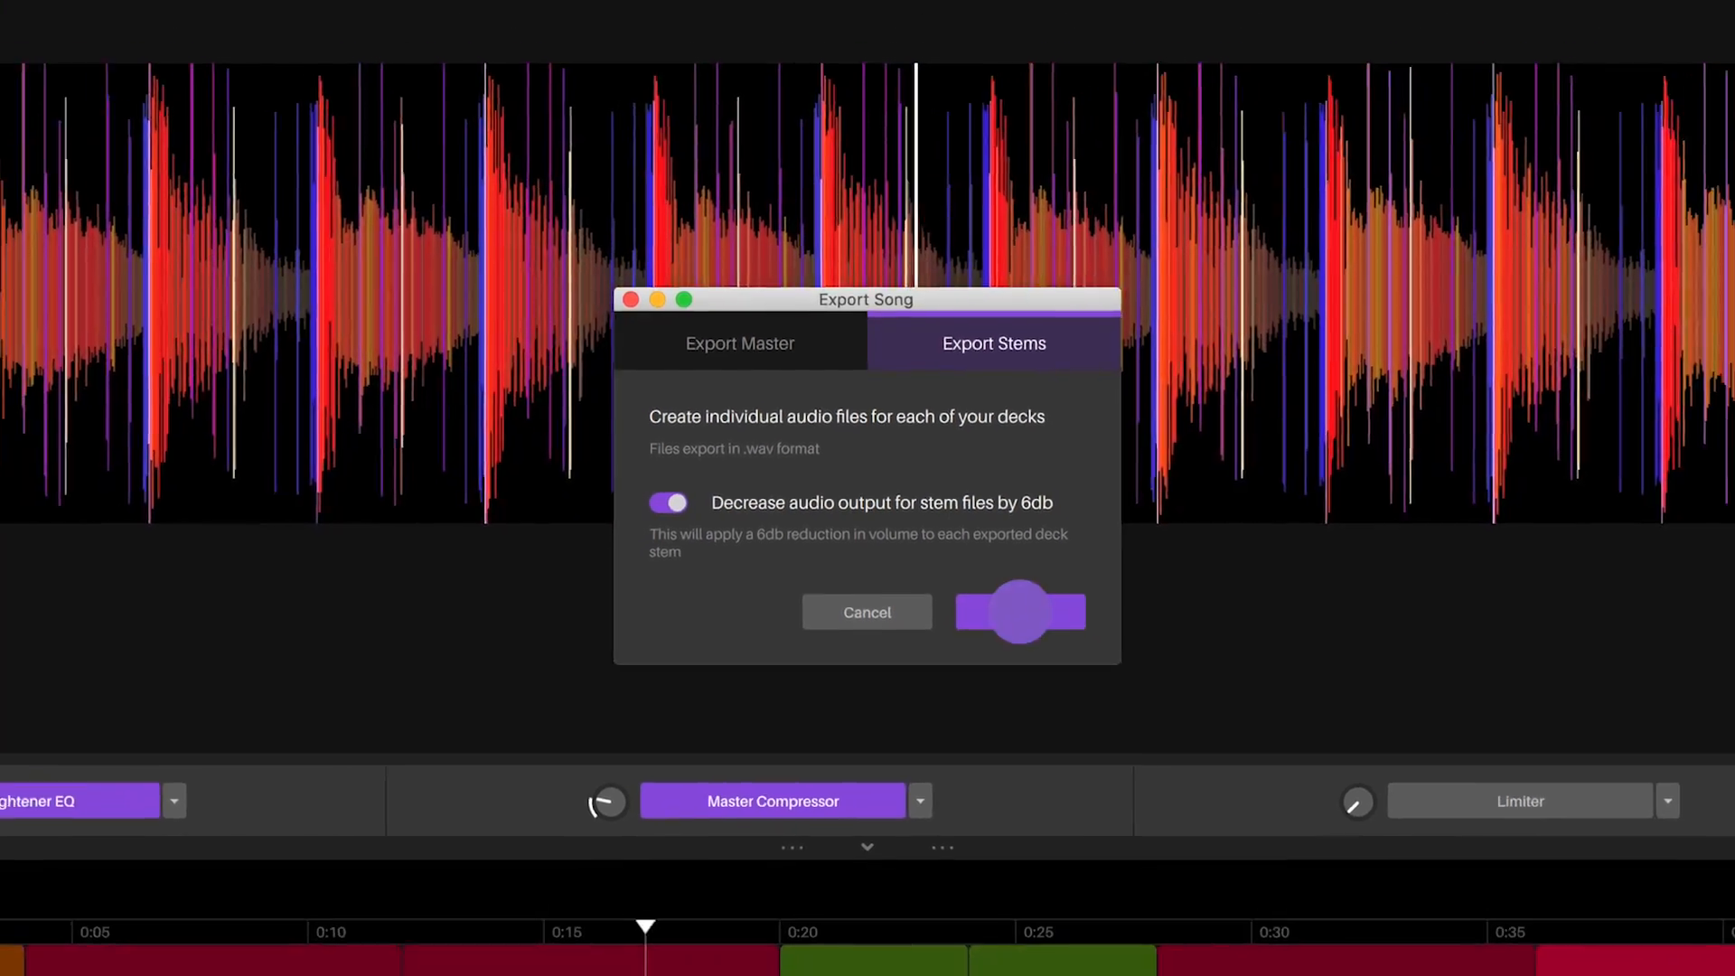
Step: Save the stem WAV files as 'Hot!!!' in the Music folder
left_click(1019, 612)
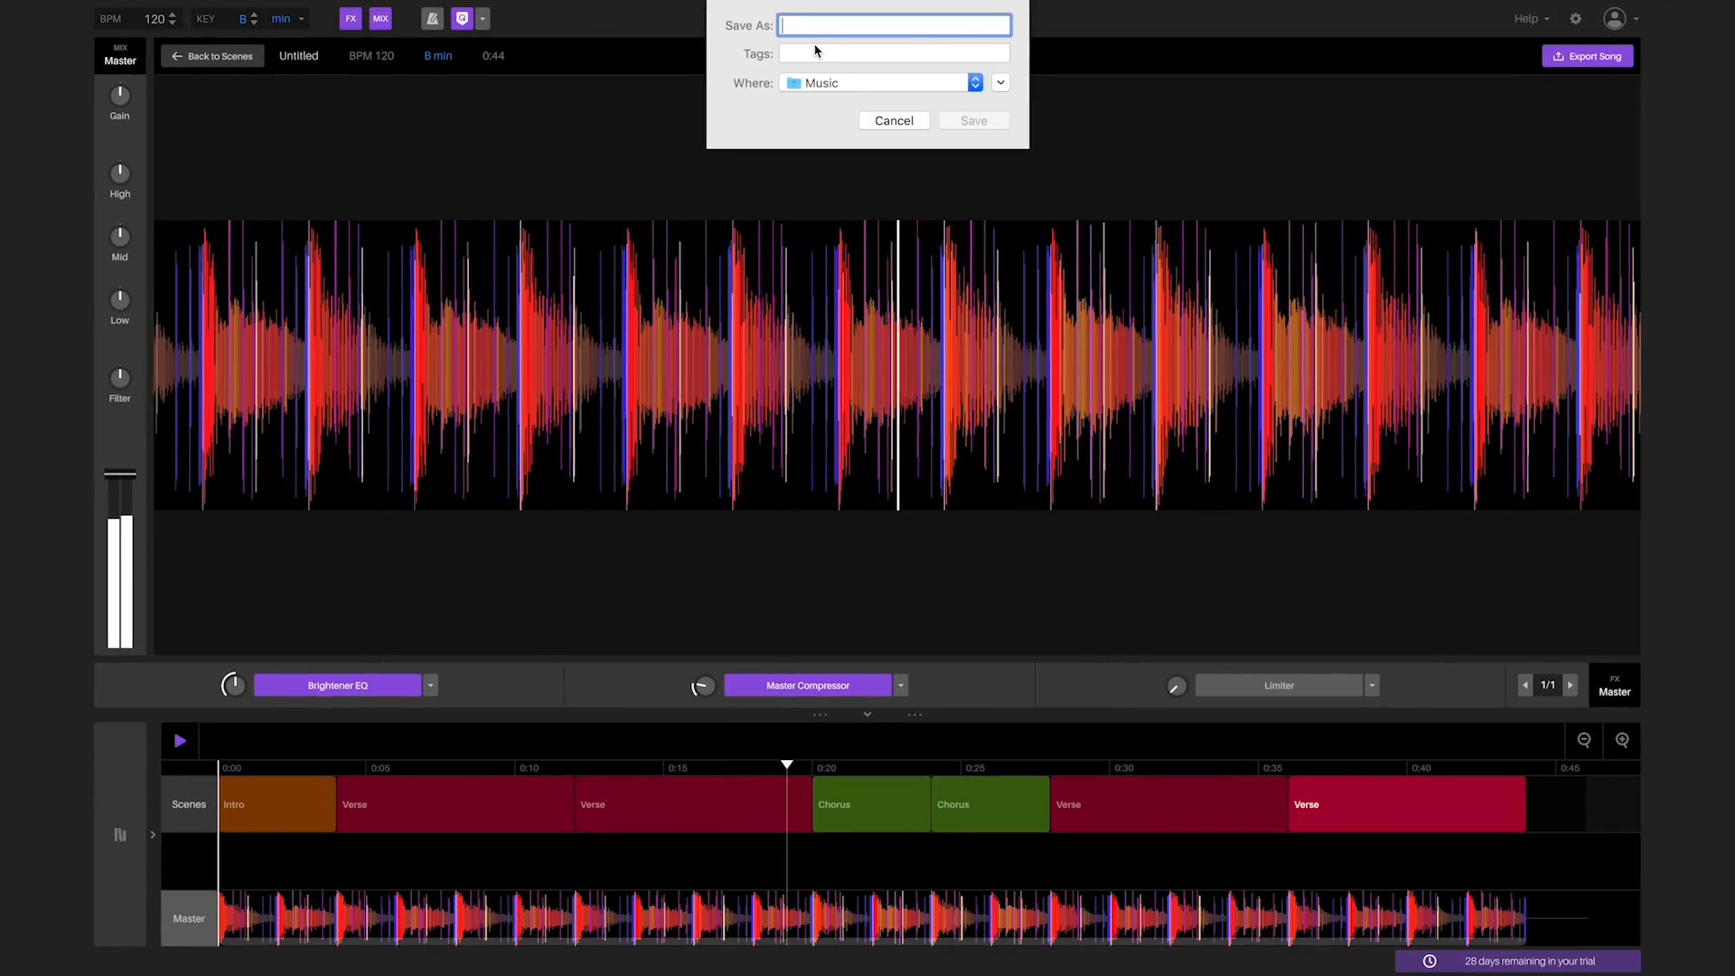
type("Hot!!!")
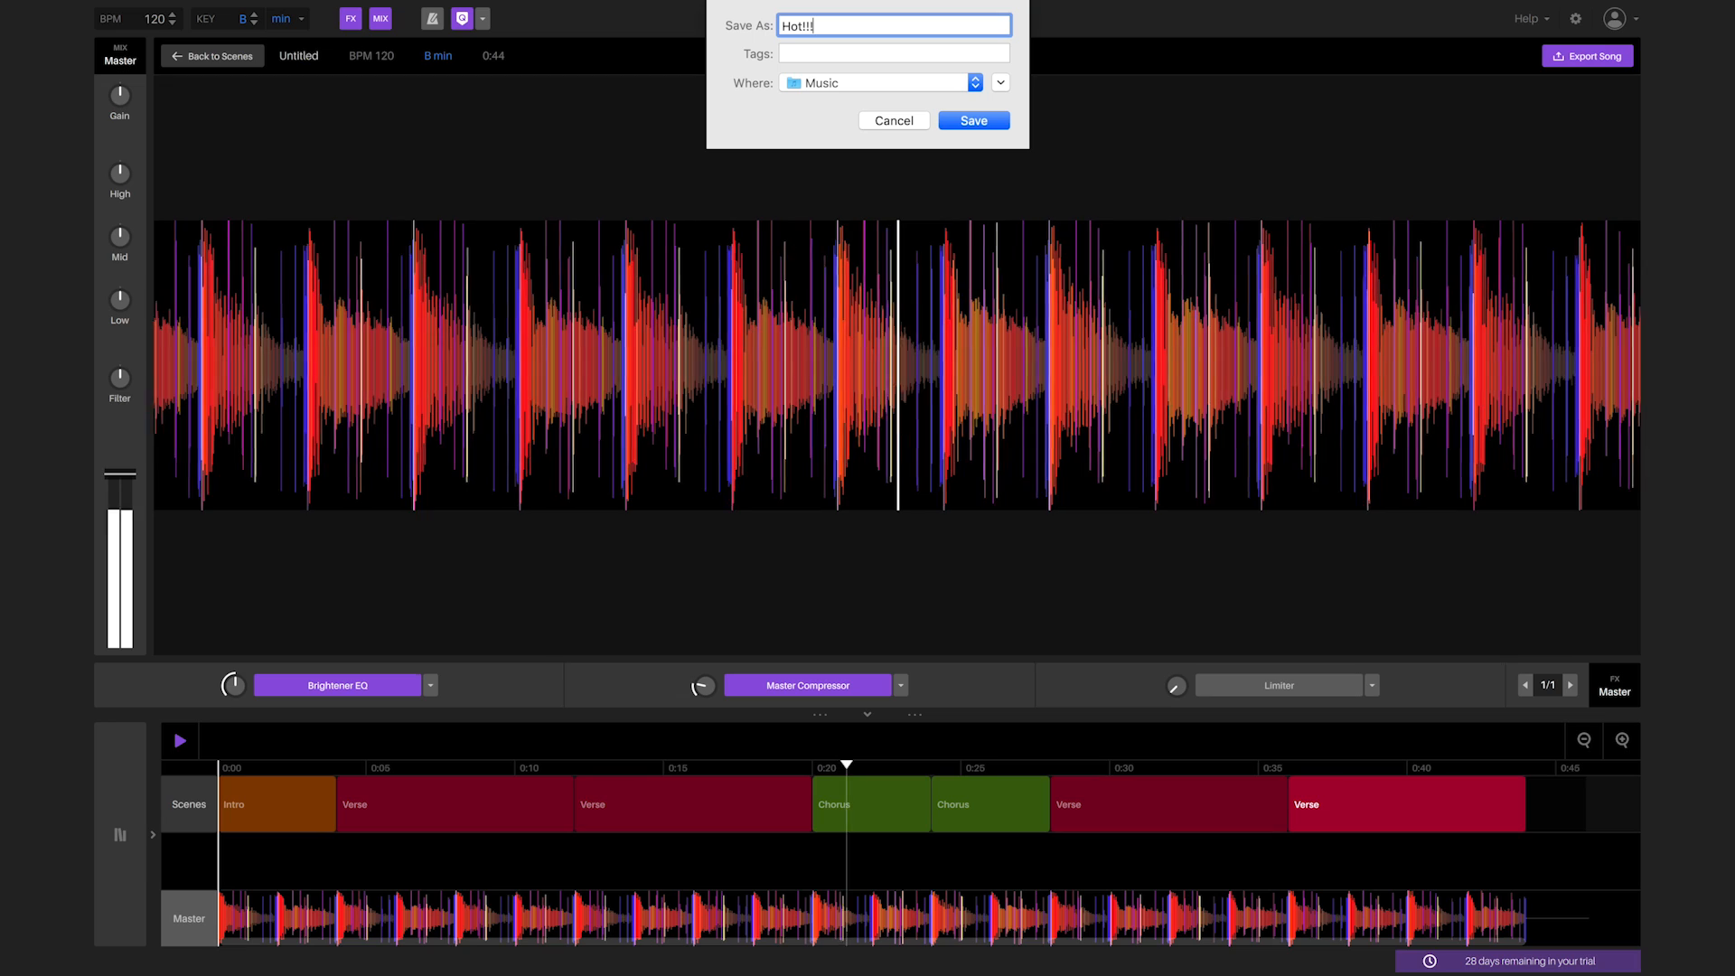
left_click(972, 119)
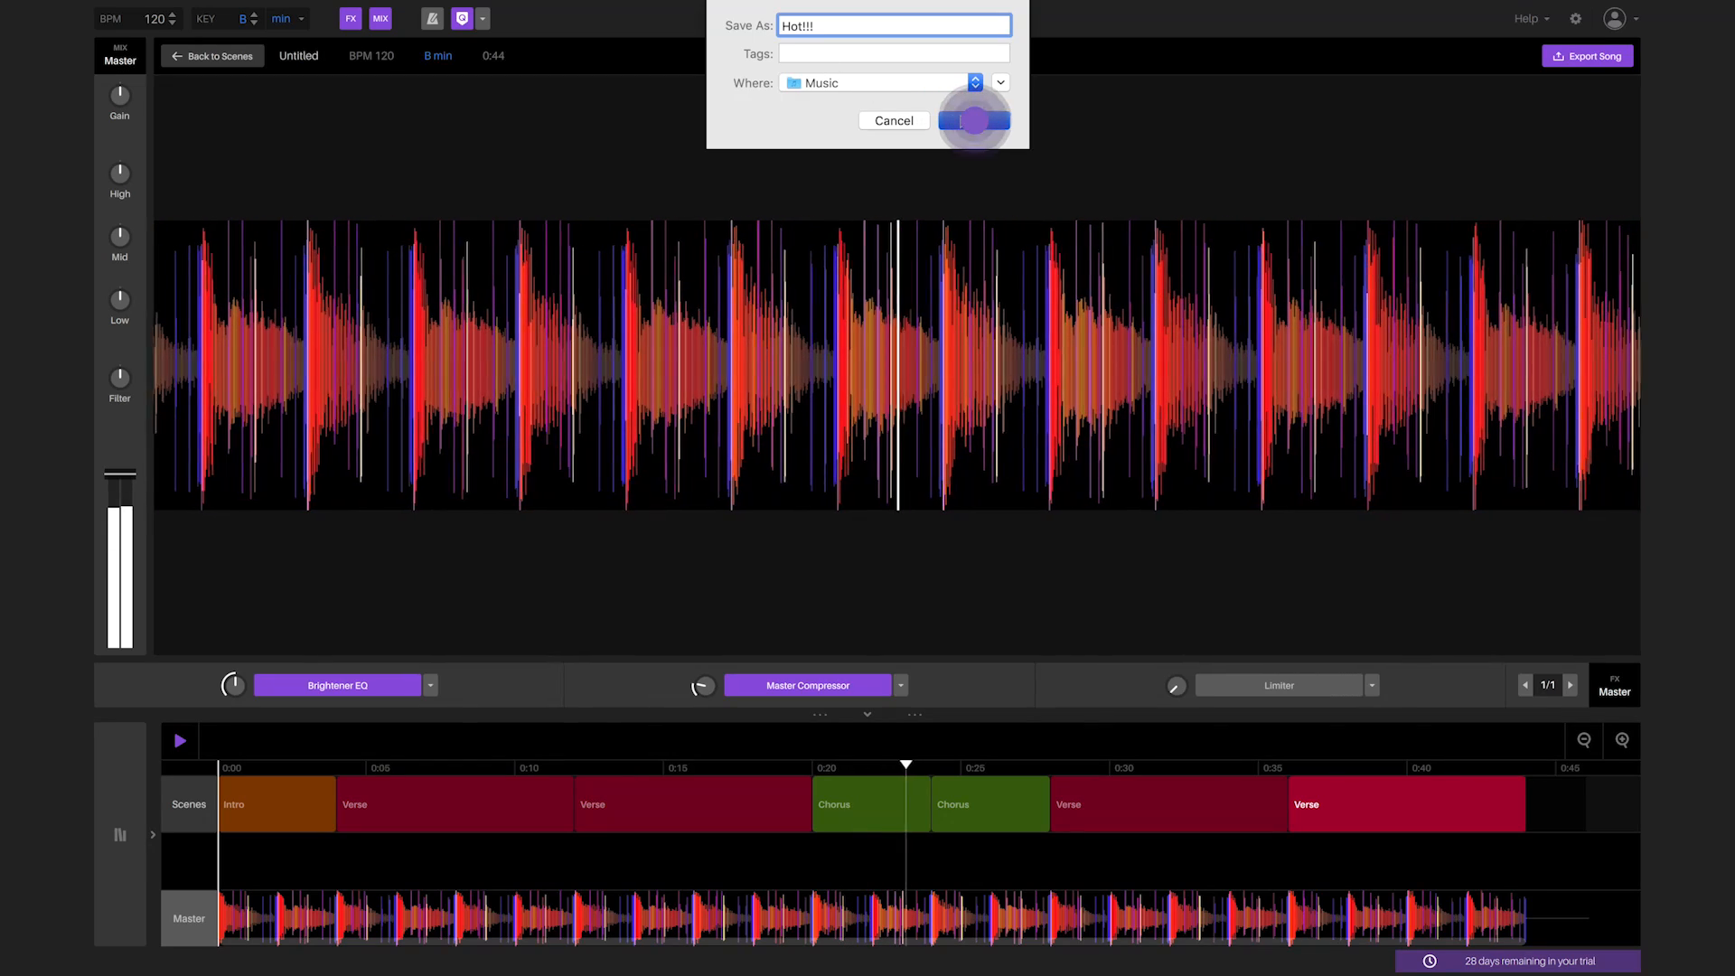
left_click(973, 121)
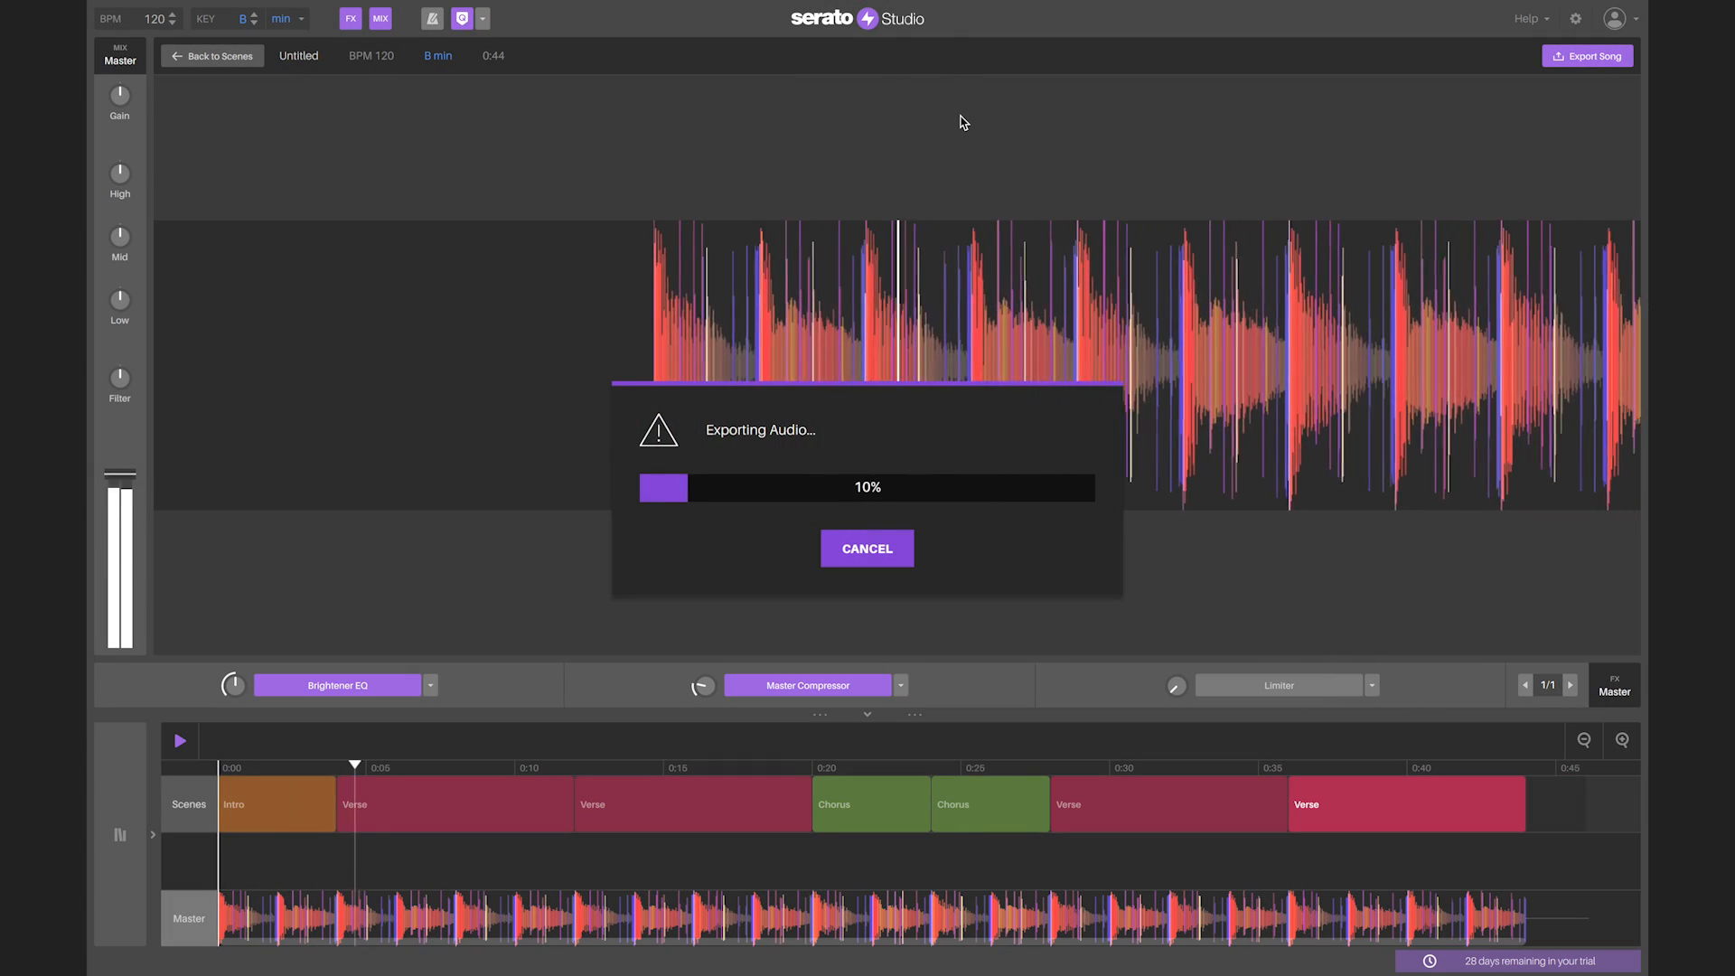